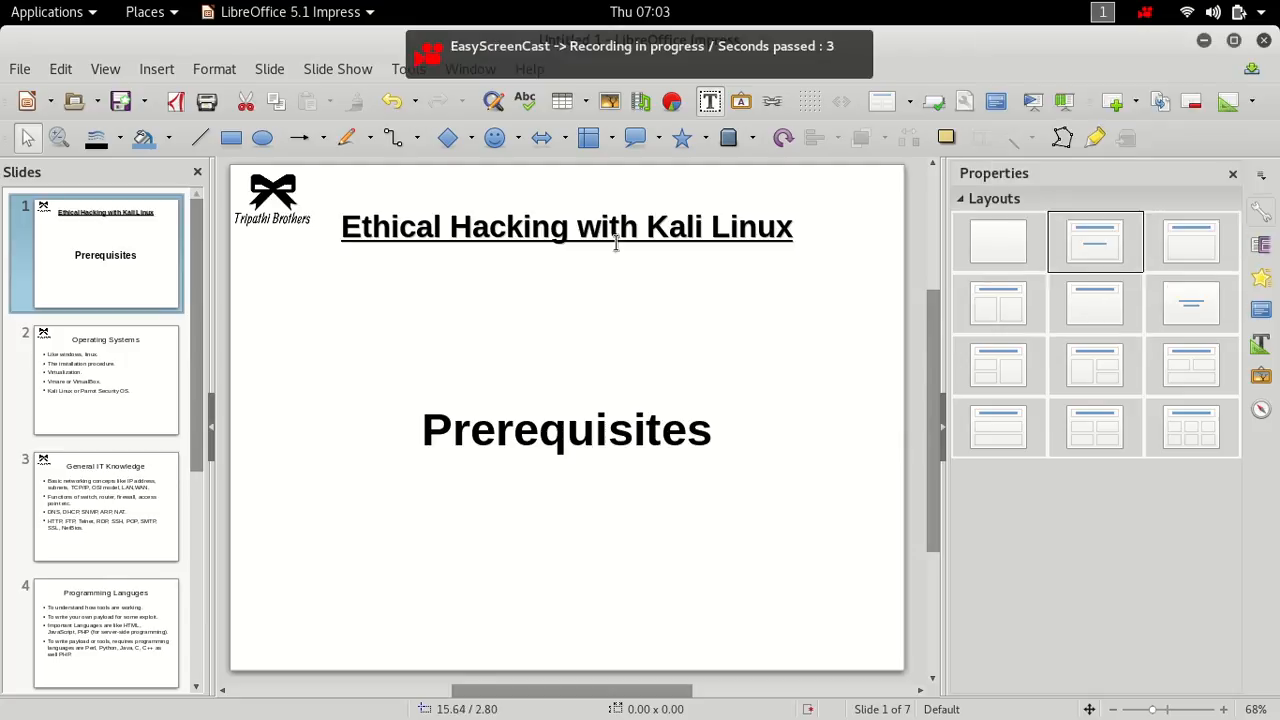
mouse_move(708, 423)
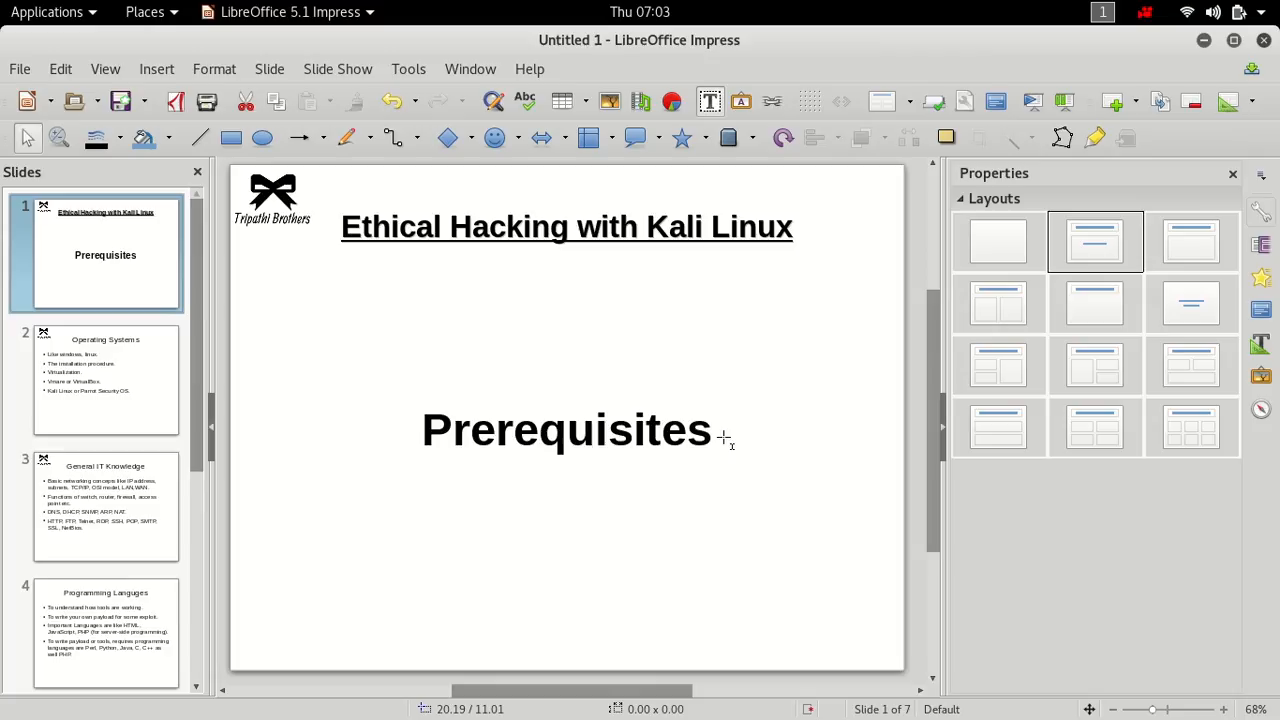
mouse_move(677, 378)
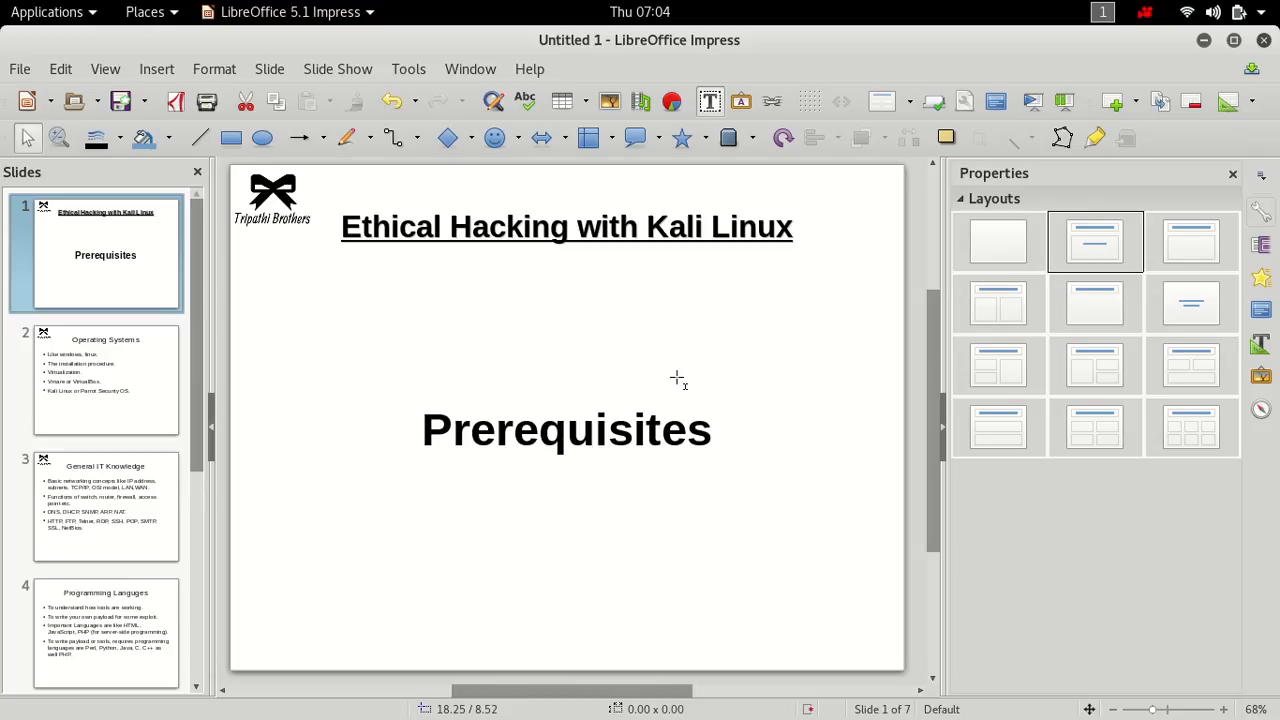
mouse_move(127, 295)
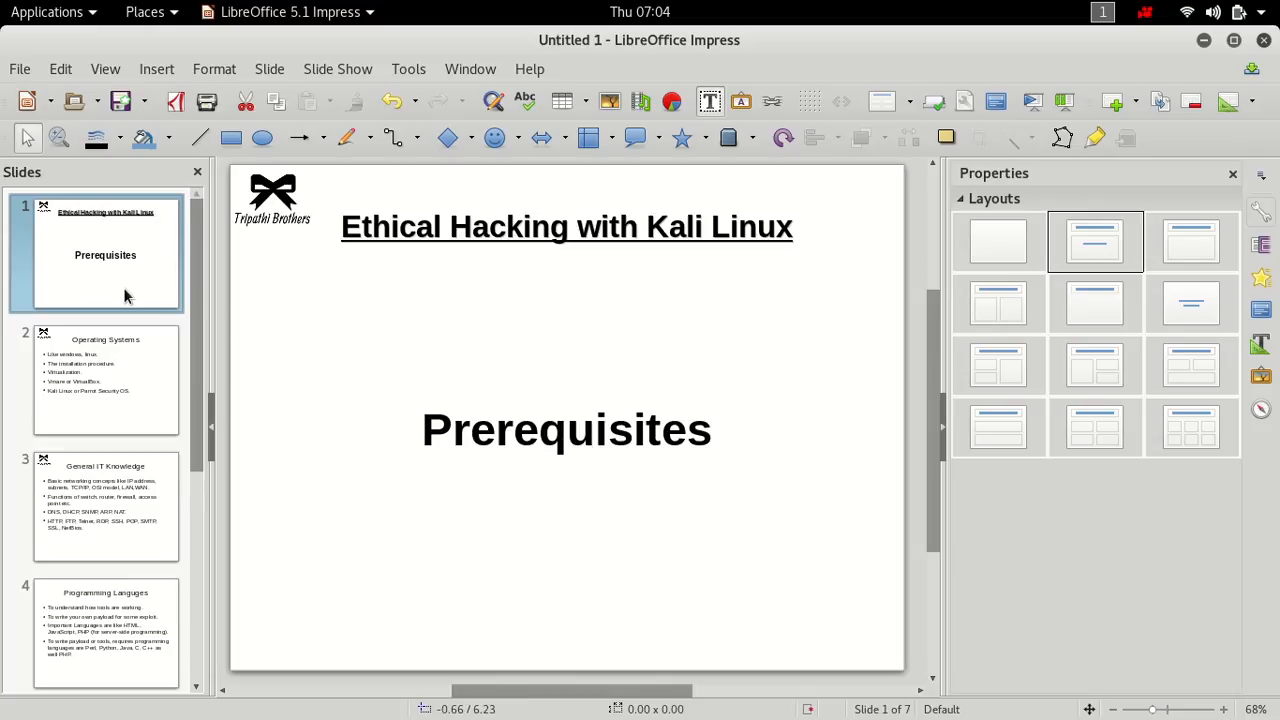
Step: Preview later slides, then return to Operating Systems and open its bullet text for editing
click(105, 380)
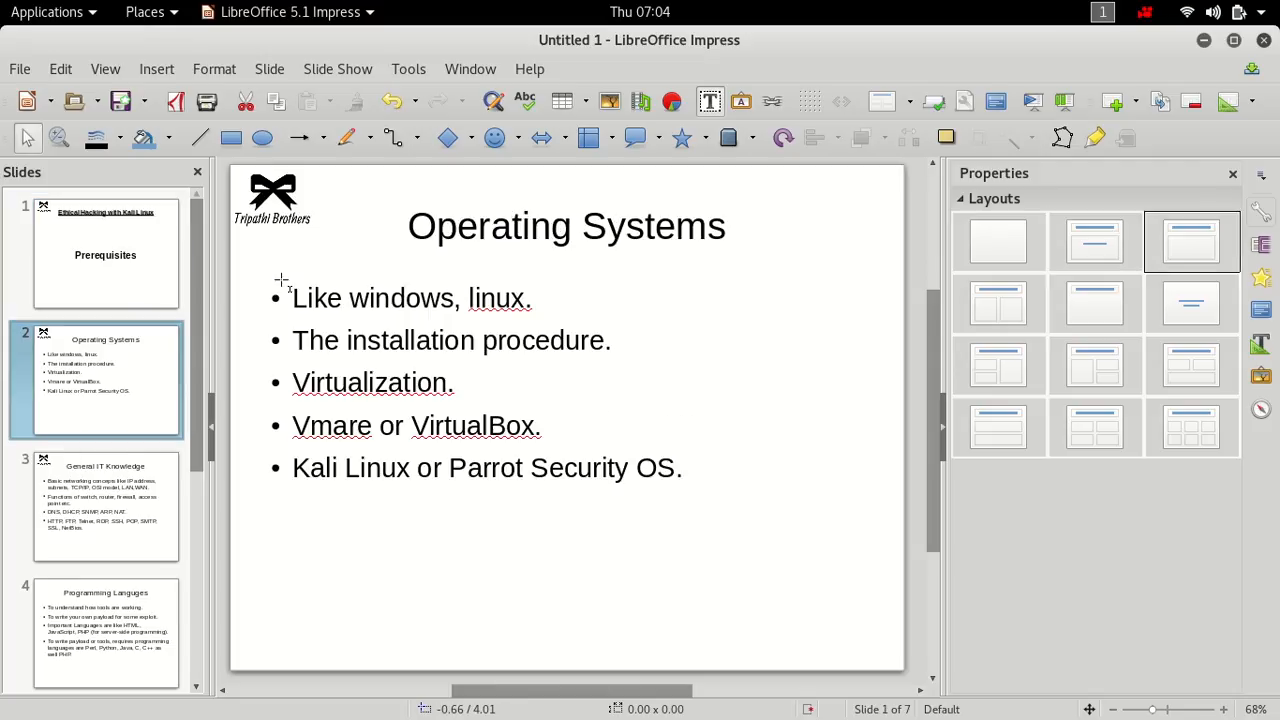
mouse_move(157, 397)
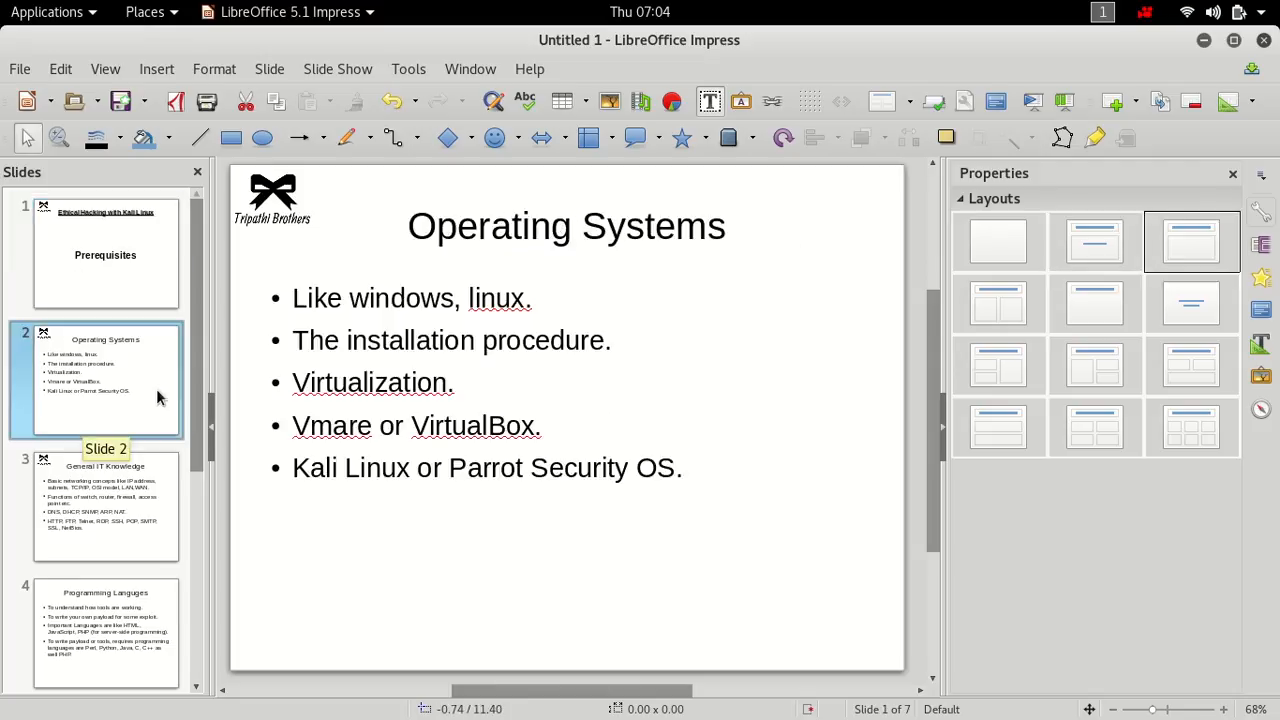
click(105, 507)
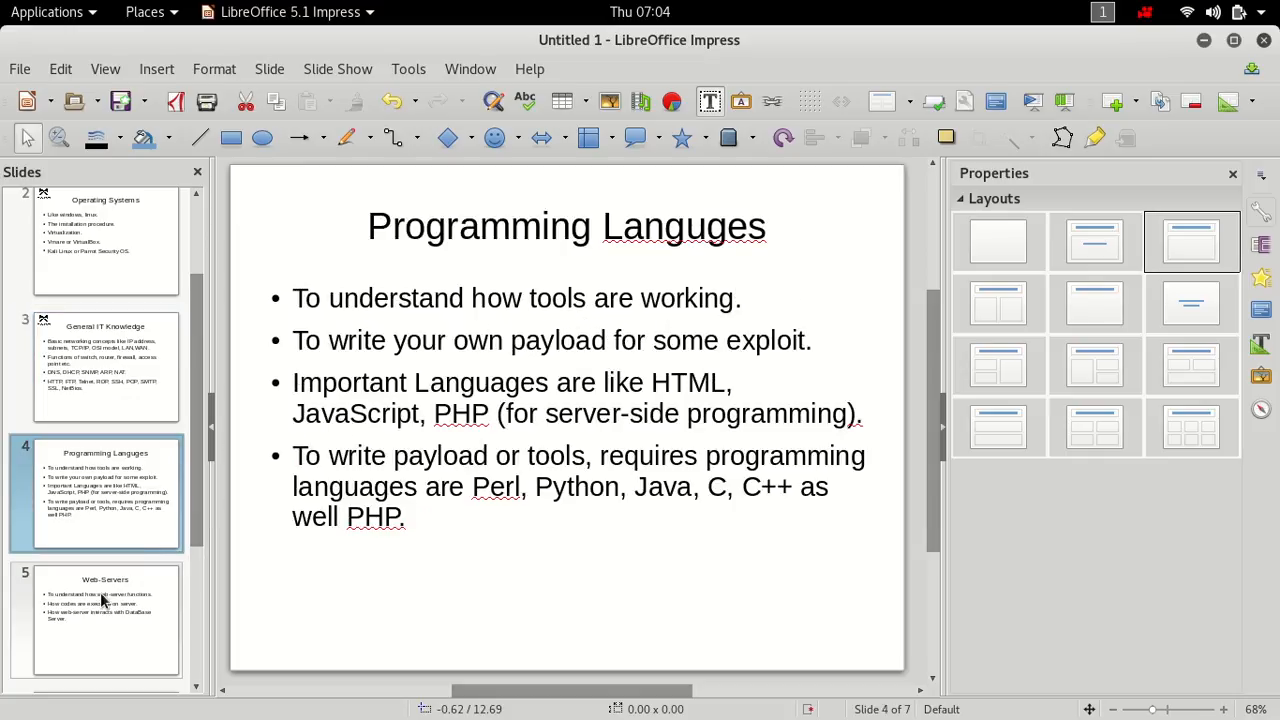
click(105, 245)
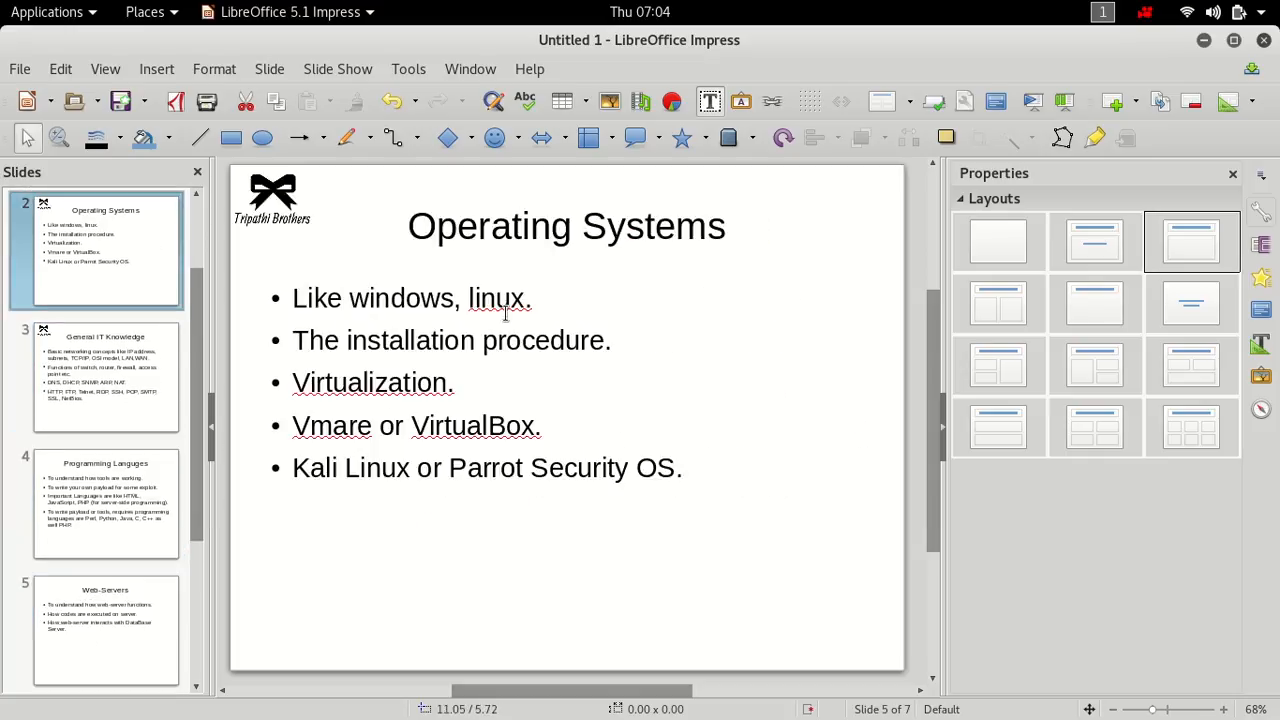
double_click(497, 297)
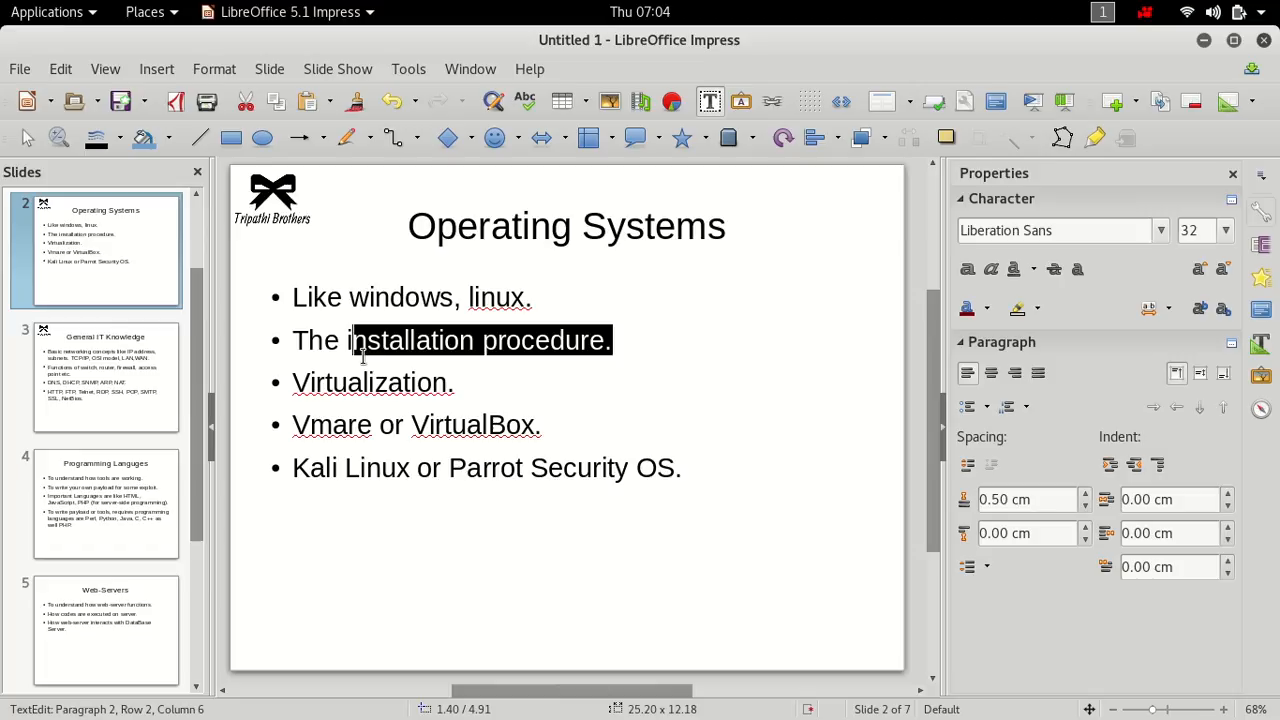
mouse_move(679, 455)
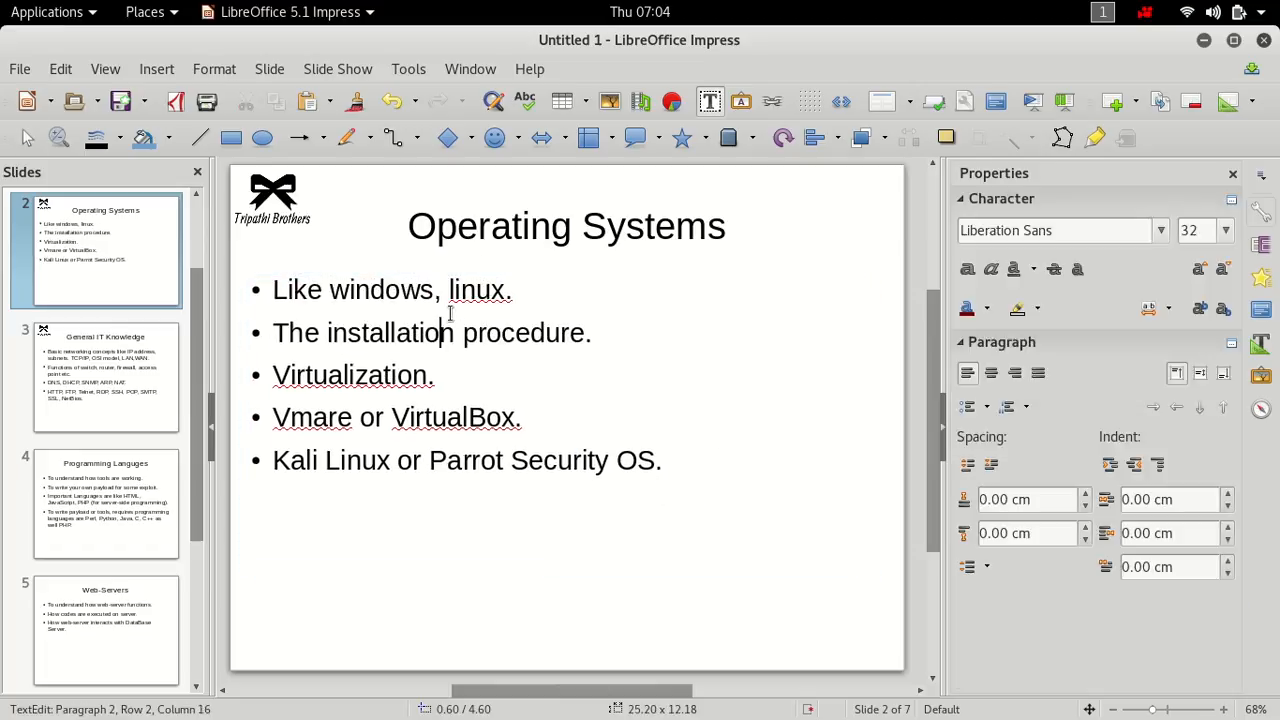
click(686, 490)
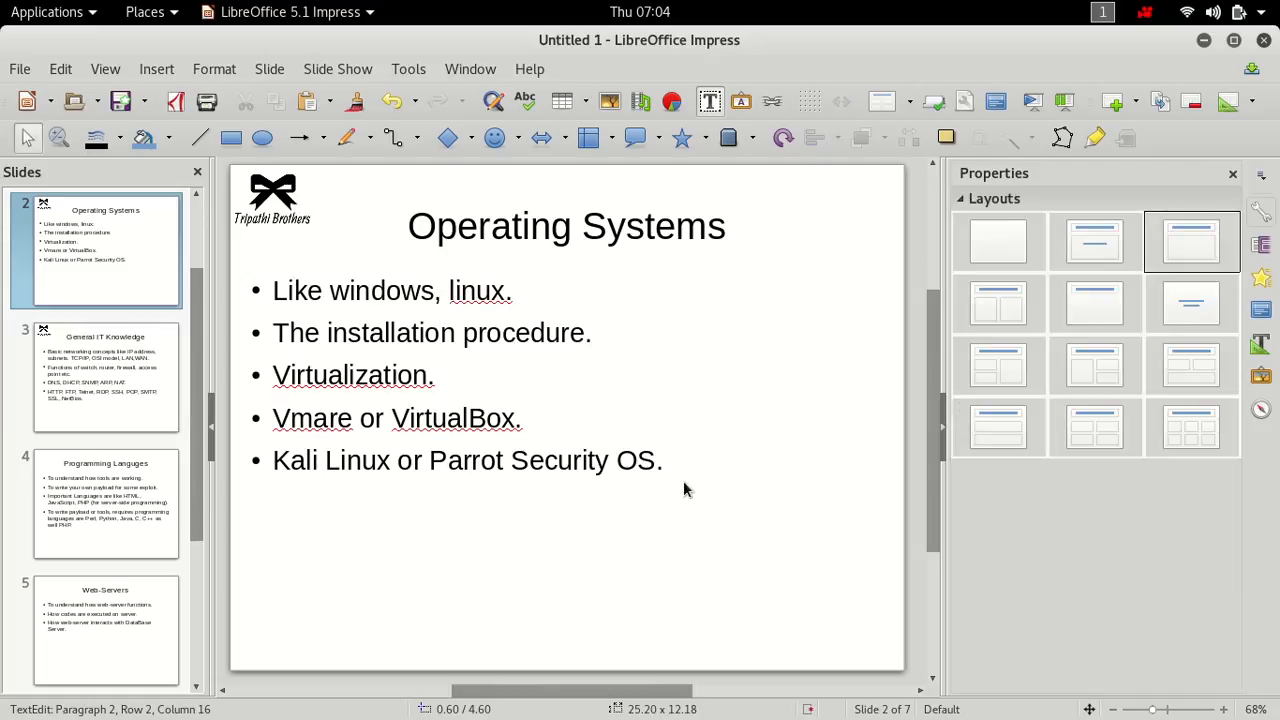
click(658, 460)
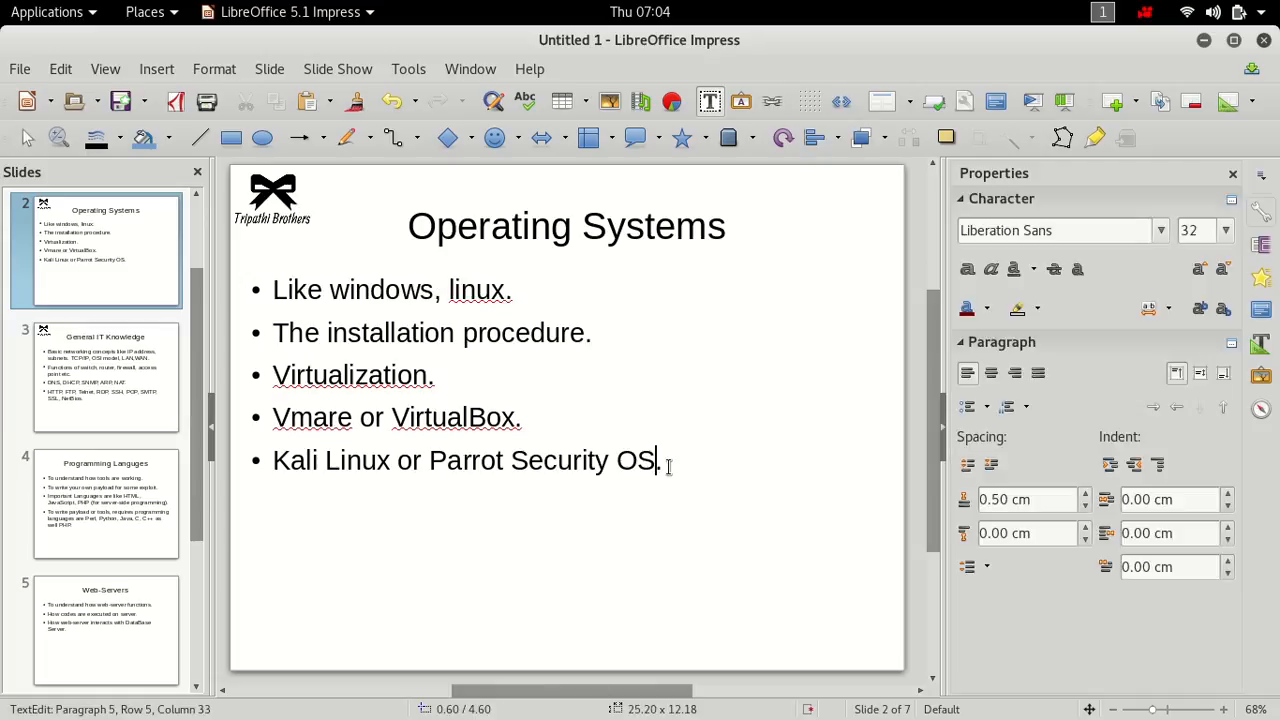
text(.)
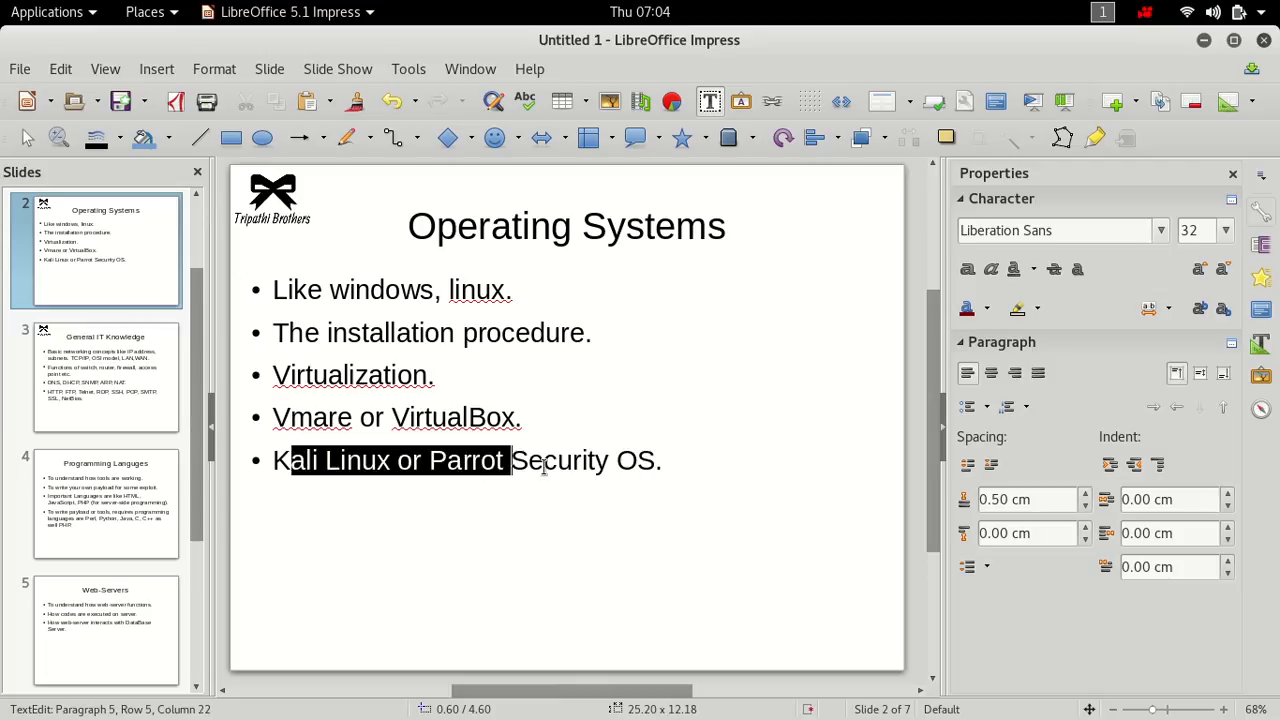
click(533, 460)
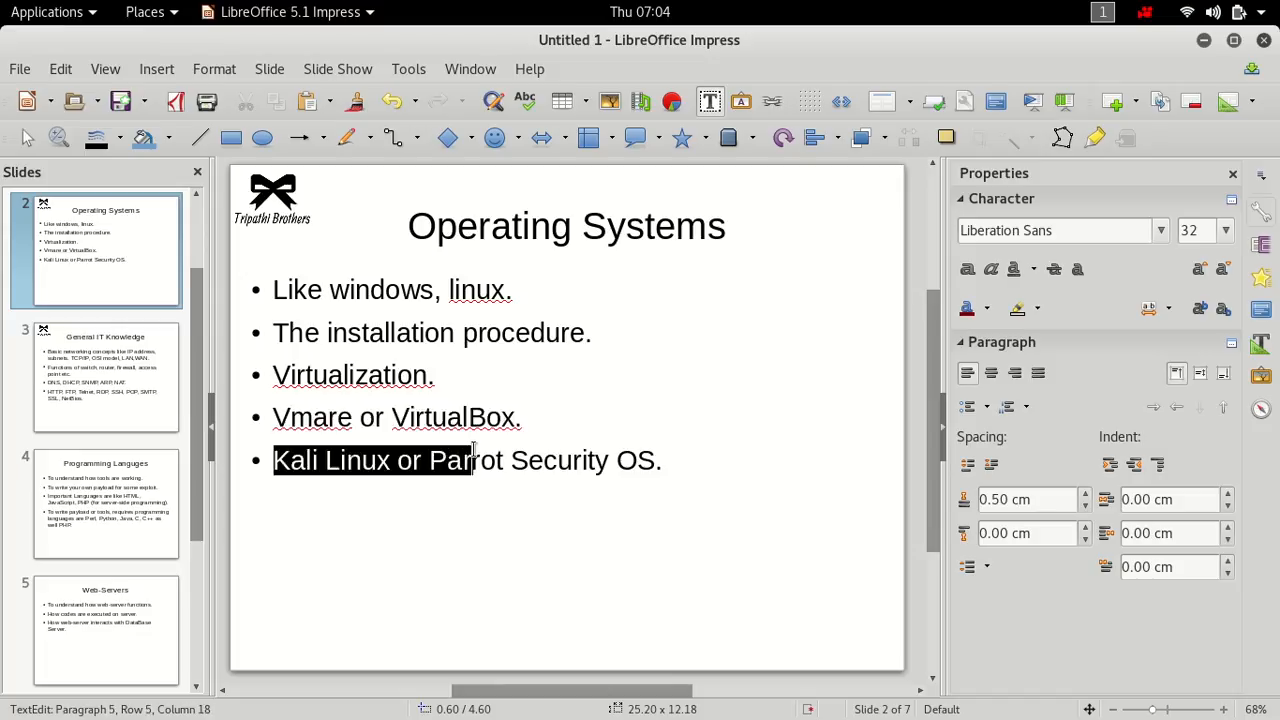
click(513, 417)
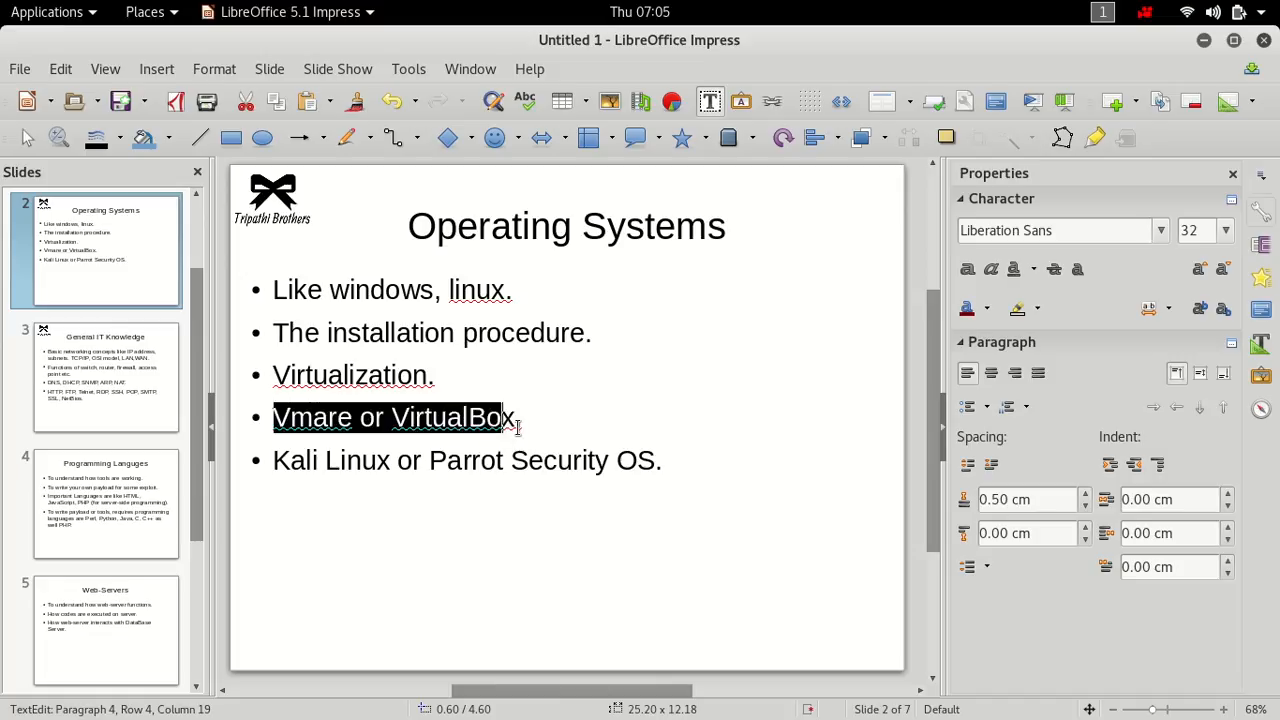
Step: Type 'x.' in the bullets, clear the emphasis, and add a period after the linux bullet
text(x.)
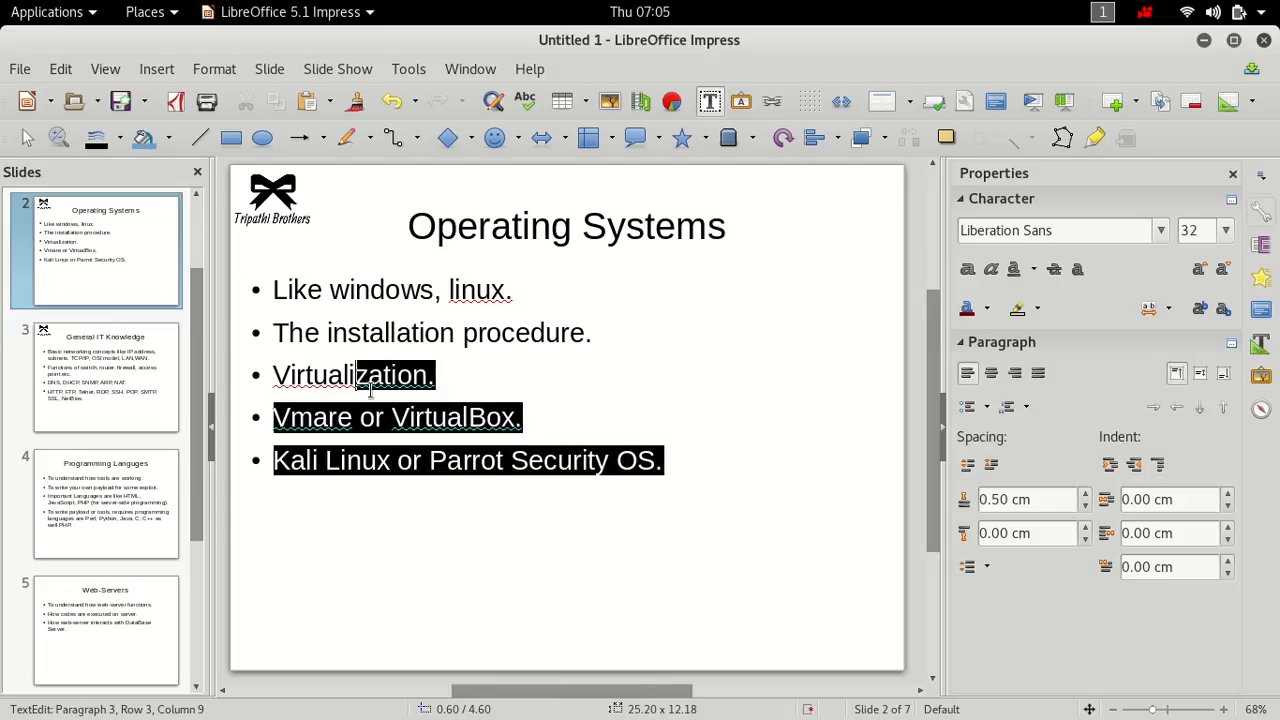
click(432, 289)
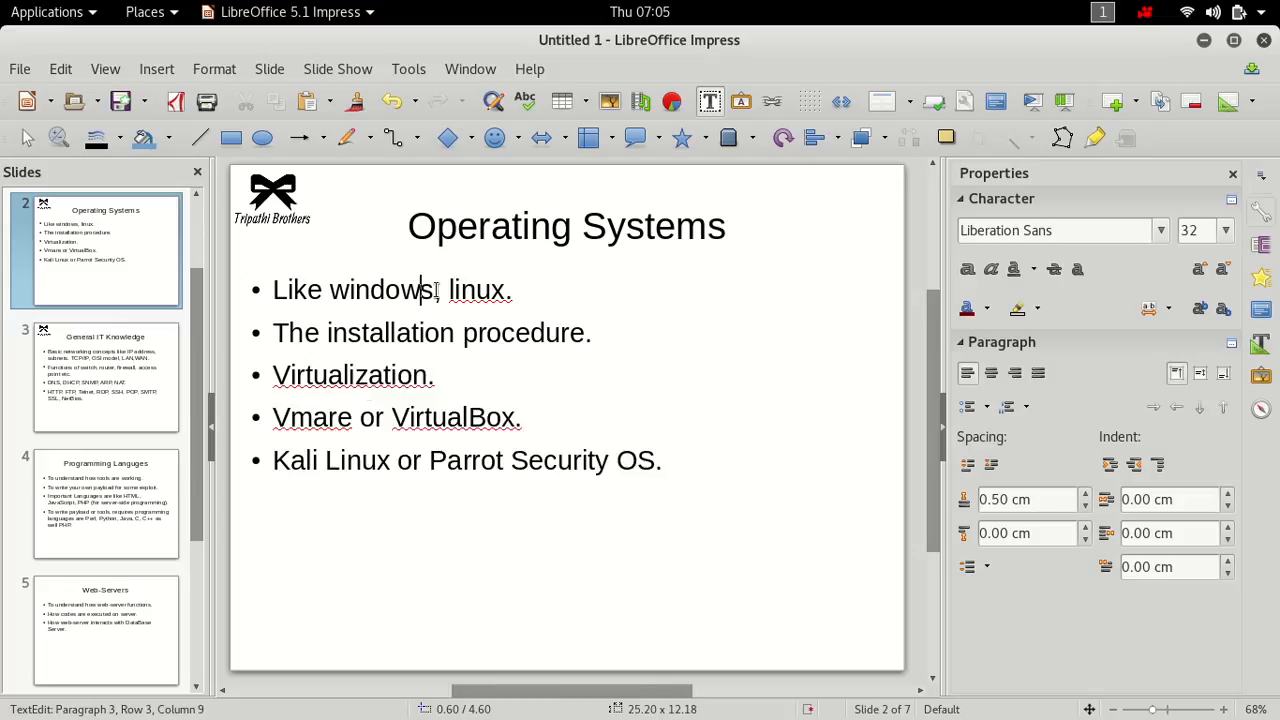
click(428, 290)
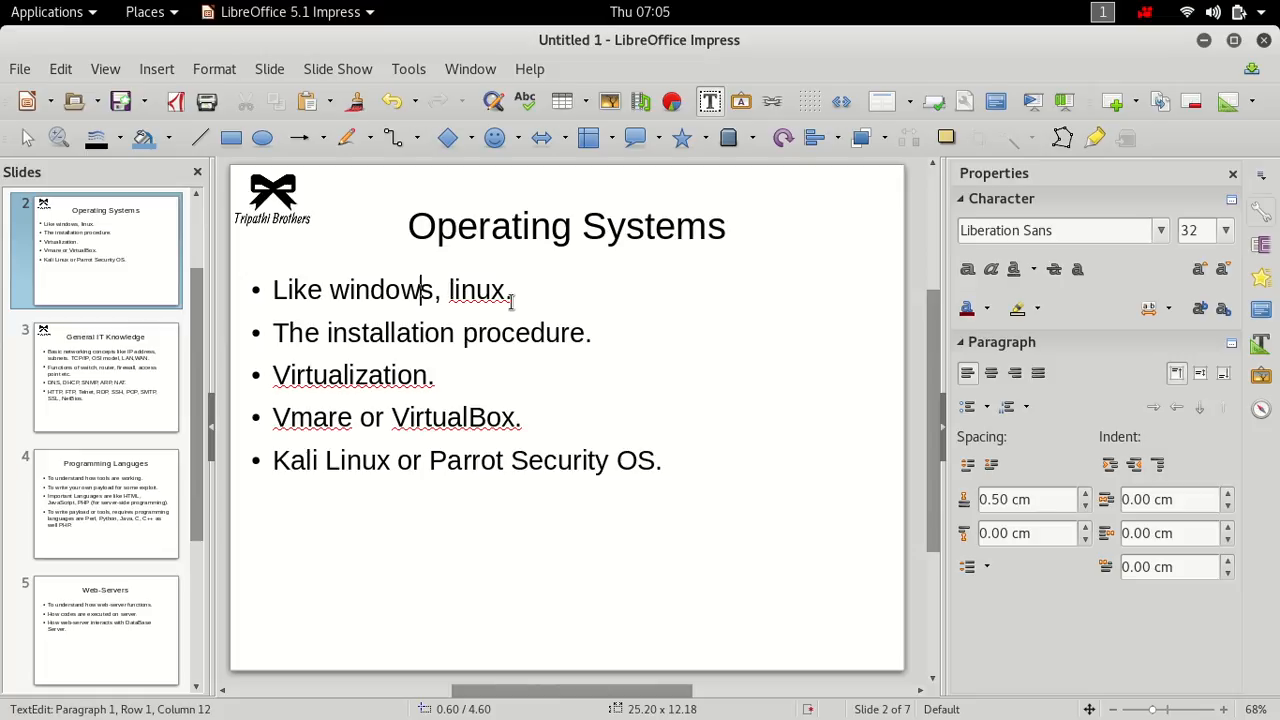
text(.)
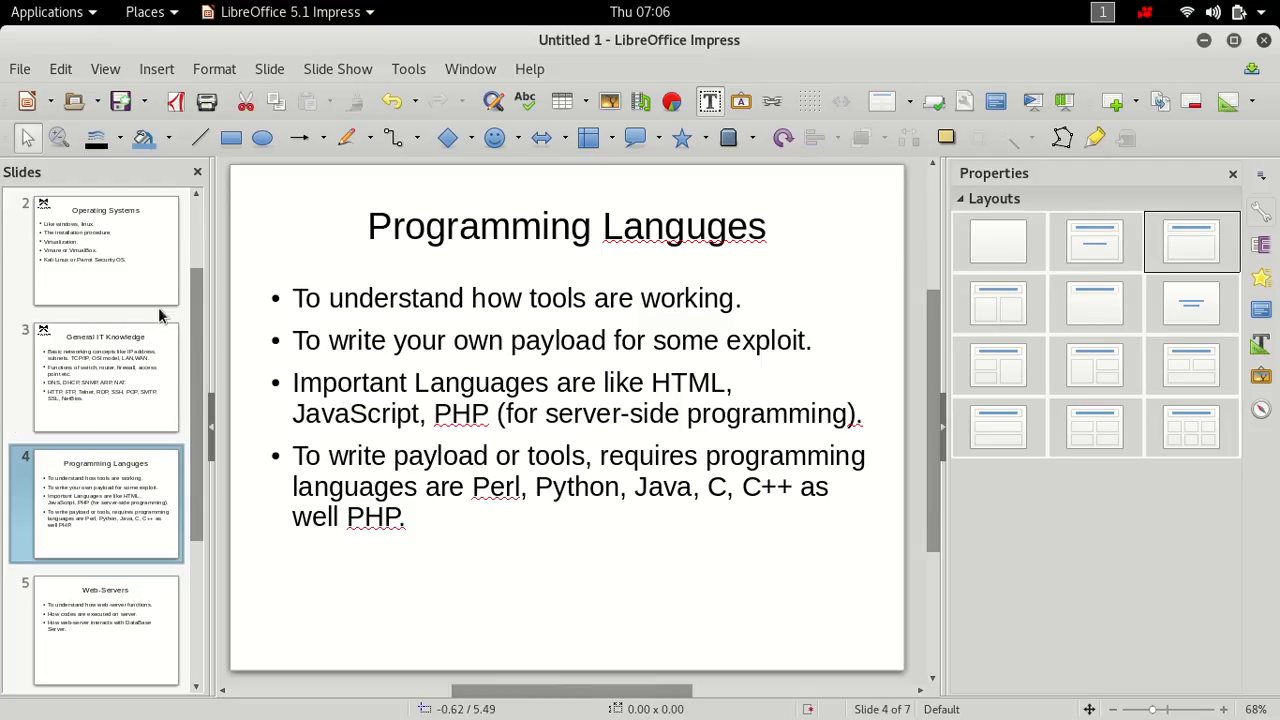
Step: Show the General IT Knowledge slide, enter its bullet text, then stop editing
click(105, 375)
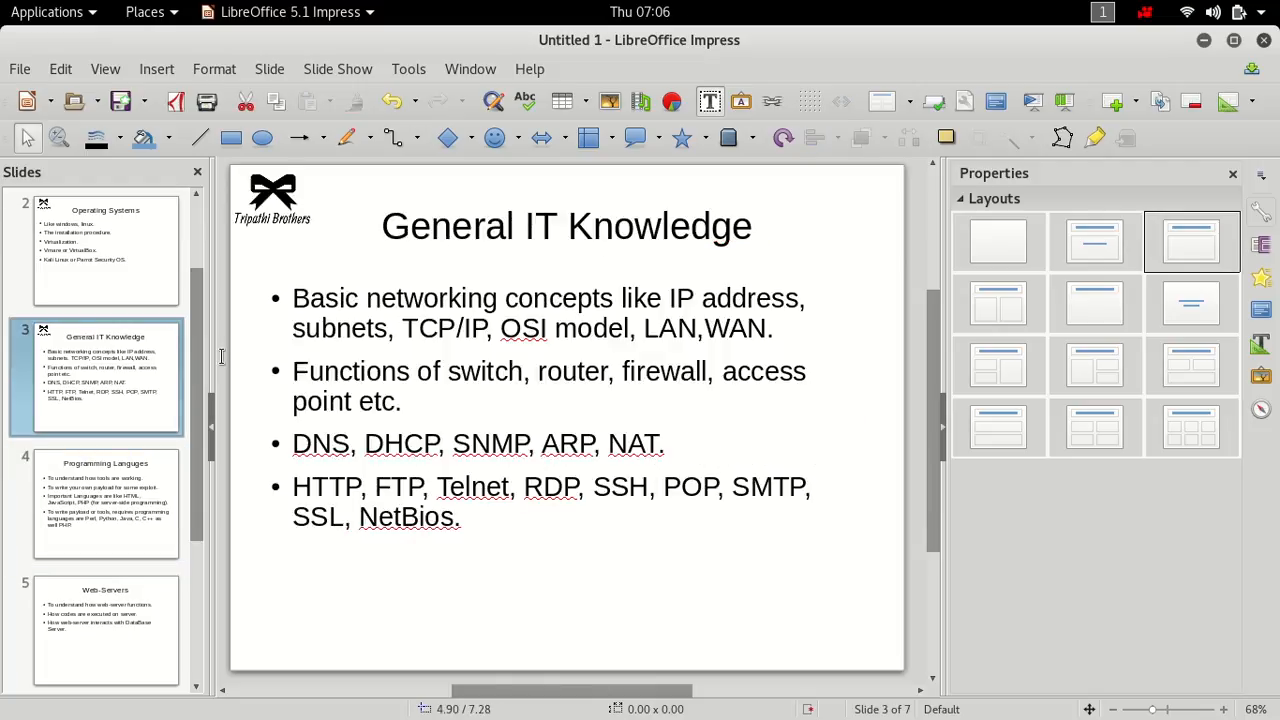
mouse_move(687, 352)
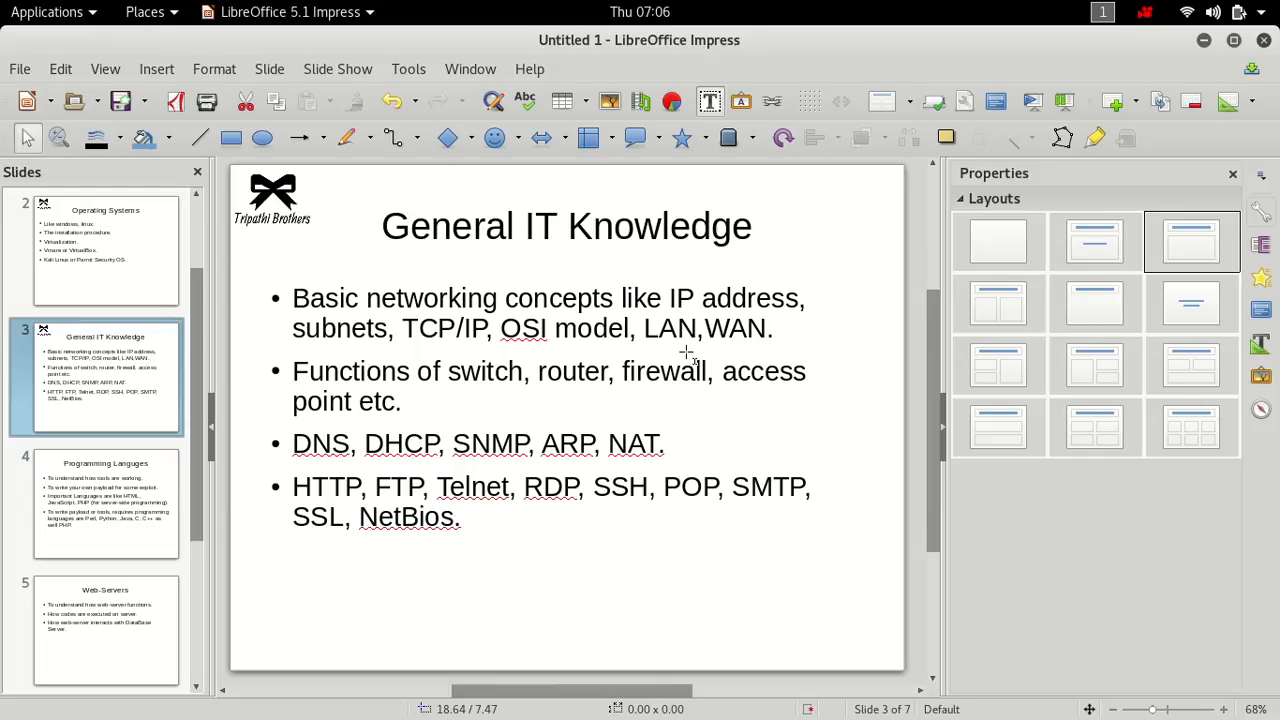
mouse_move(685, 352)
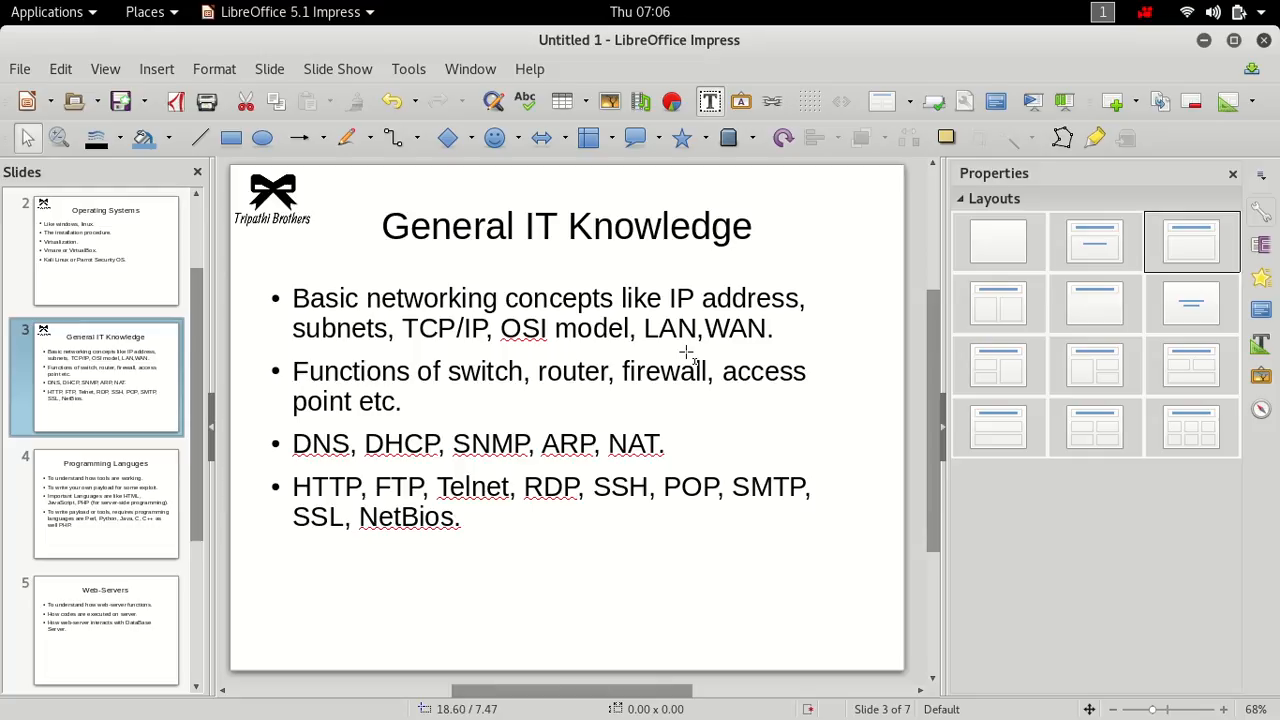
mouse_move(568, 240)
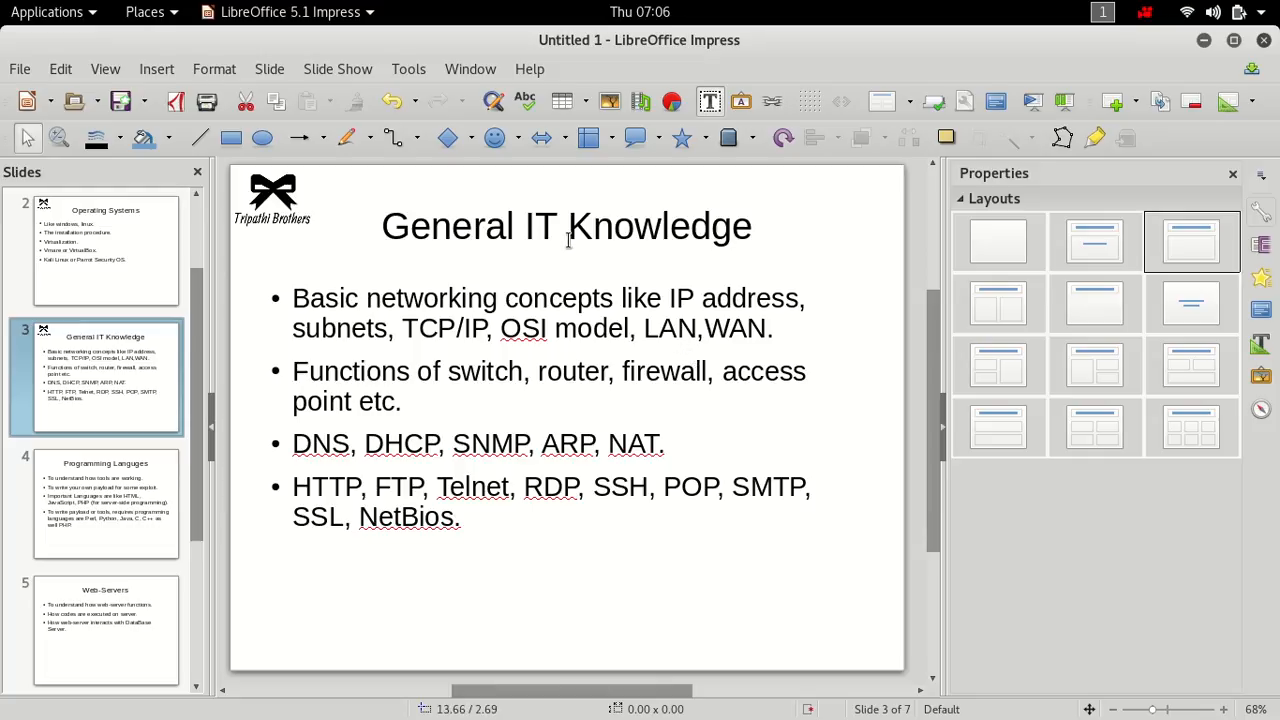
double_click(424, 297)
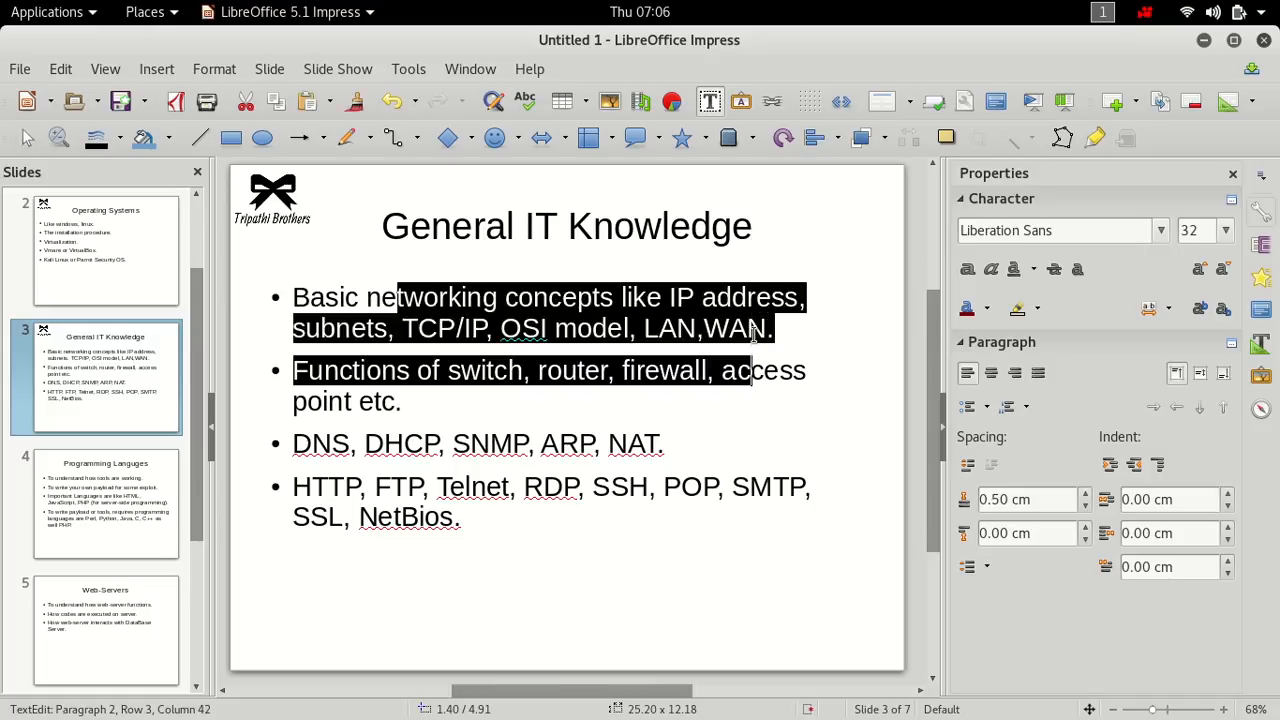
click(555, 328)
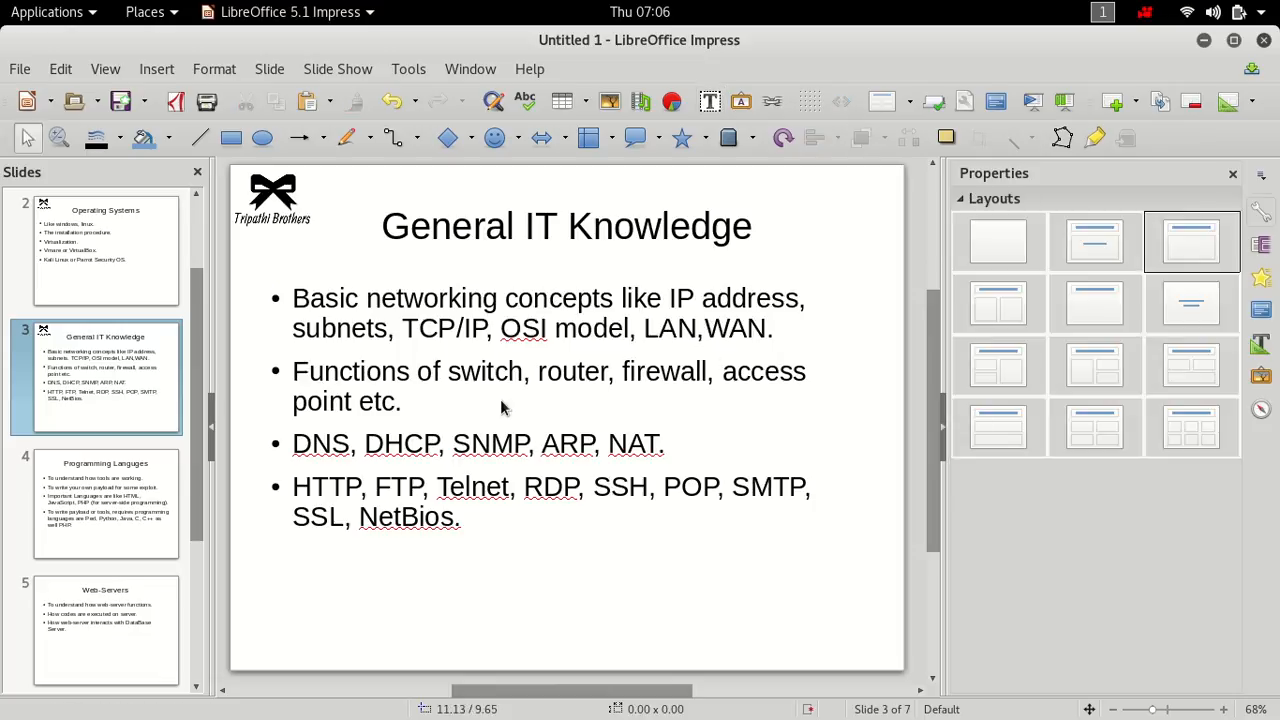
mouse_move(501, 408)
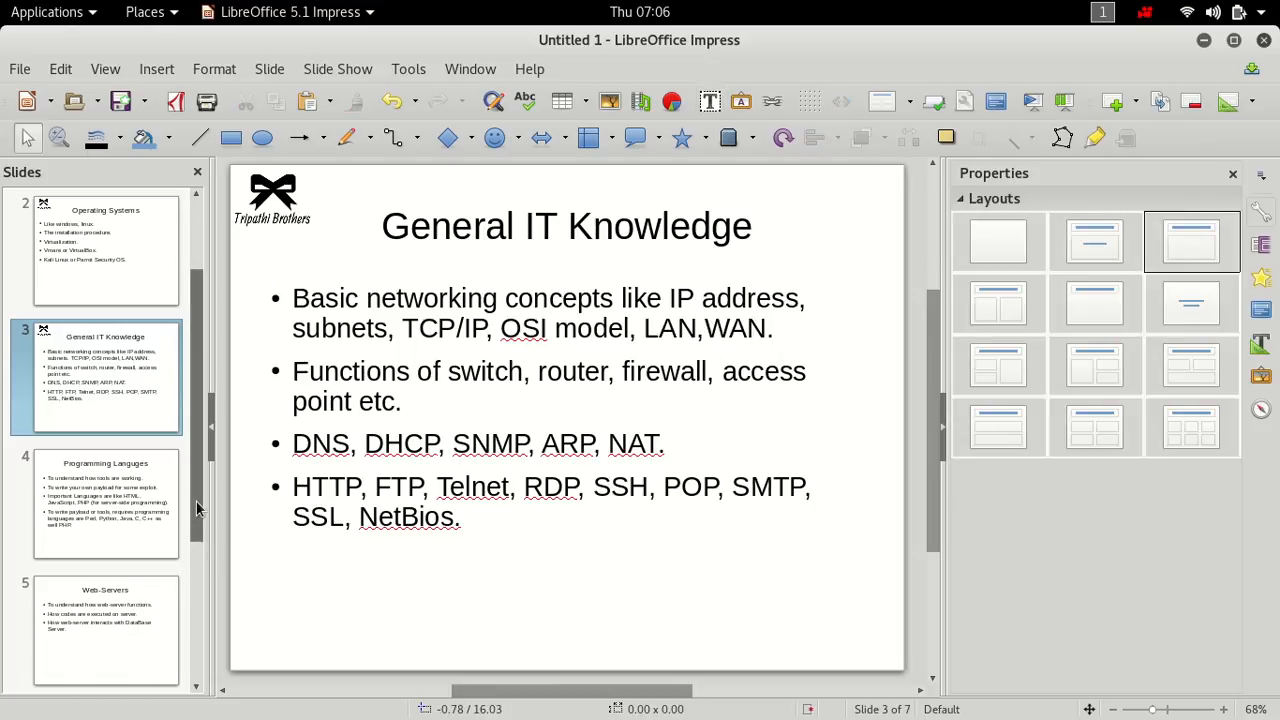
scroll(up, 3)
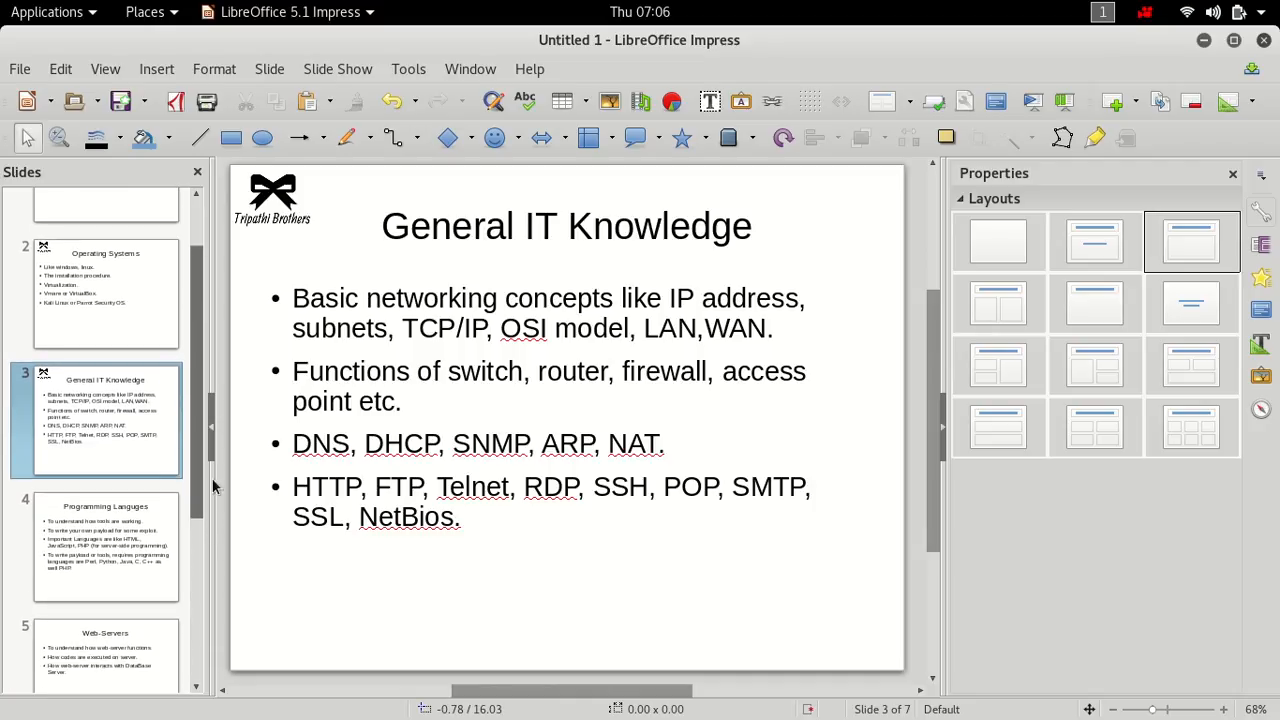
scroll(down, 3)
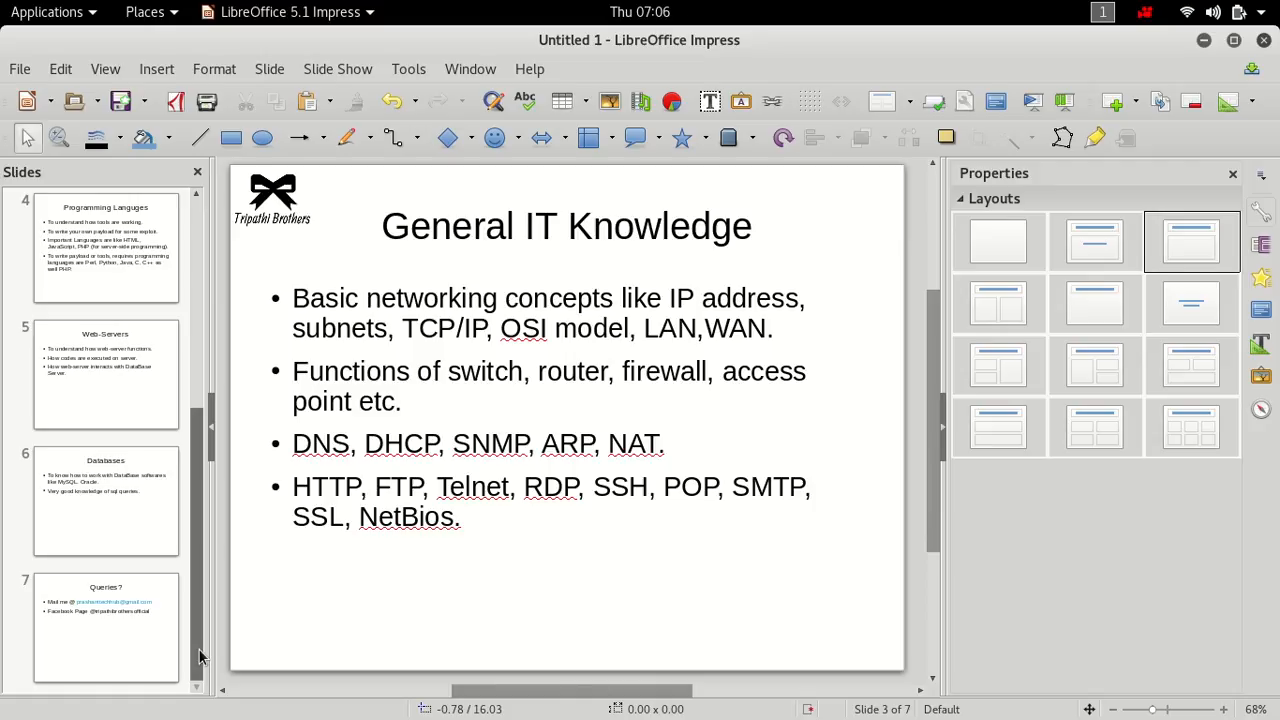
click(106, 626)
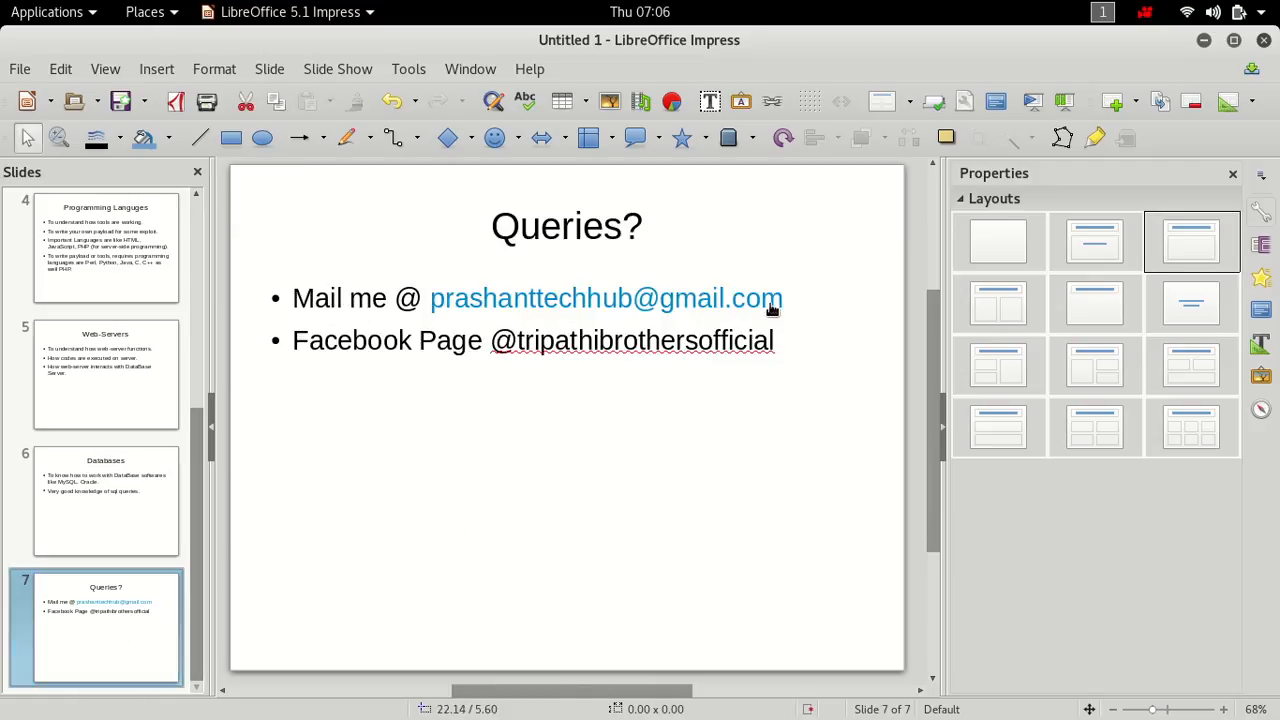
mouse_move(438, 305)
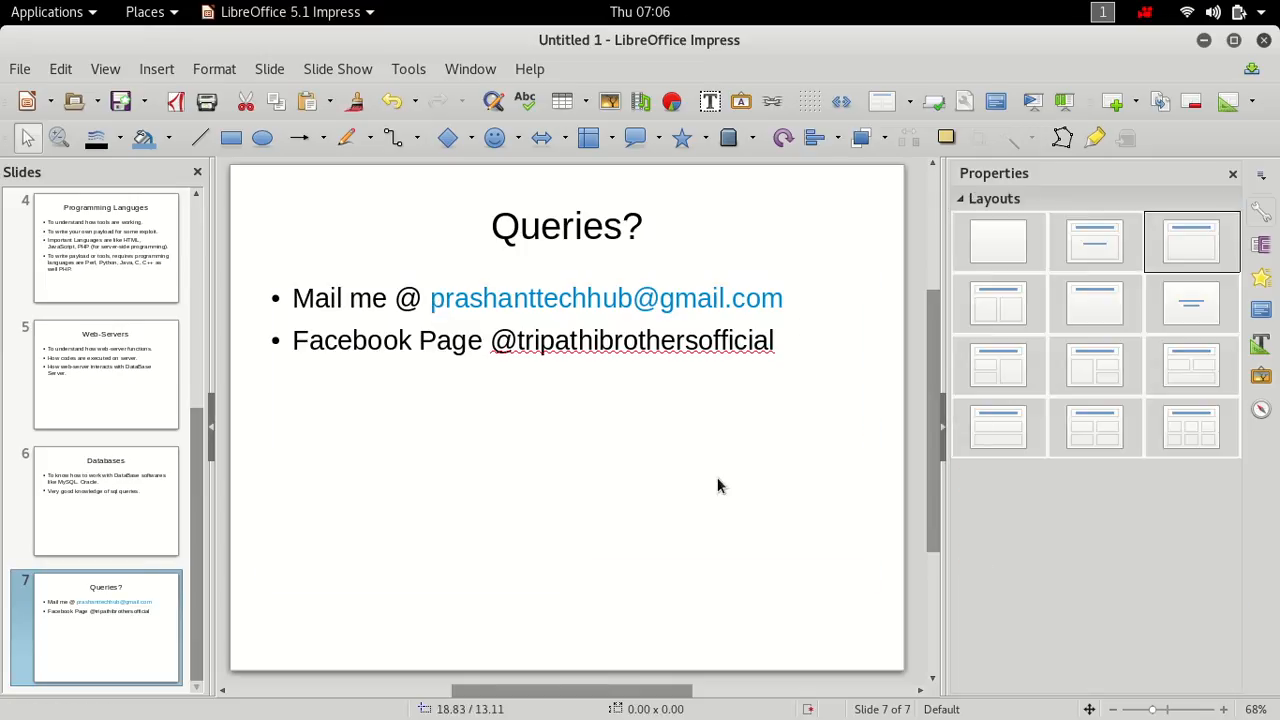
mouse_move(333, 438)
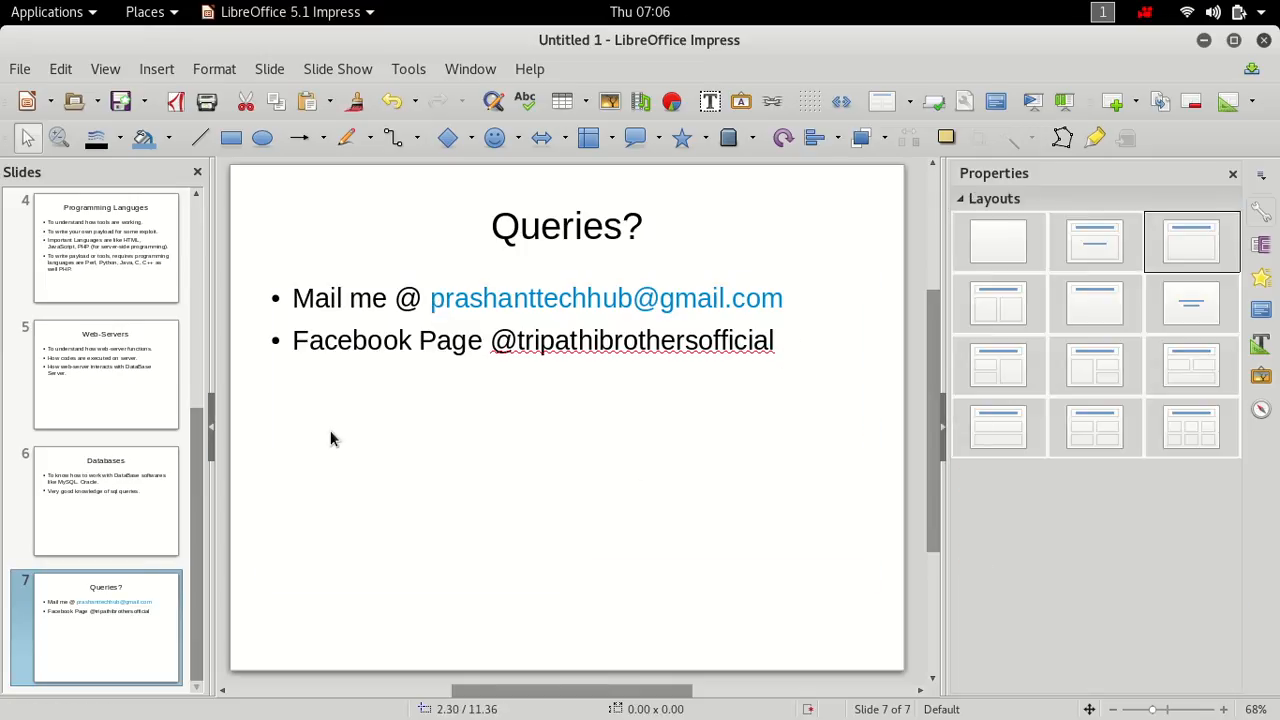
scroll(up, 3)
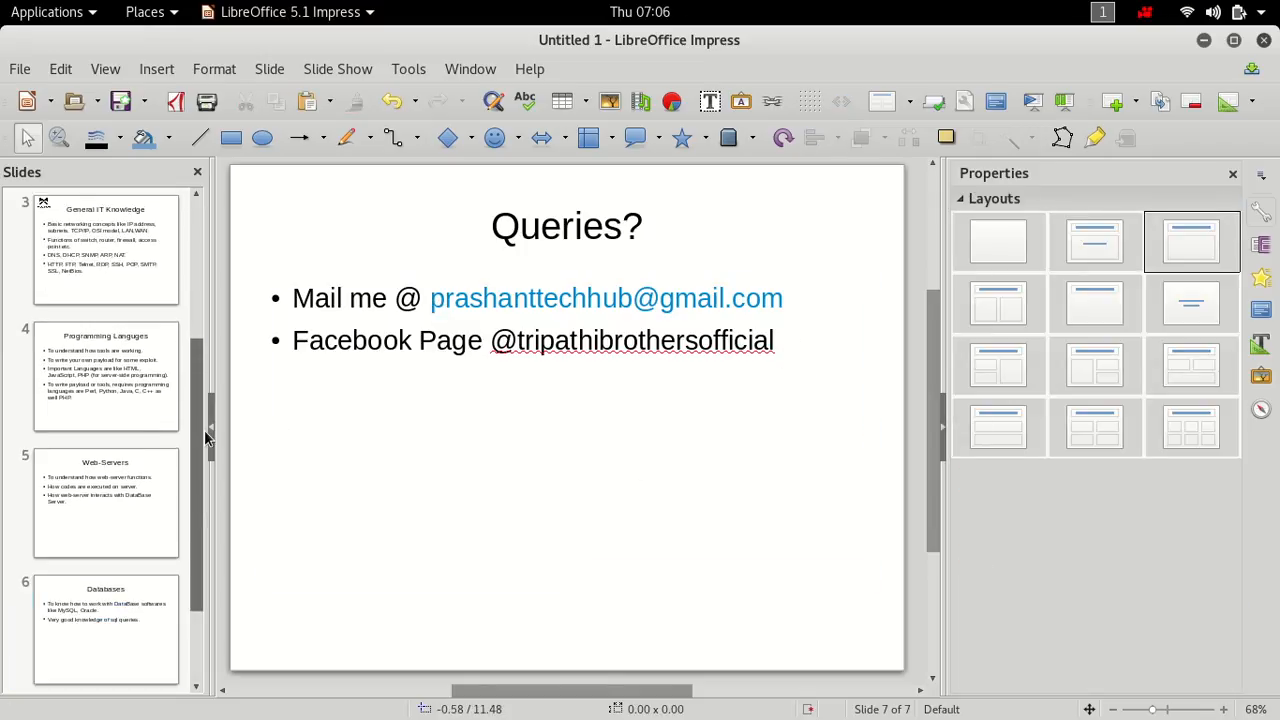
scroll(up, 3)
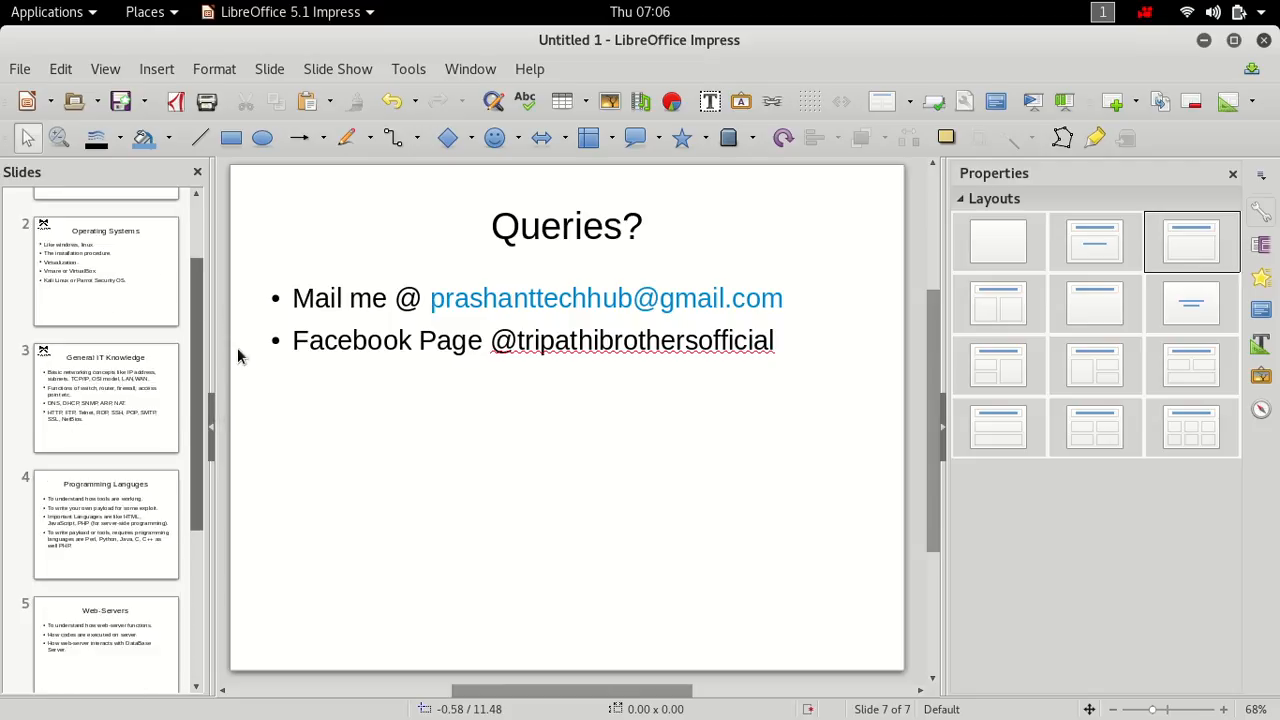
mouse_move(790, 355)
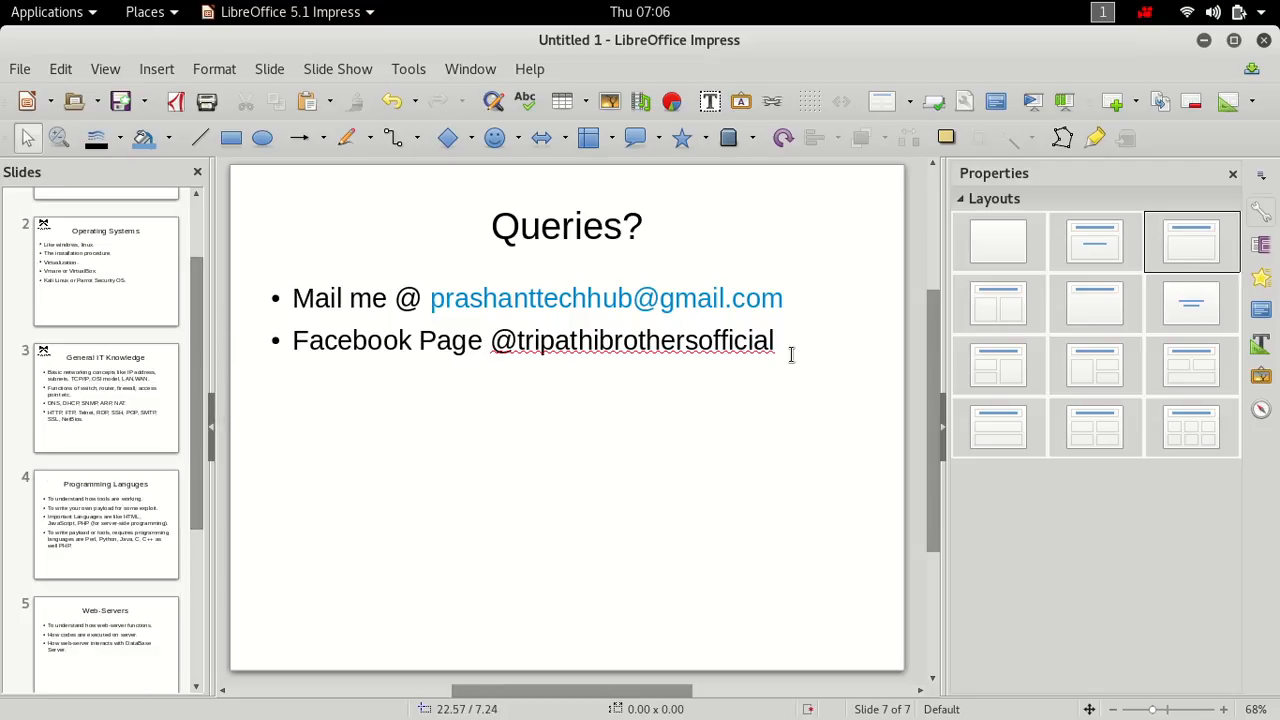
click(773, 340)
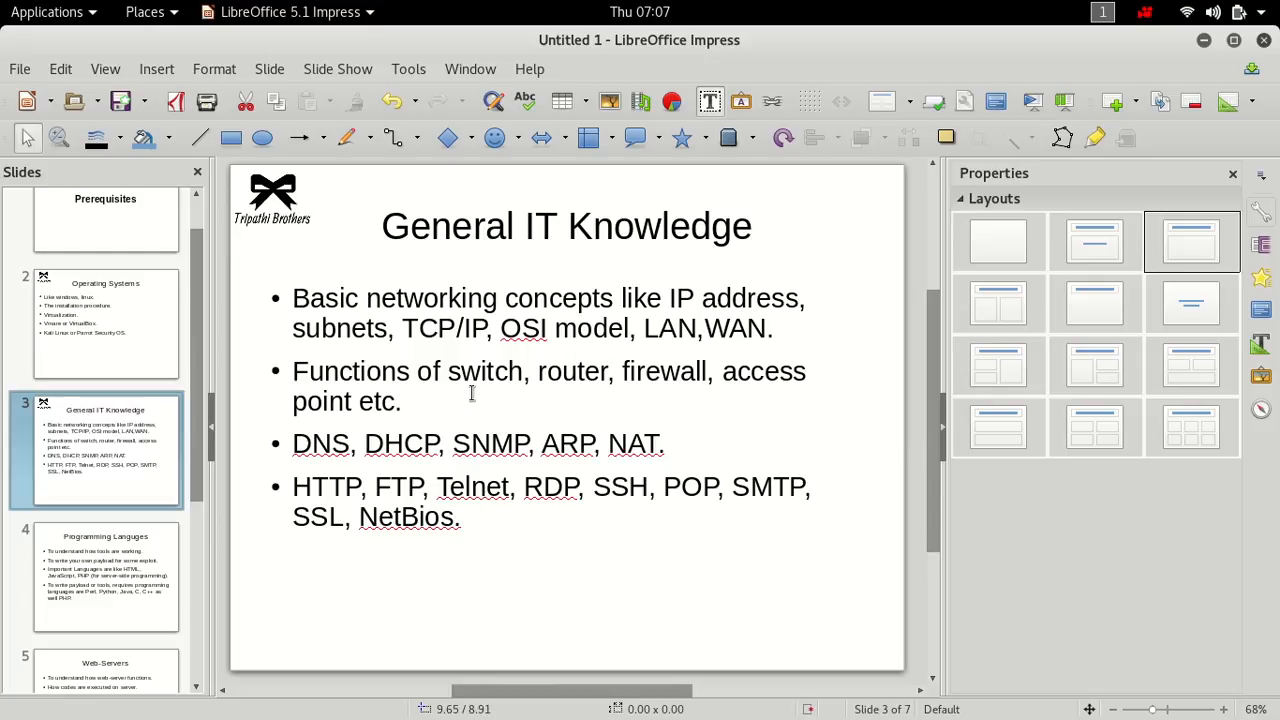
mouse_move(473, 365)
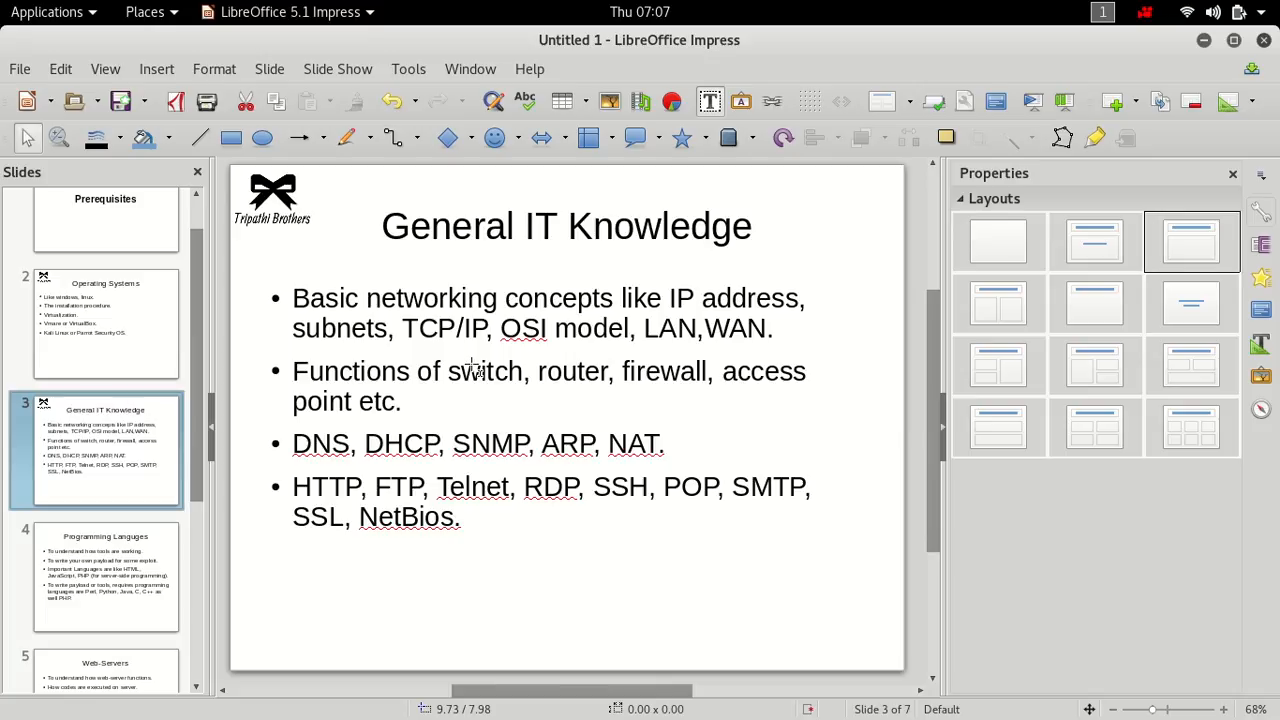
mouse_move(435, 410)
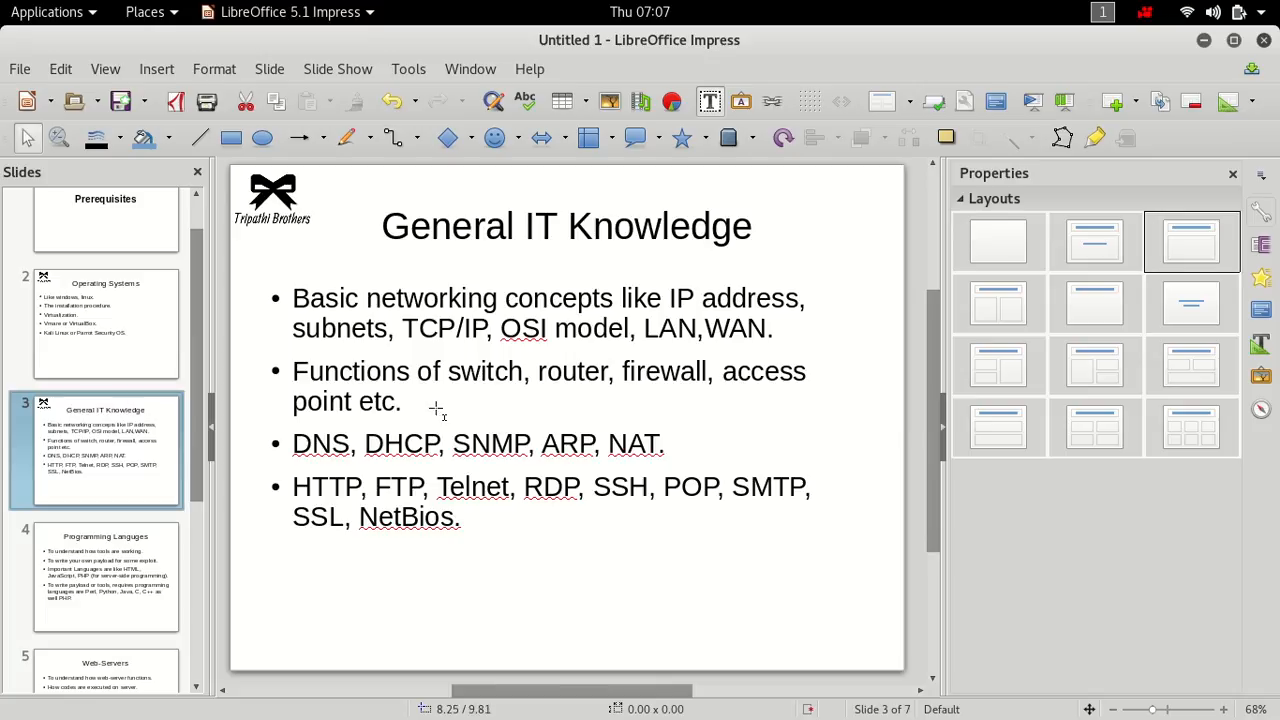
mouse_move(452, 412)
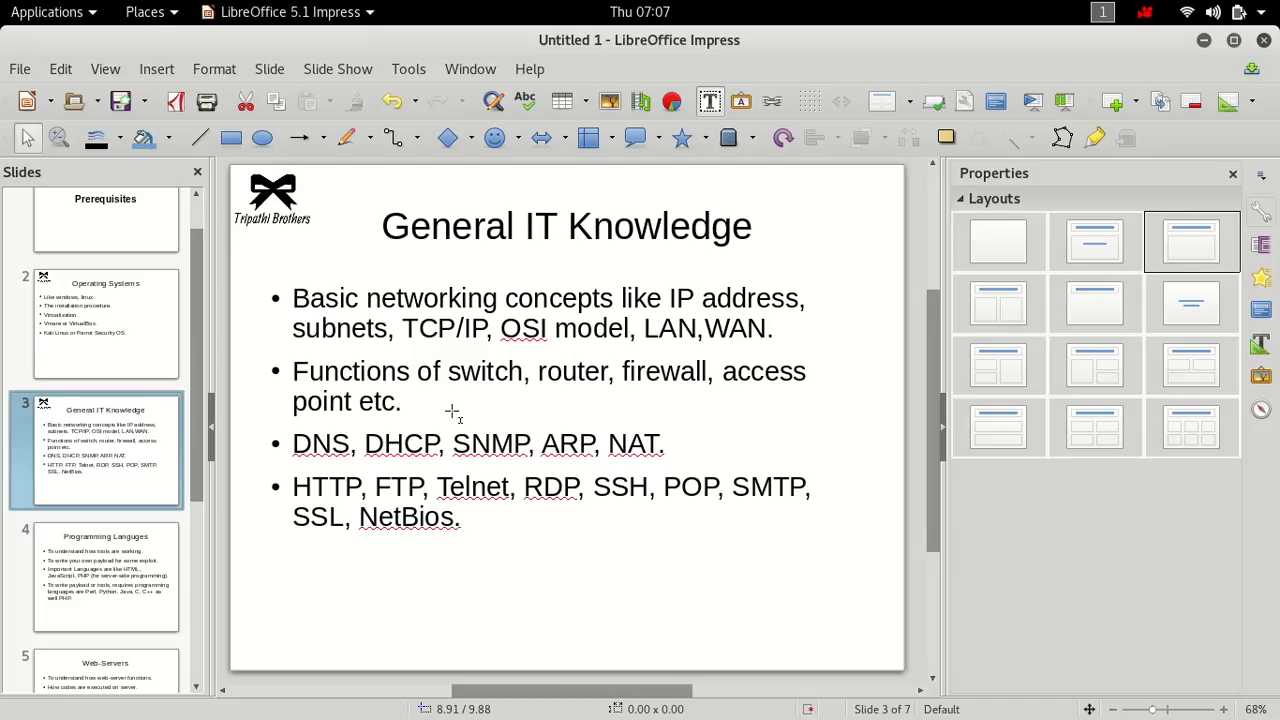
mouse_move(365, 449)
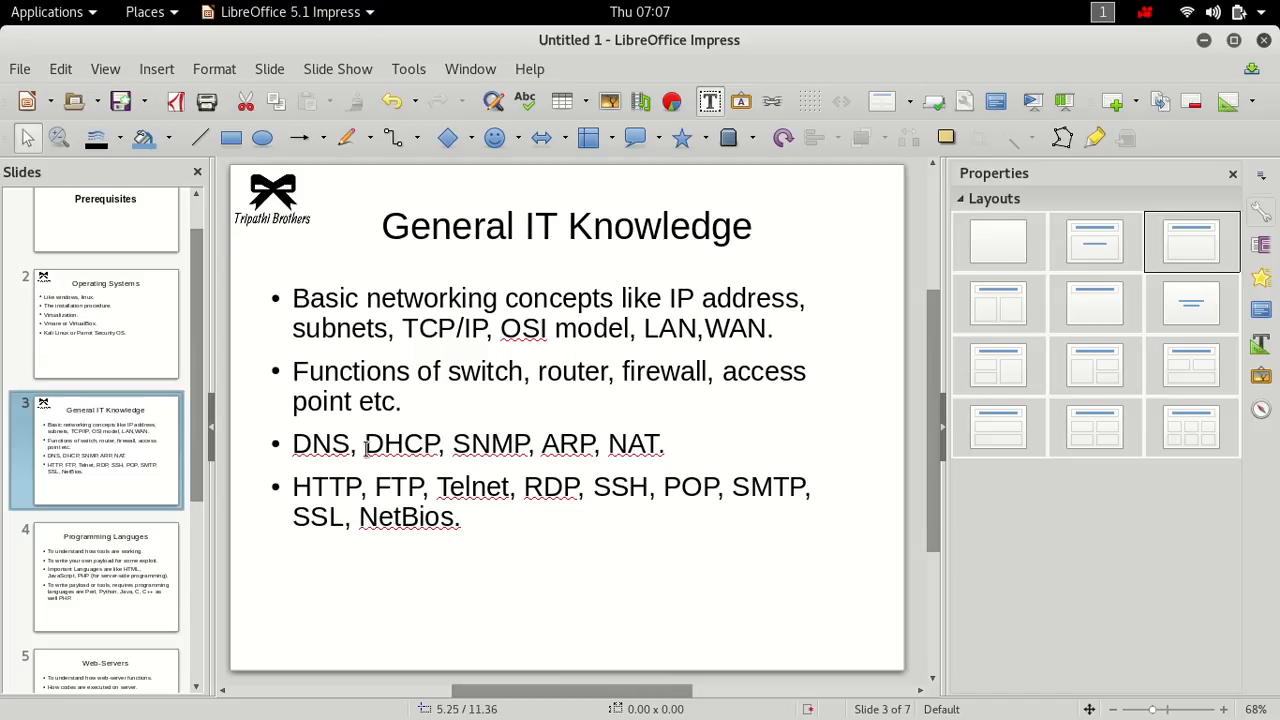
mouse_move(677, 470)
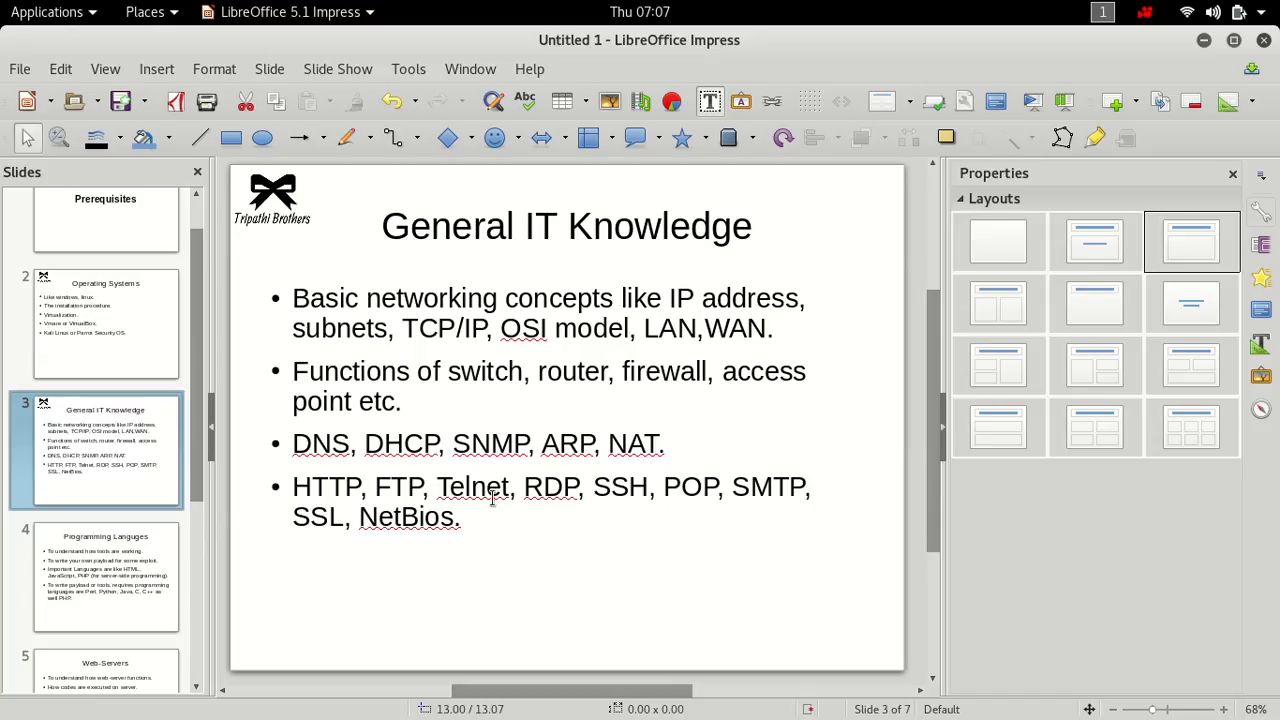
mouse_move(715, 517)
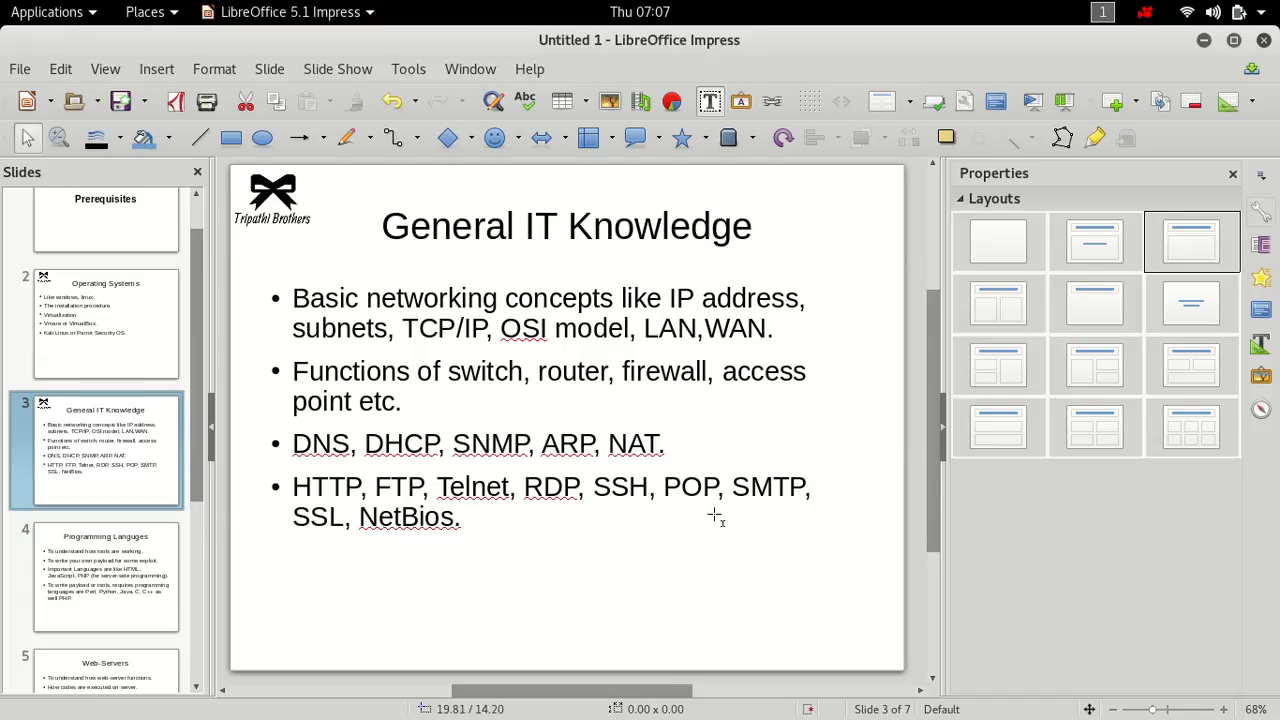
mouse_move(714, 516)
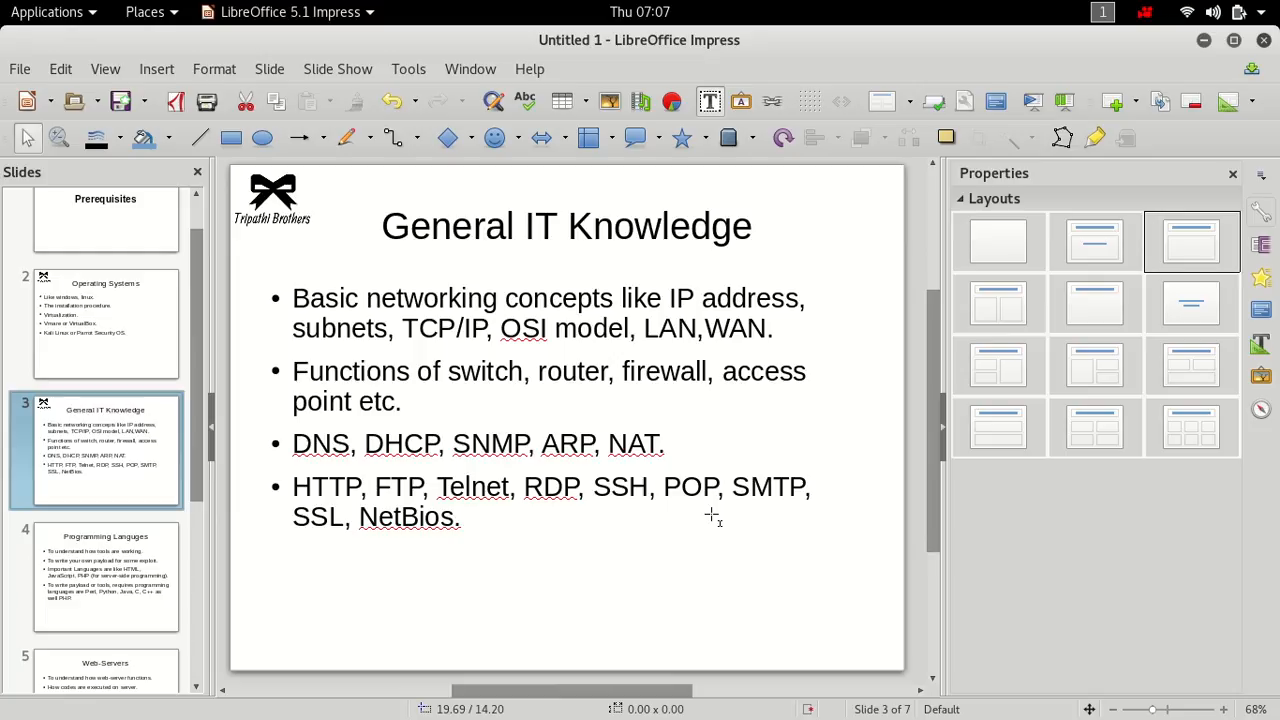
mouse_move(390, 497)
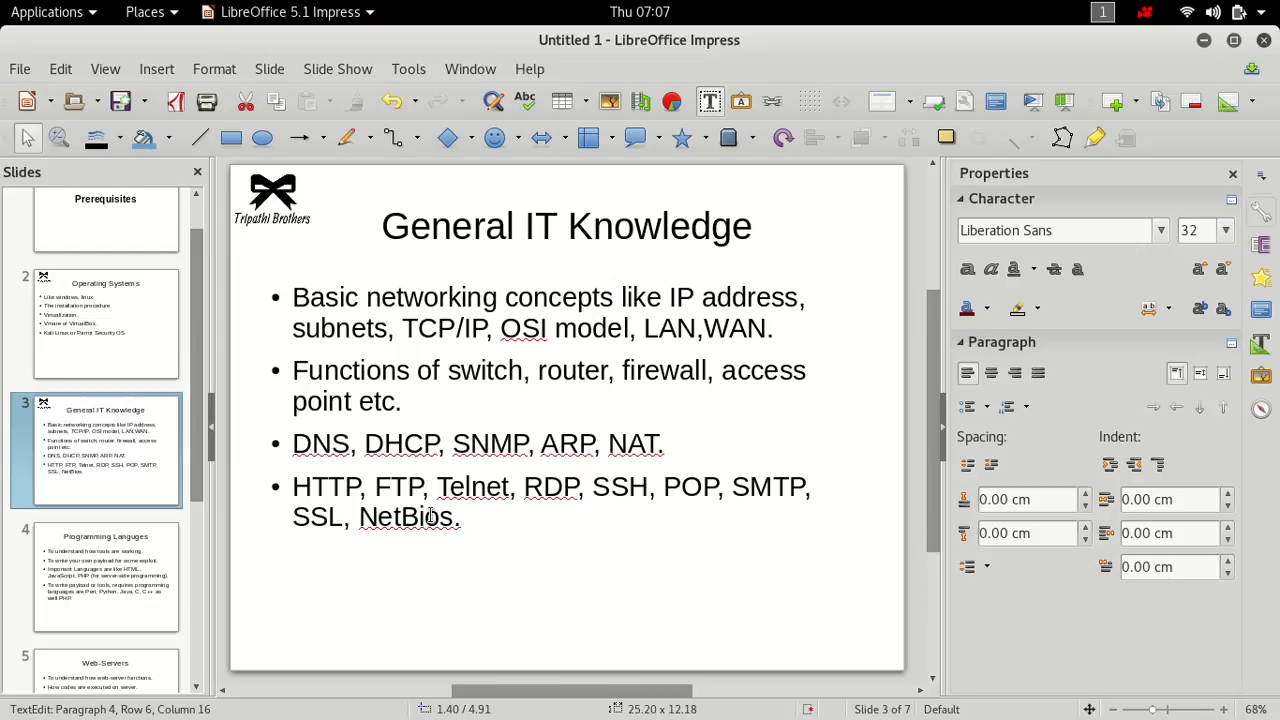
Step: Highlight FTP and more protocol names, then go back to the Operating Systems slide
double_click(398, 487)
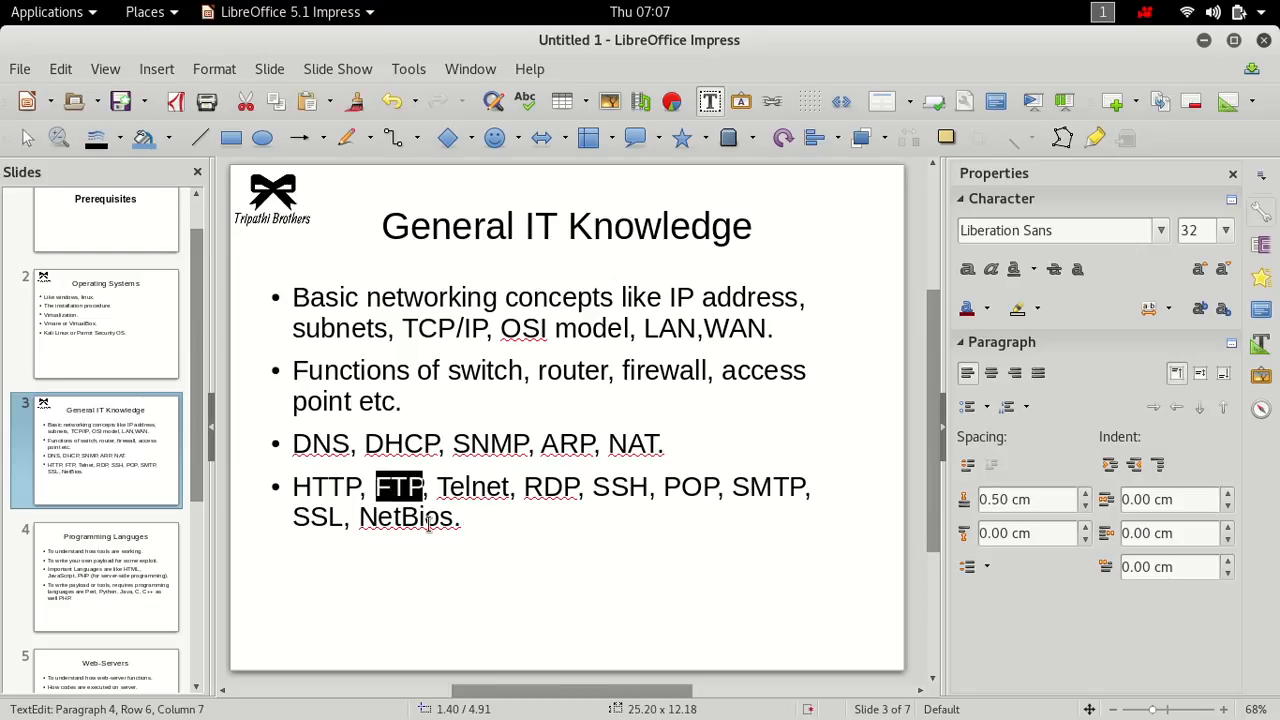
drag(425, 486, 460, 517)
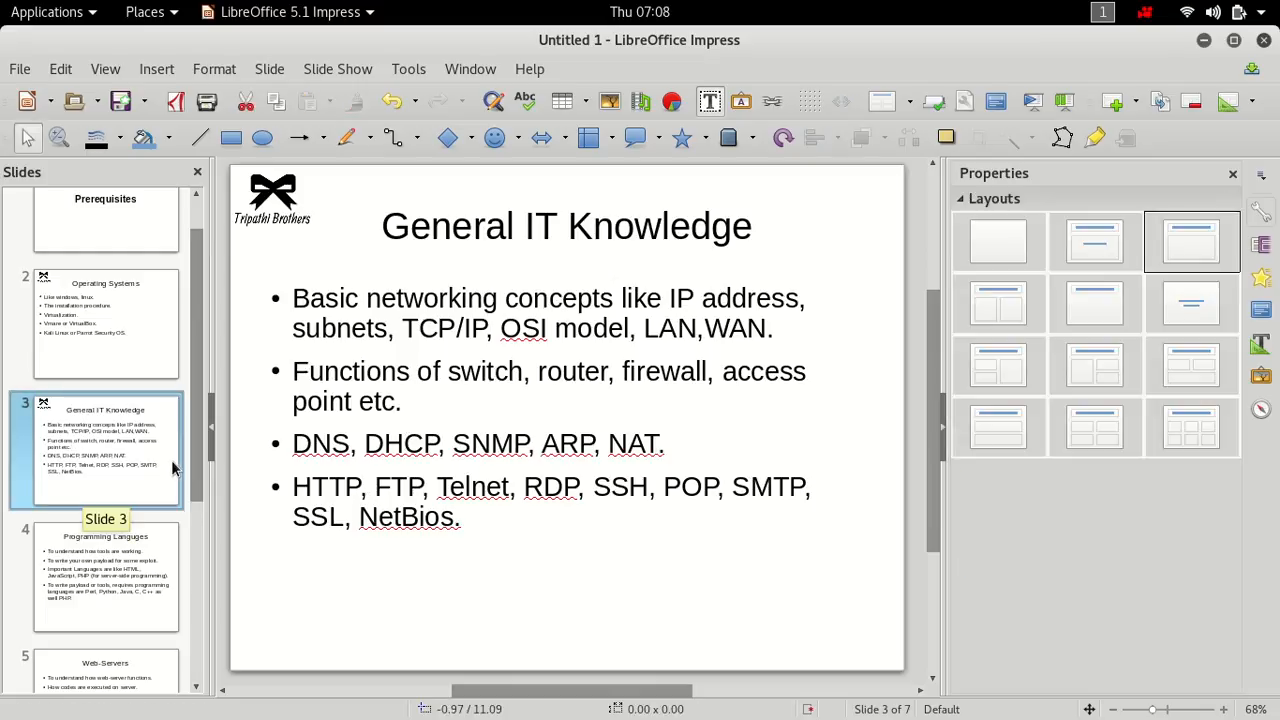
mouse_move(143, 330)
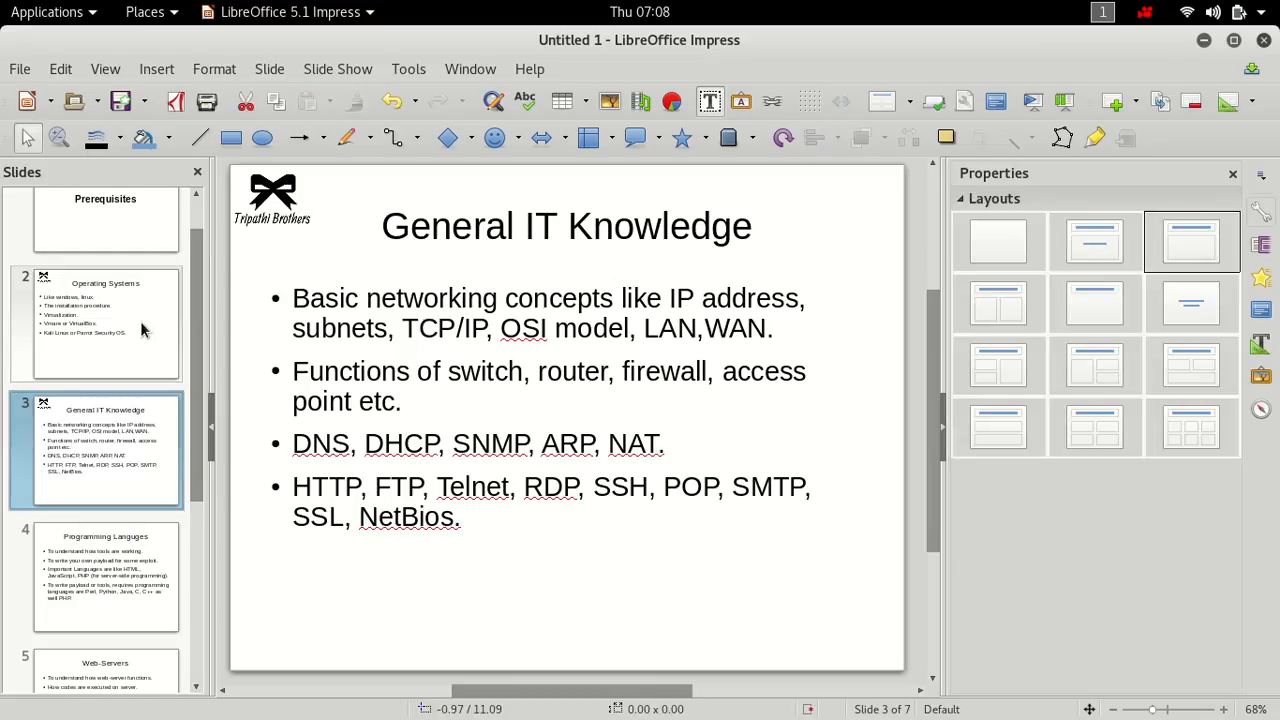
mouse_move(140, 335)
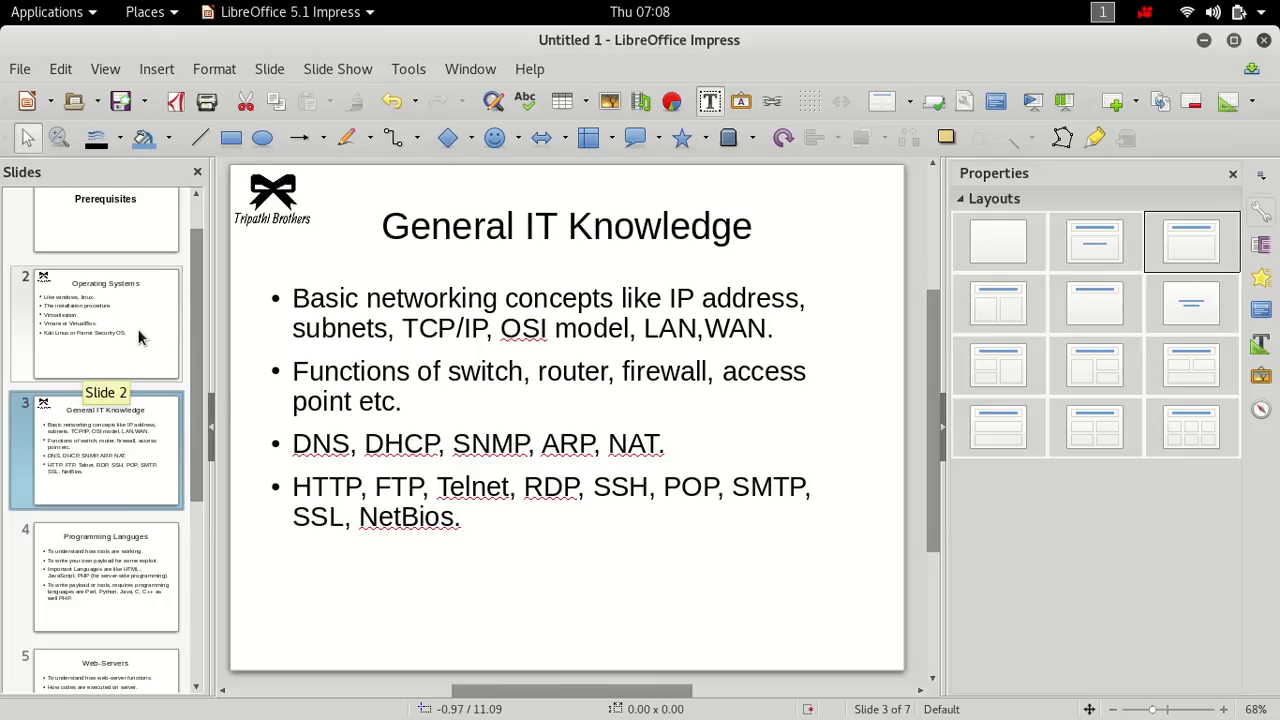
click(105, 322)
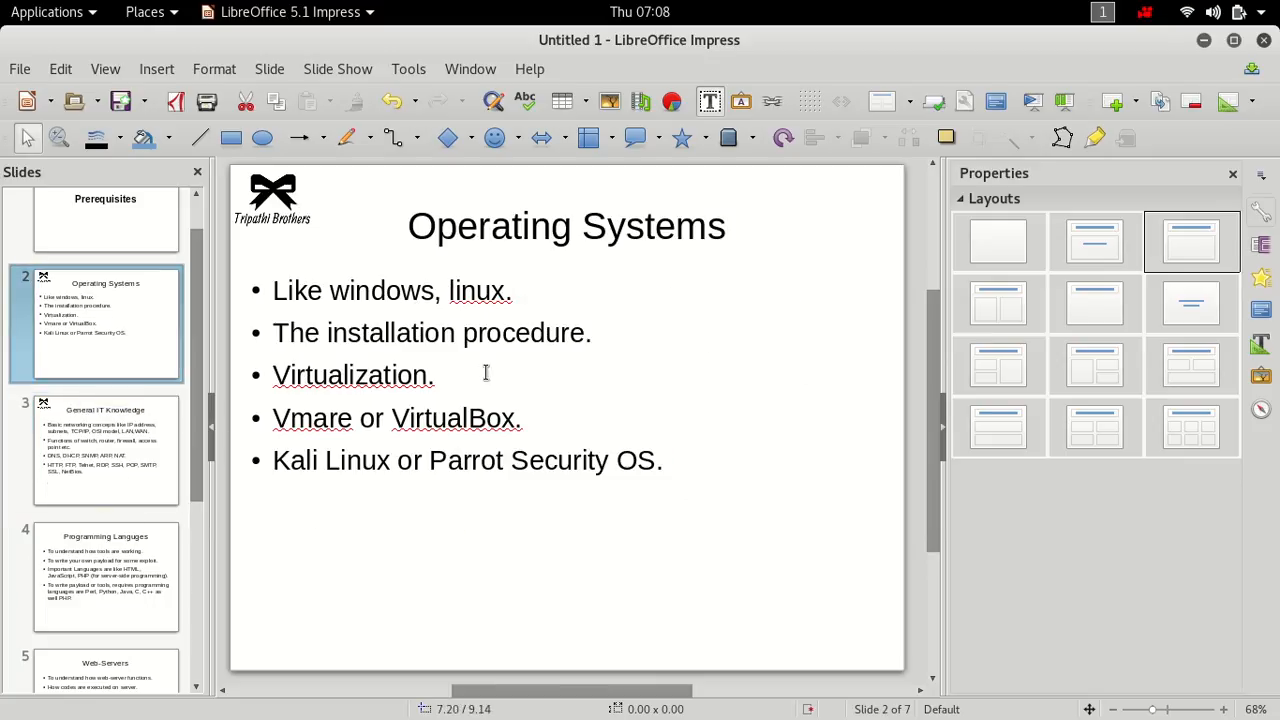
Step: Return to General IT Knowledge and highlight the networking terms in the first bullet
click(105, 450)
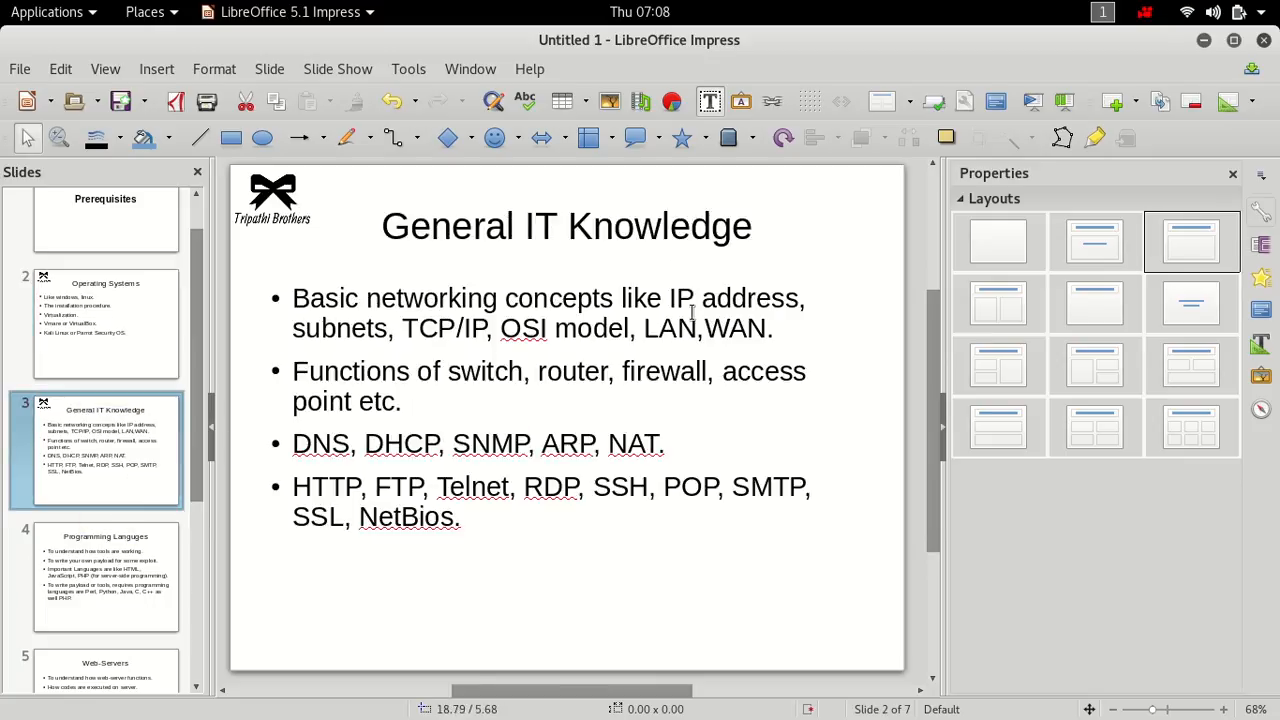
drag(668, 297, 703, 328)
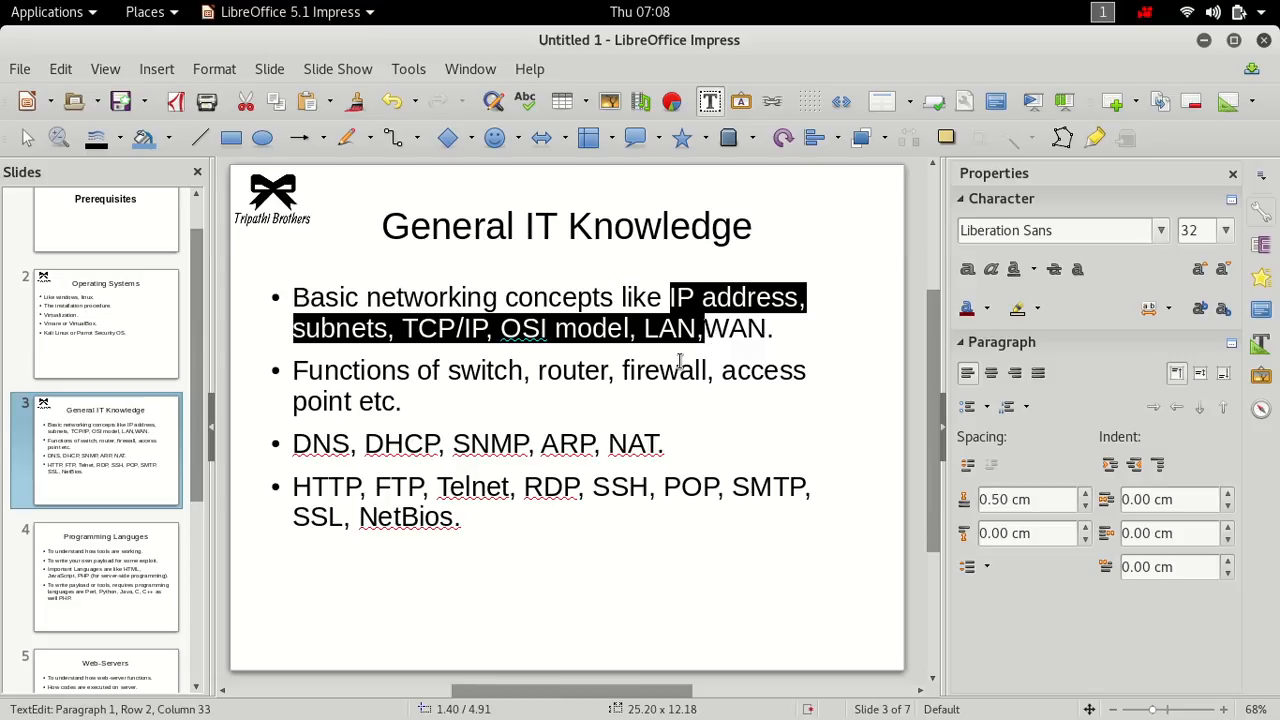
mouse_move(140, 570)
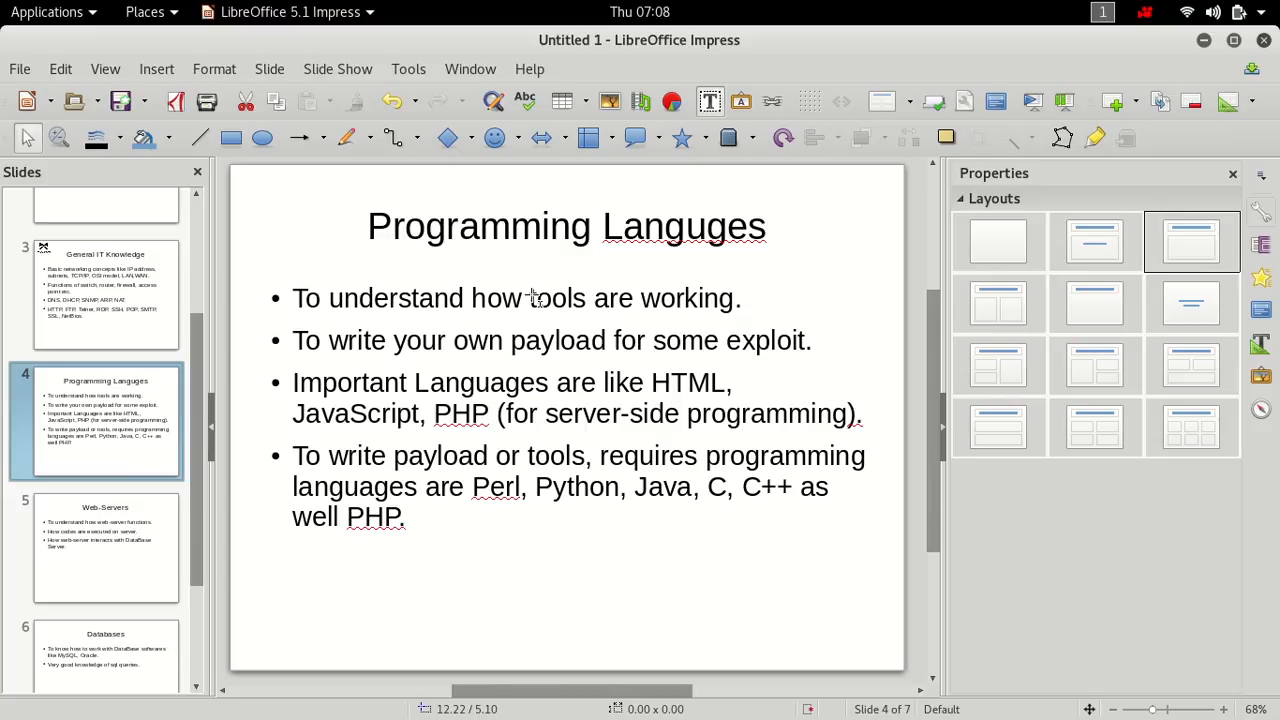
mouse_move(533, 298)
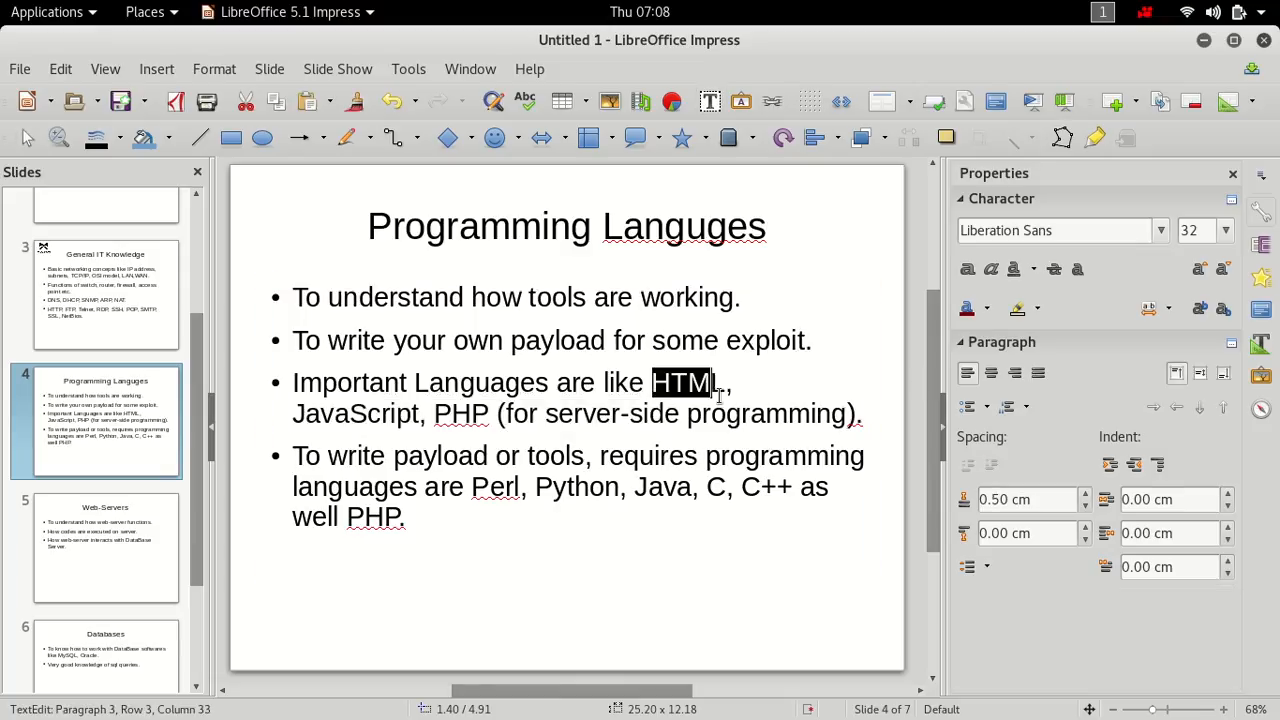
click(310, 413)
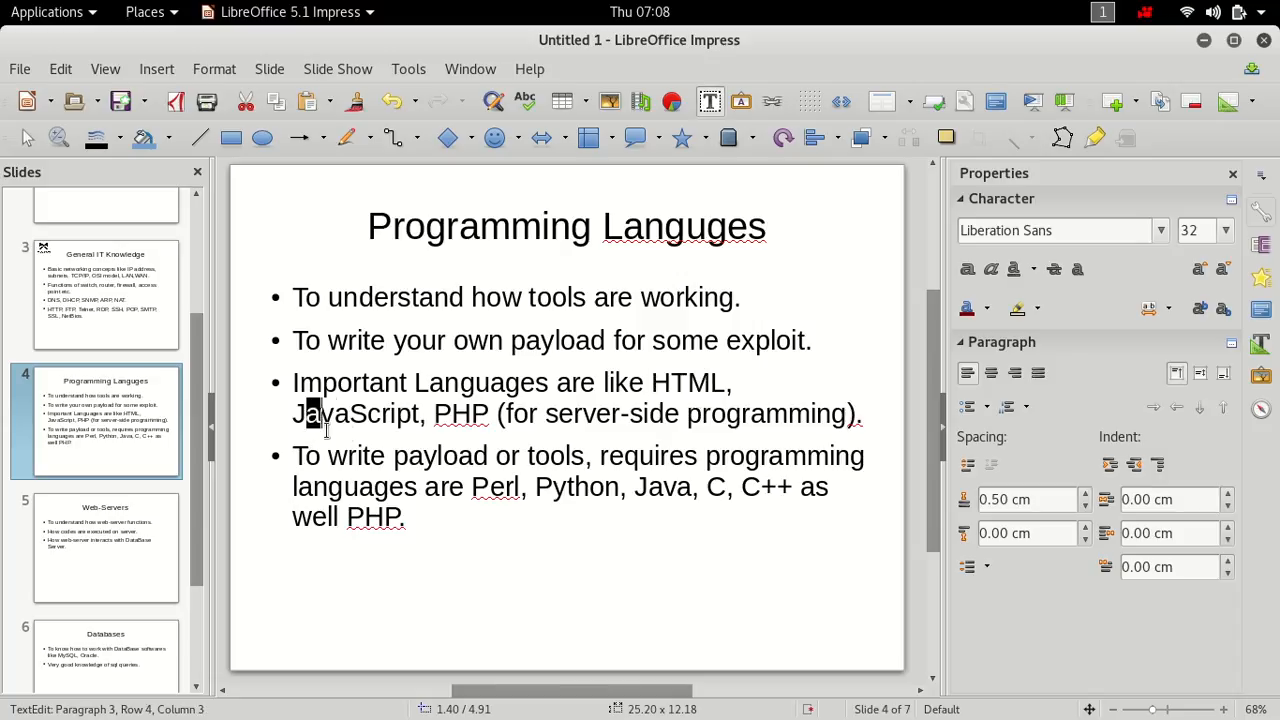
double_click(357, 413)
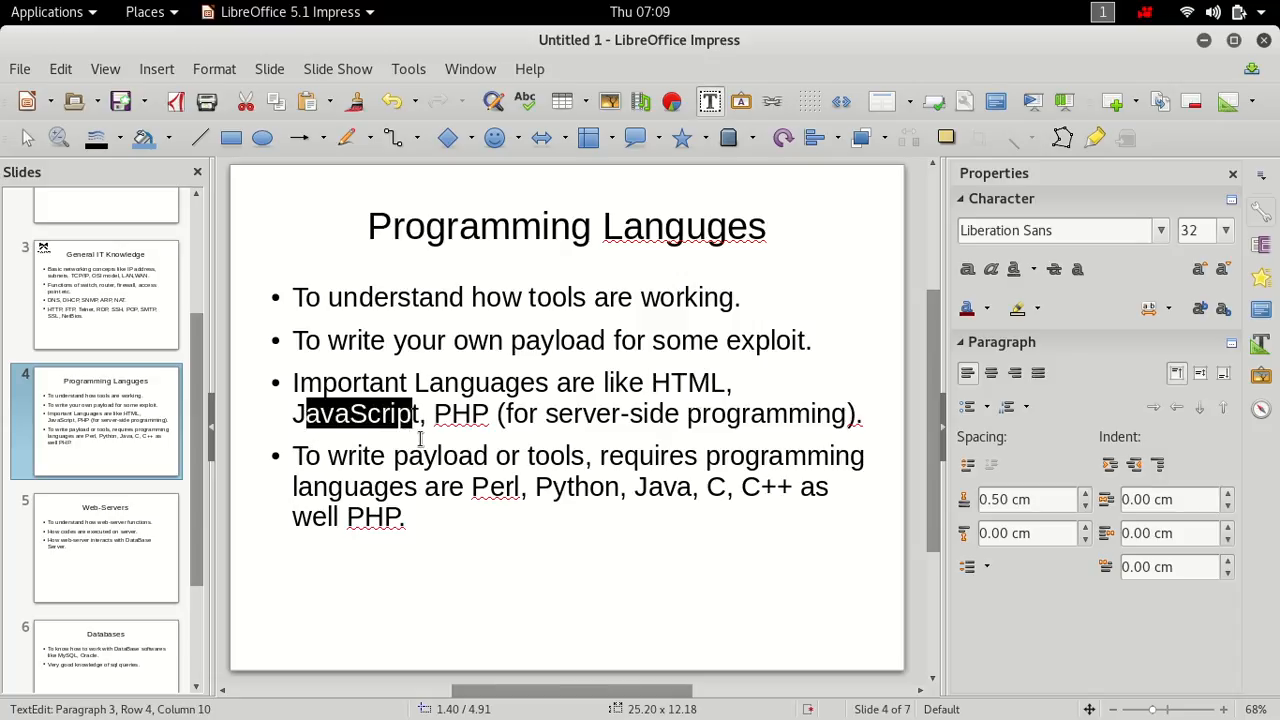
double_click(457, 413)
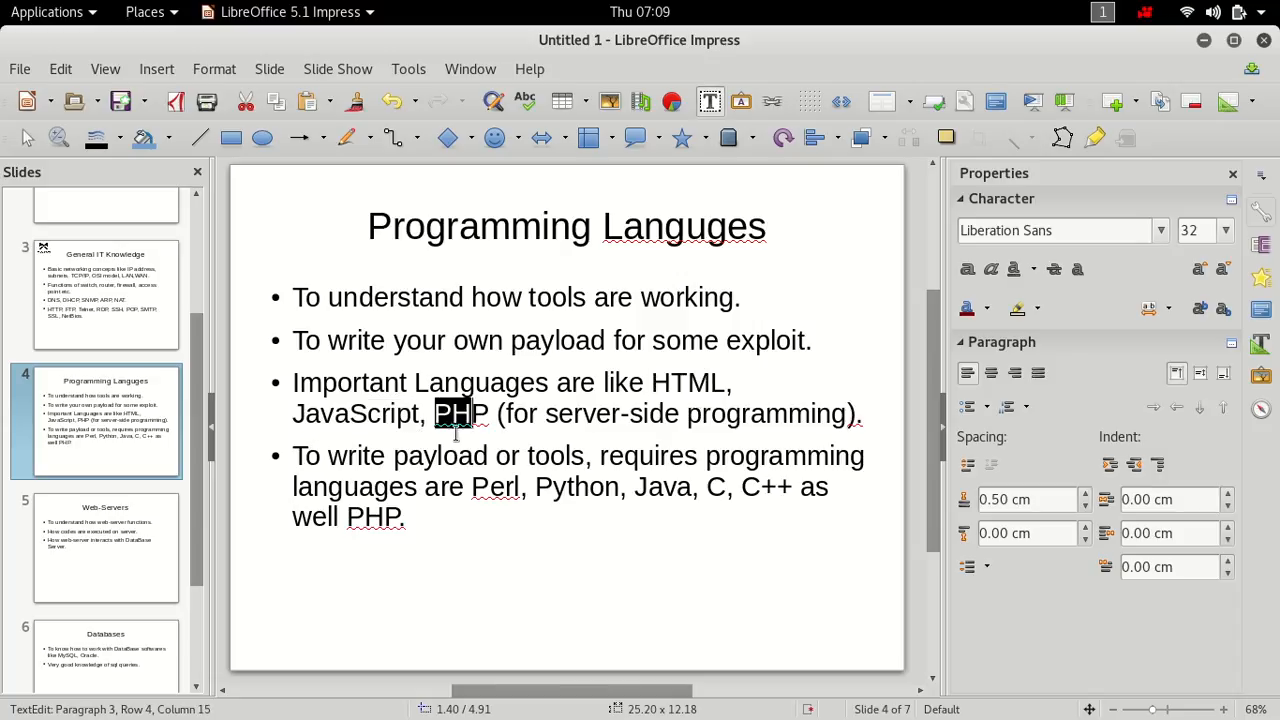
drag(455, 413, 850, 413)
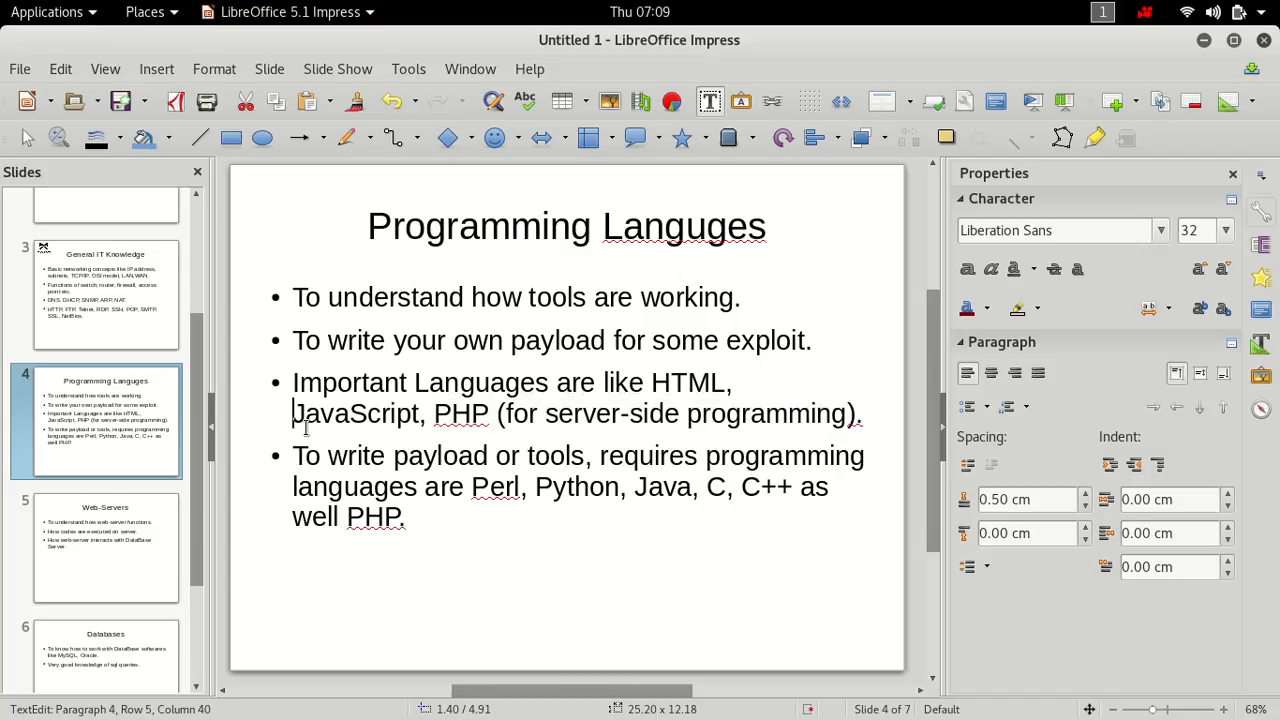
click(651, 383)
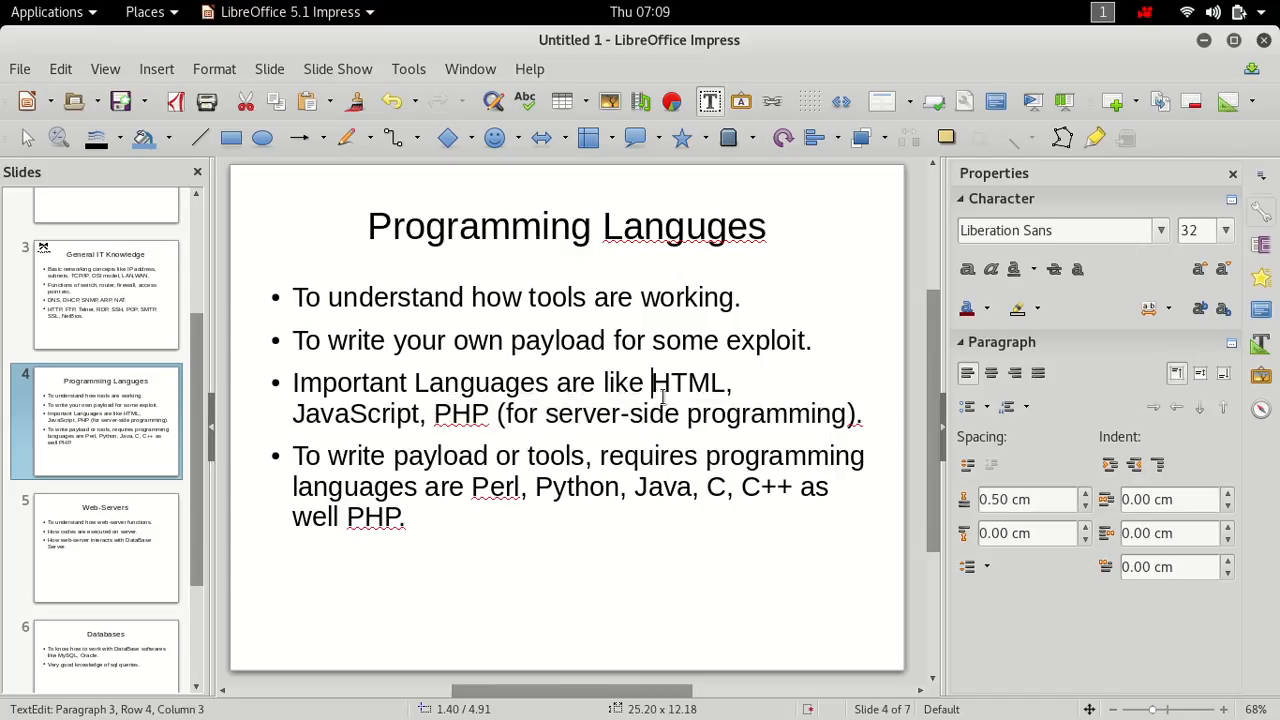
double_click(688, 382)
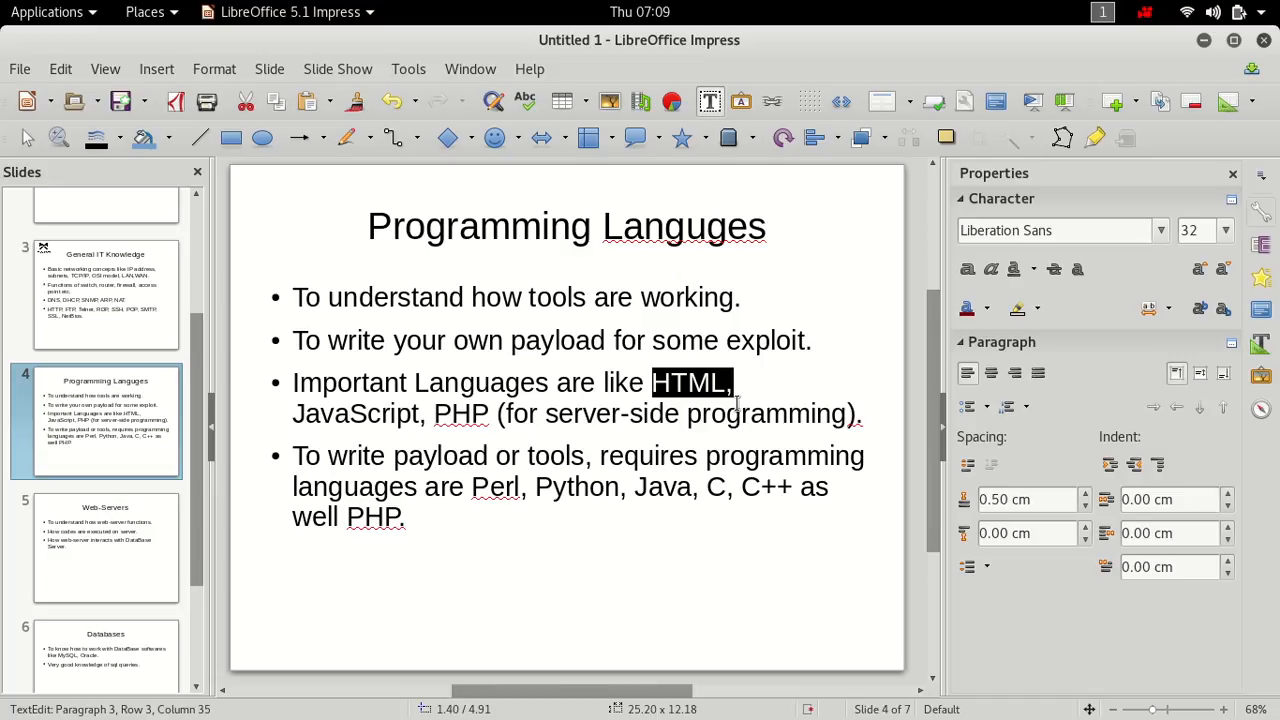
mouse_move(638, 450)
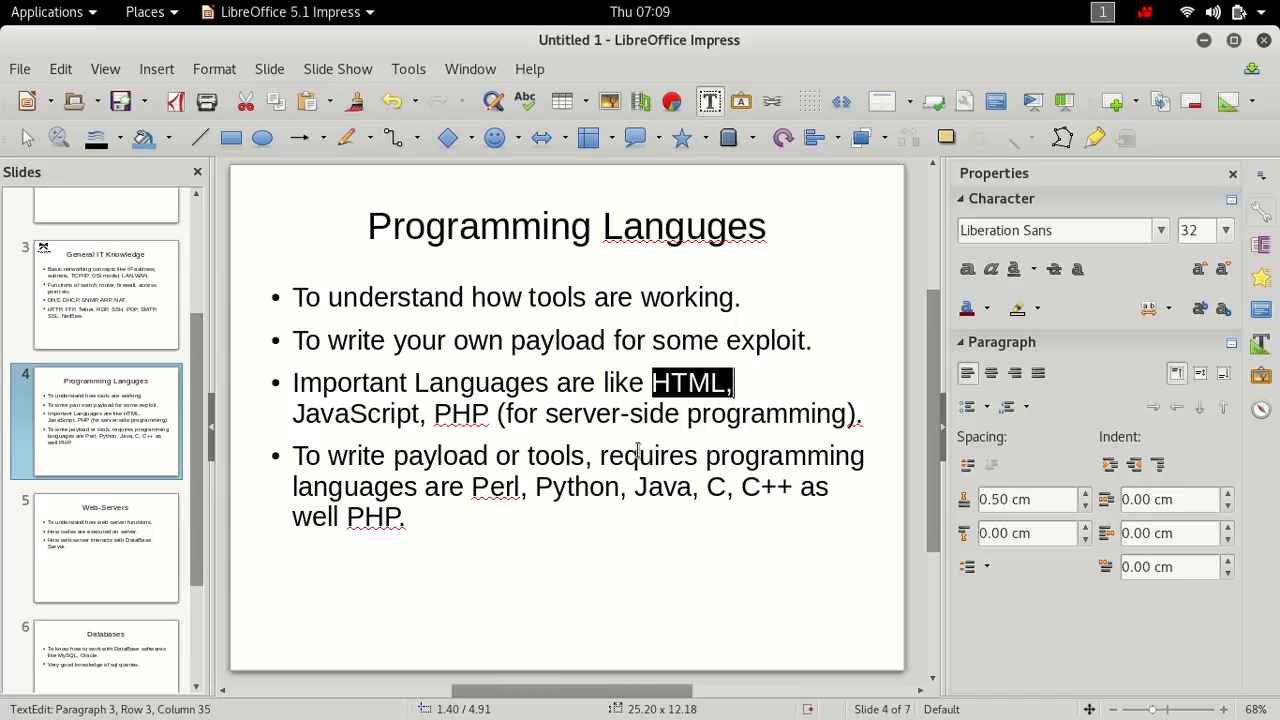
click(296, 413)
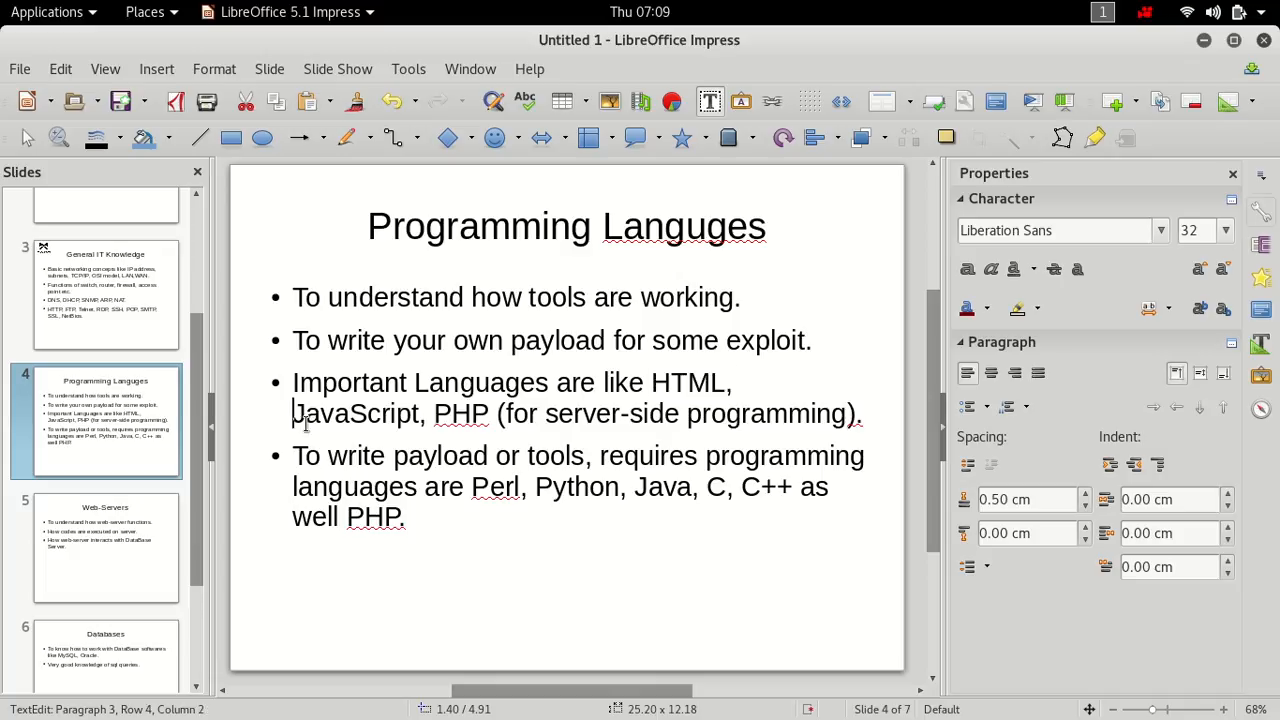
double_click(355, 413)
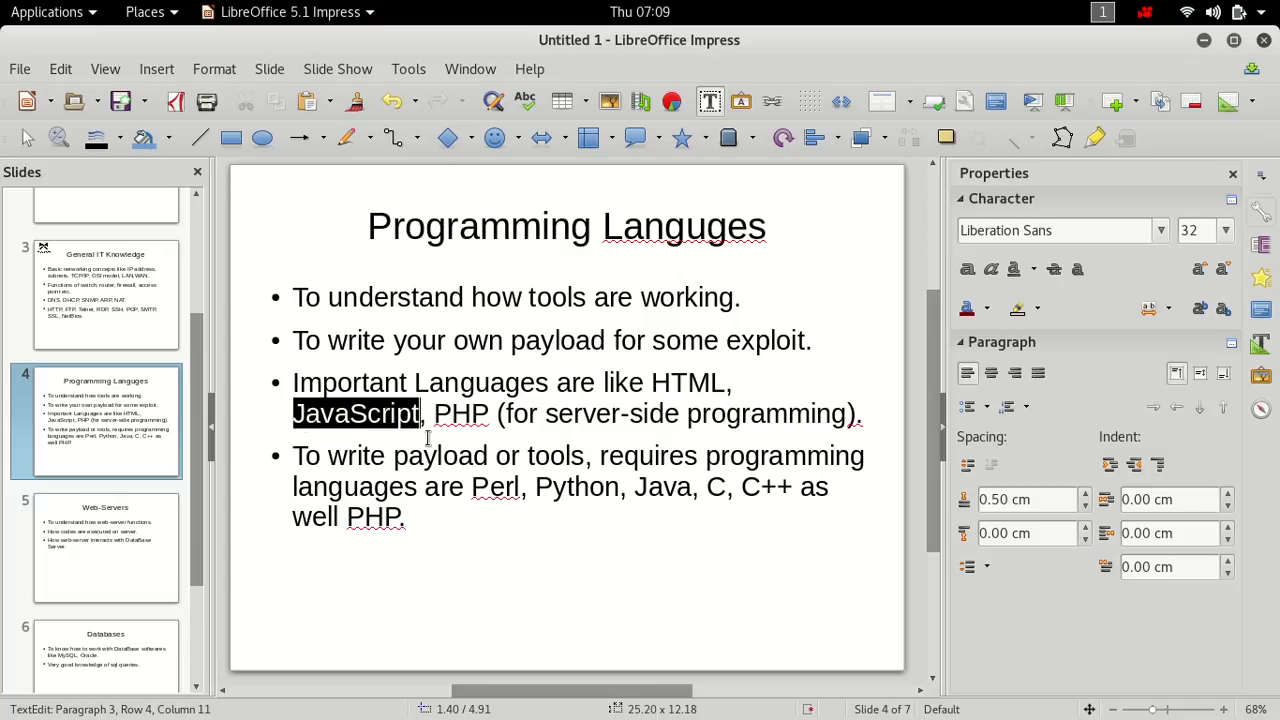
click(433, 413)
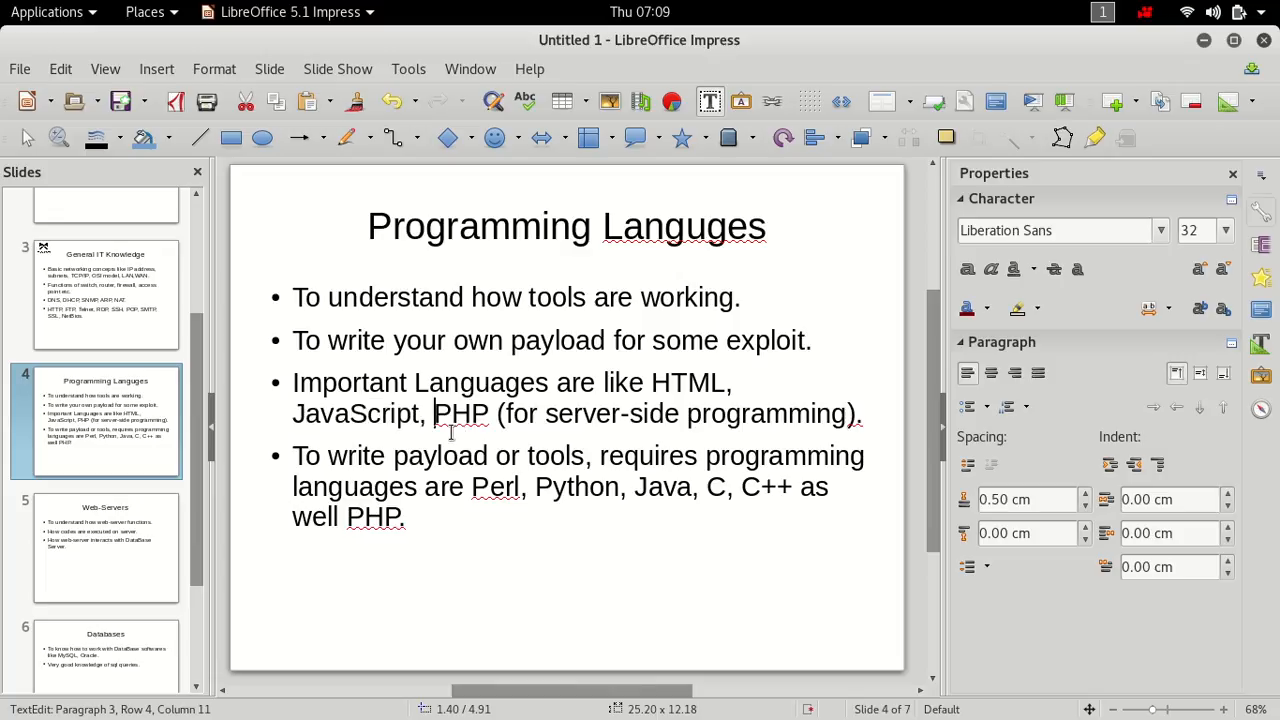
Step: Highlight and clear the last Programming Languges bullet, then show the Web-Servers slide
drag(433, 413, 857, 413)
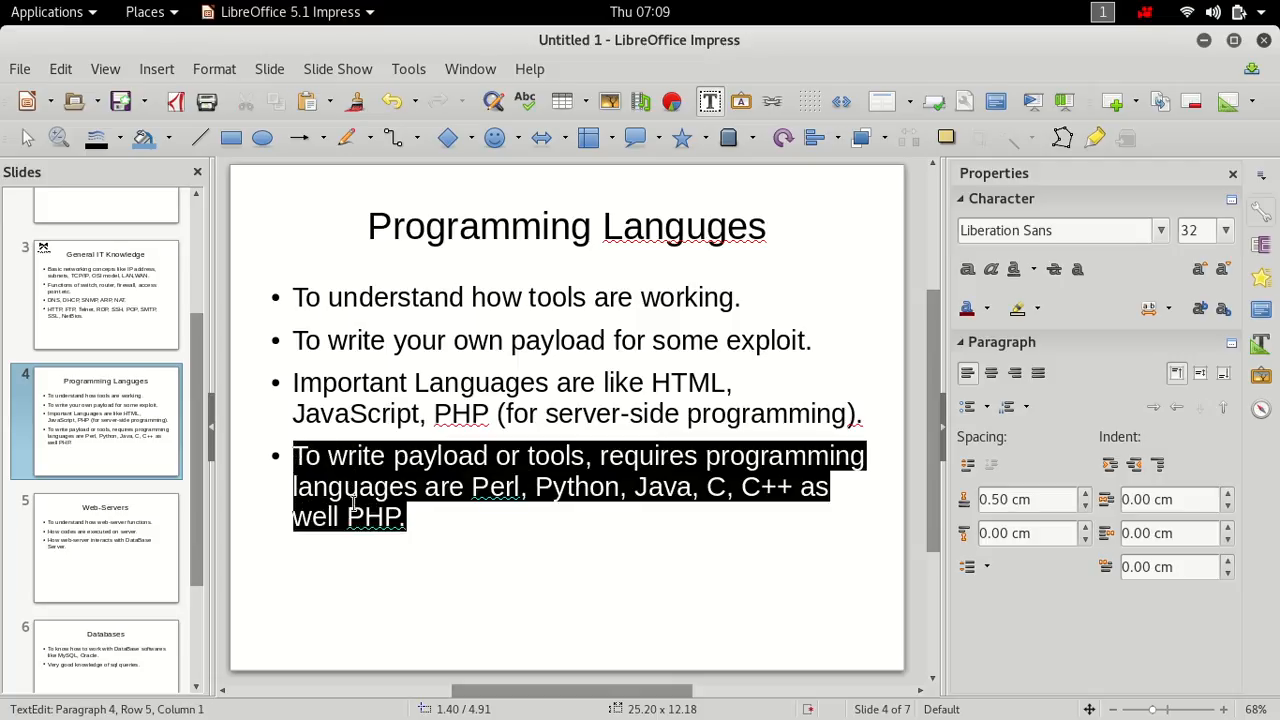
click(600, 455)
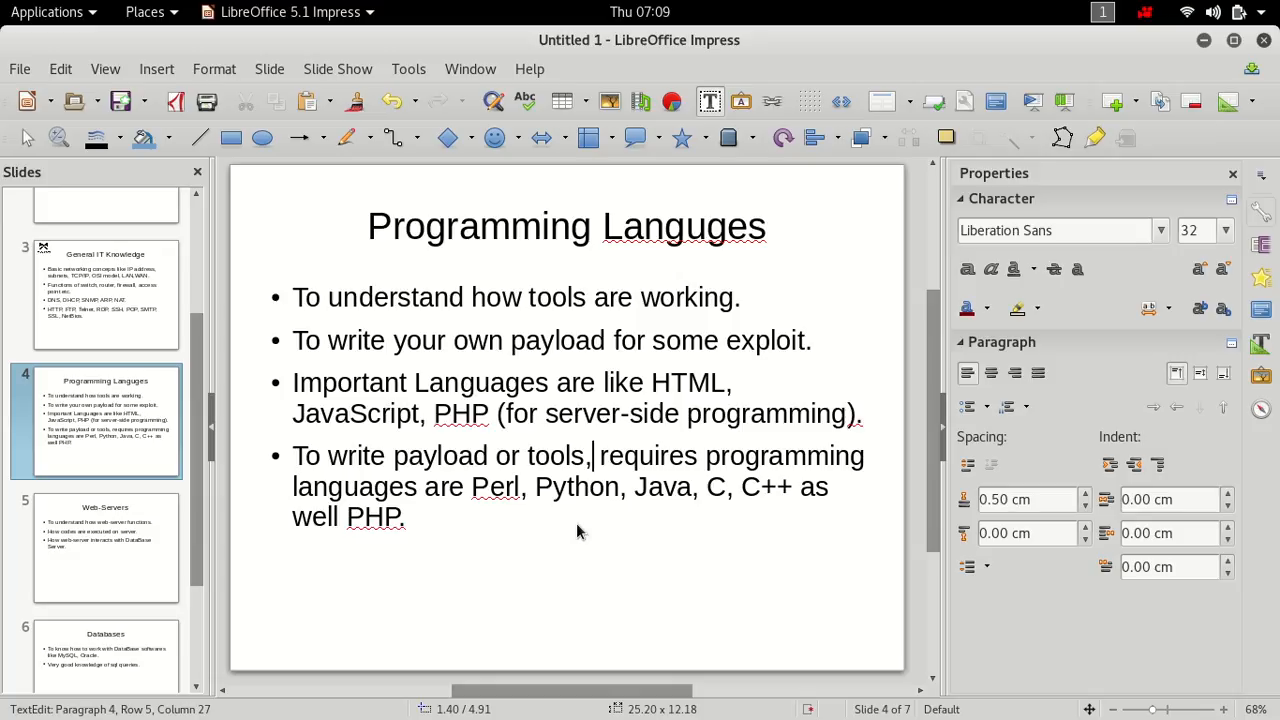
mouse_move(168, 455)
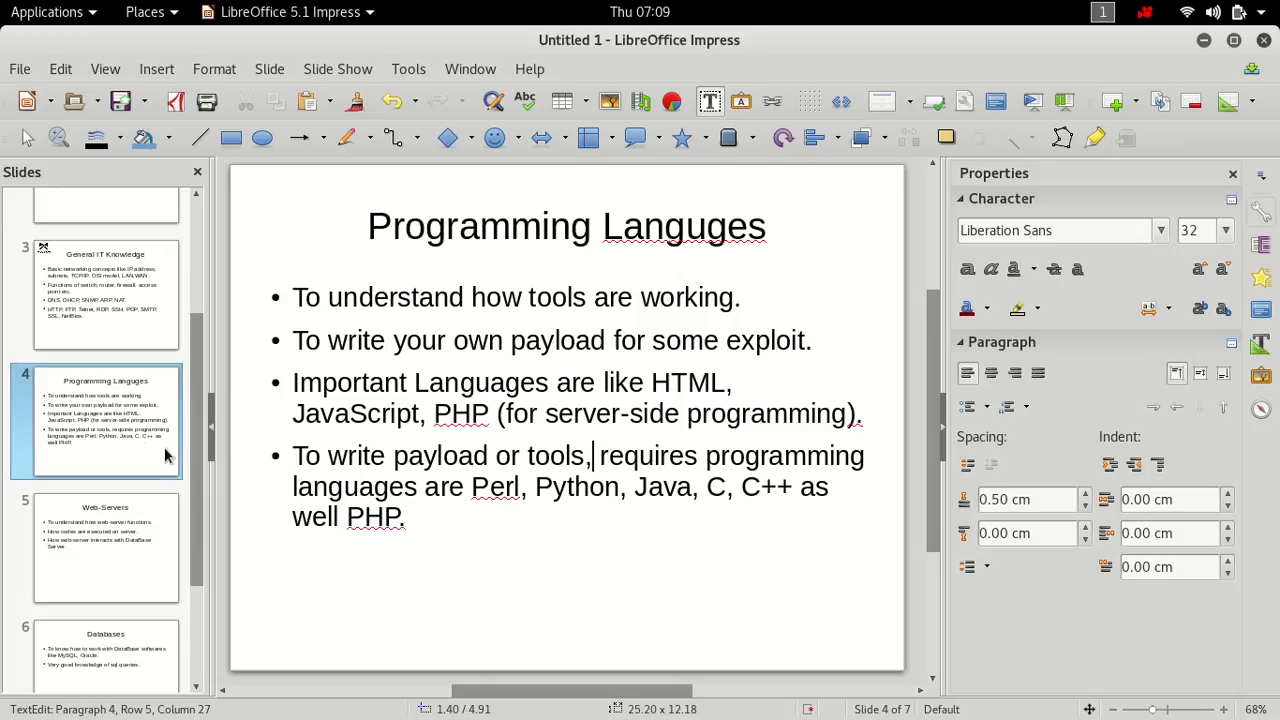
click(105, 547)
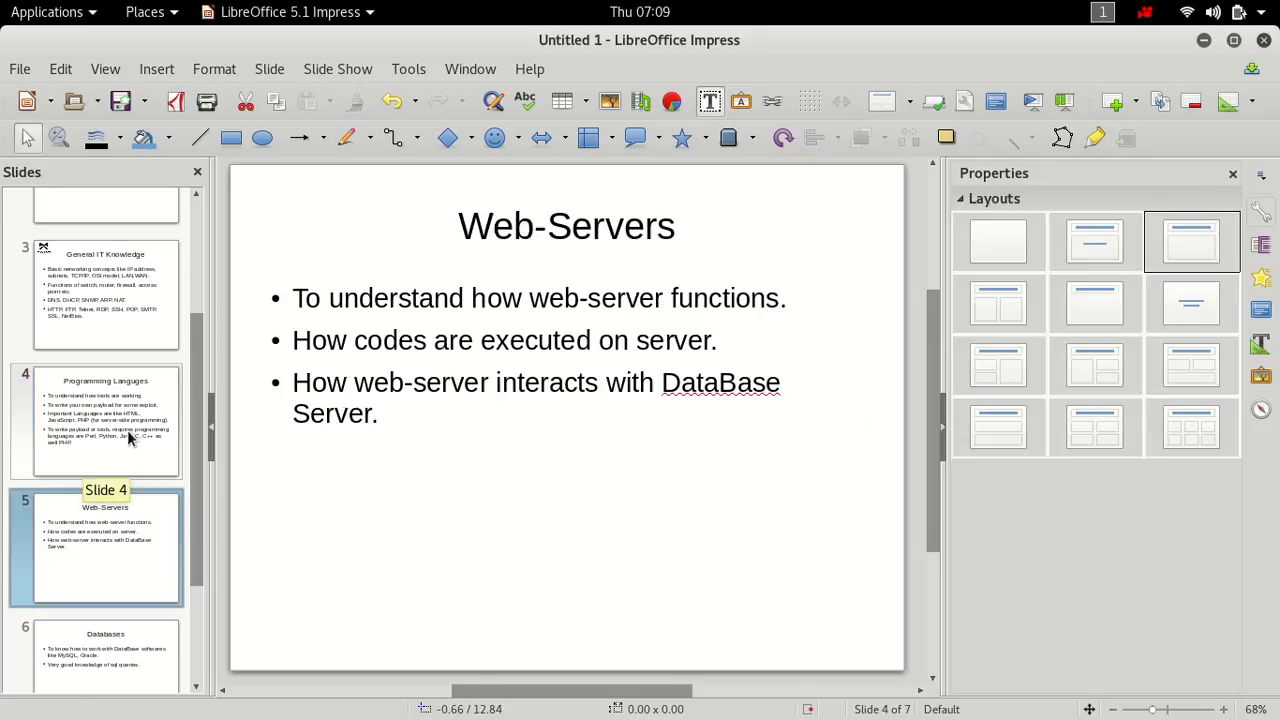
click(95, 547)
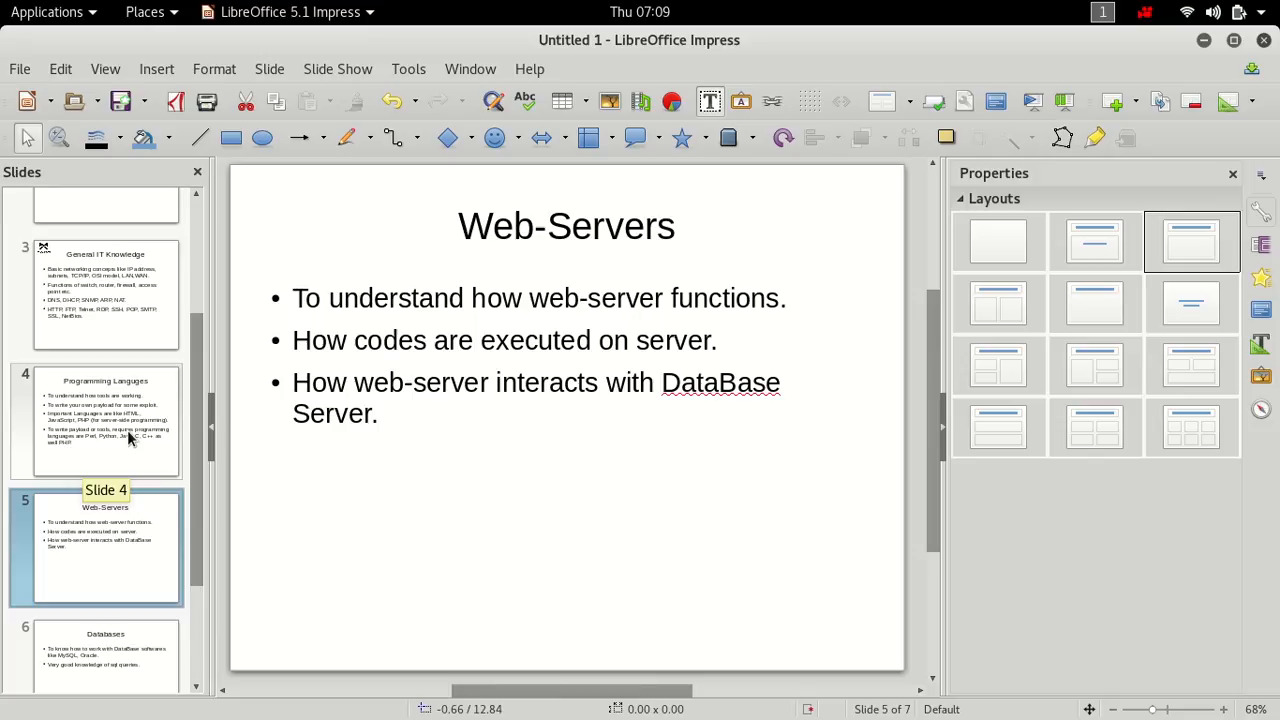
mouse_move(425, 367)
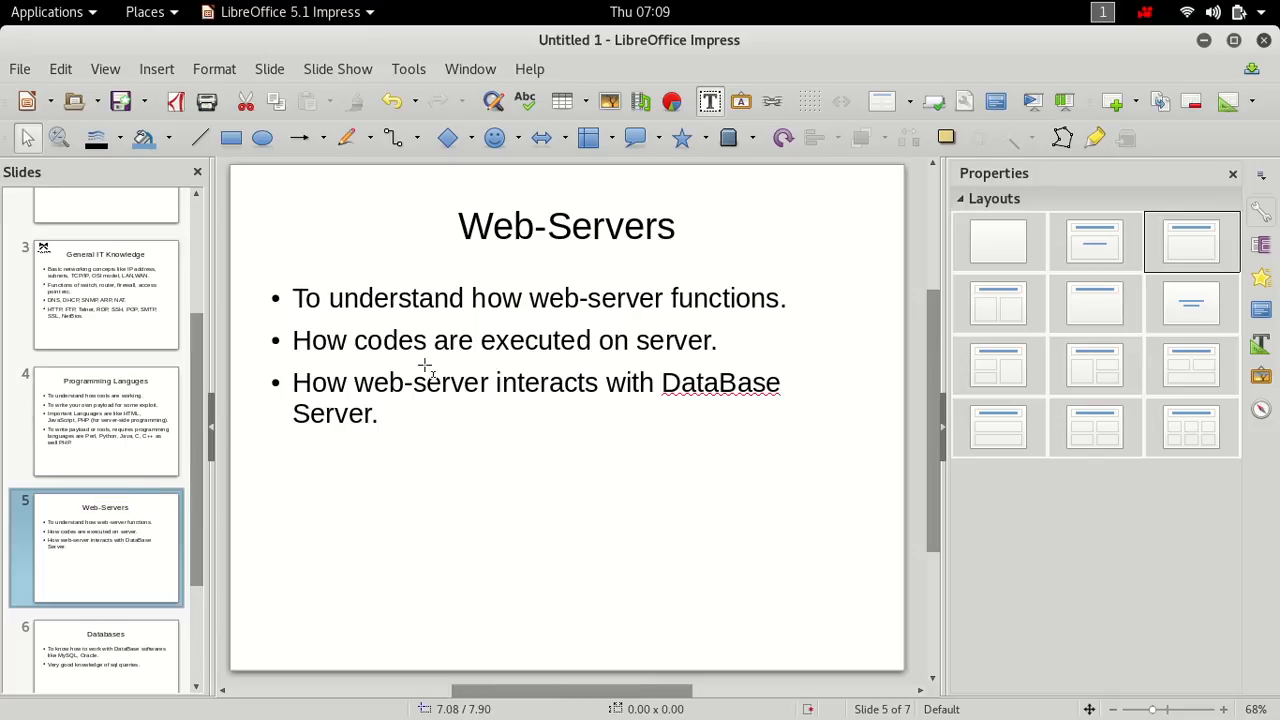
mouse_move(380, 351)
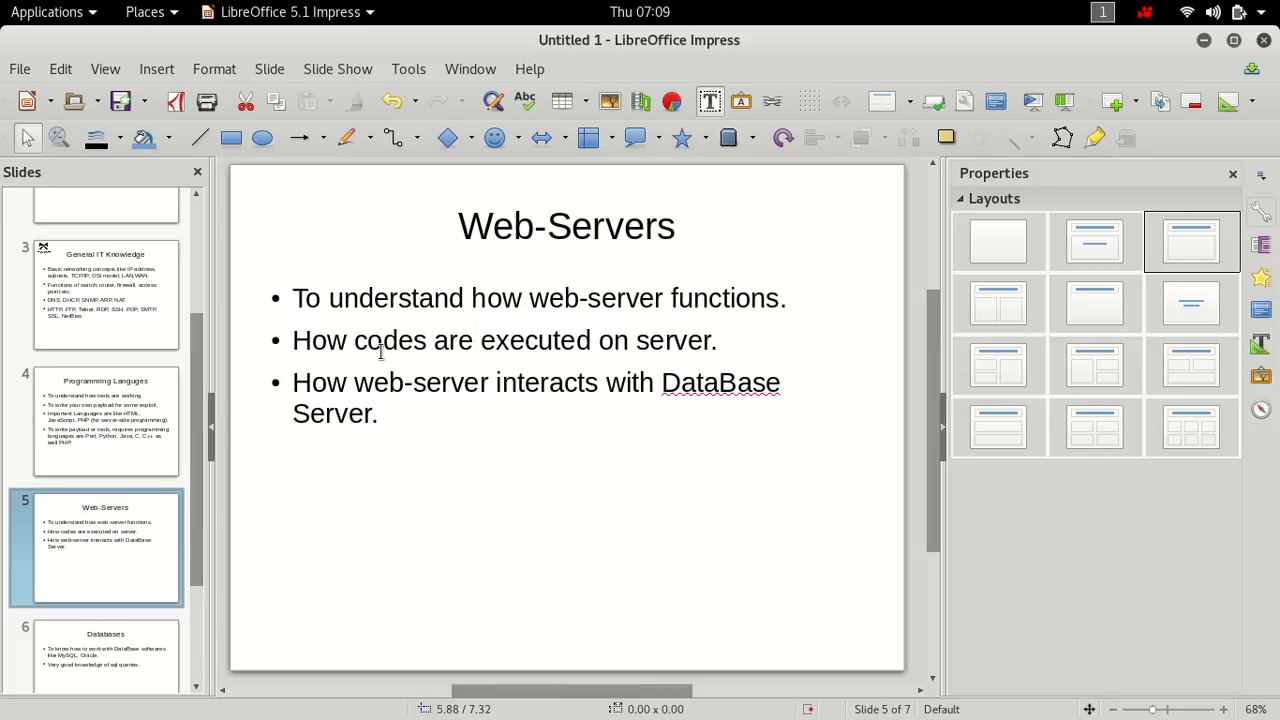
click(105, 420)
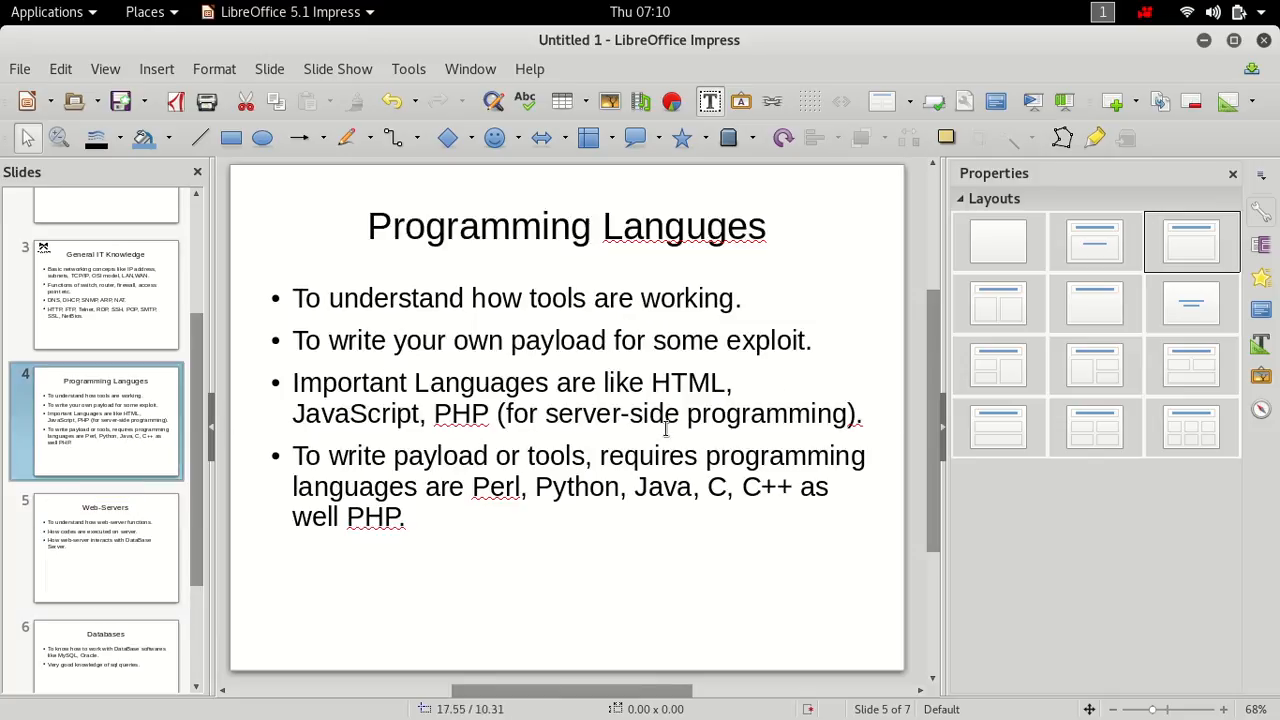
click(437, 413)
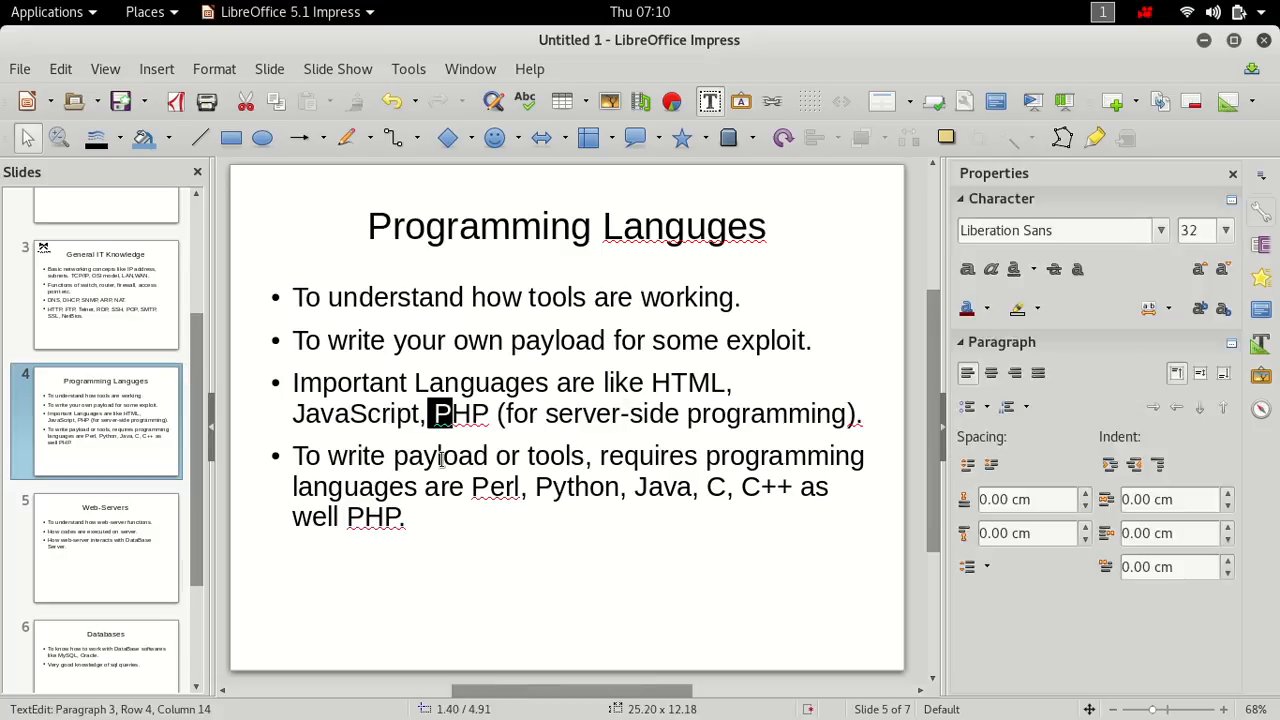
click(105, 547)
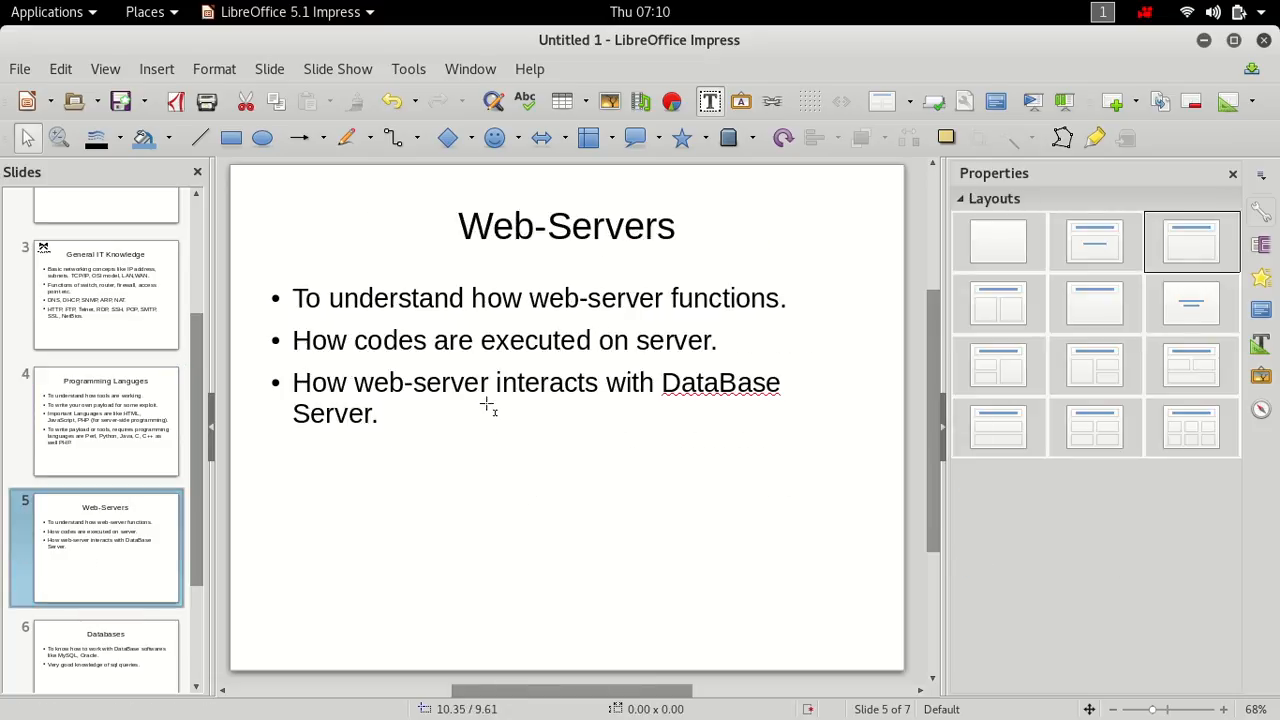
mouse_move(555, 372)
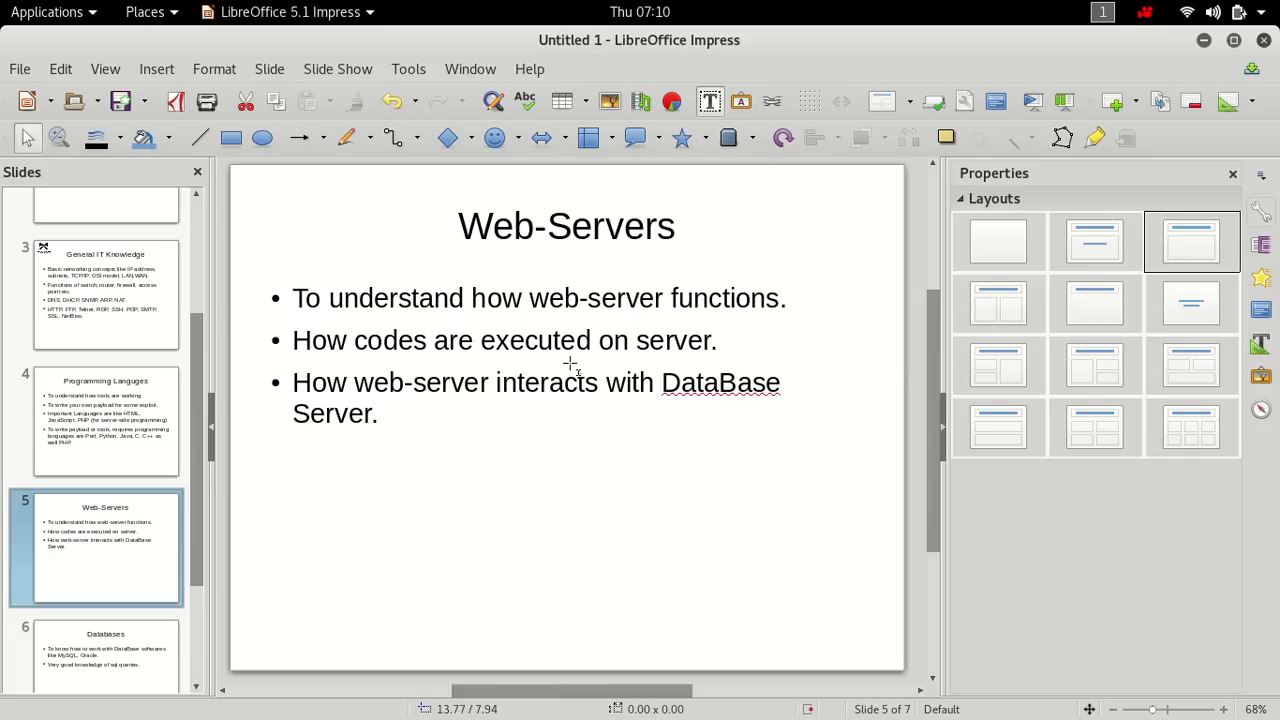
mouse_move(397, 420)
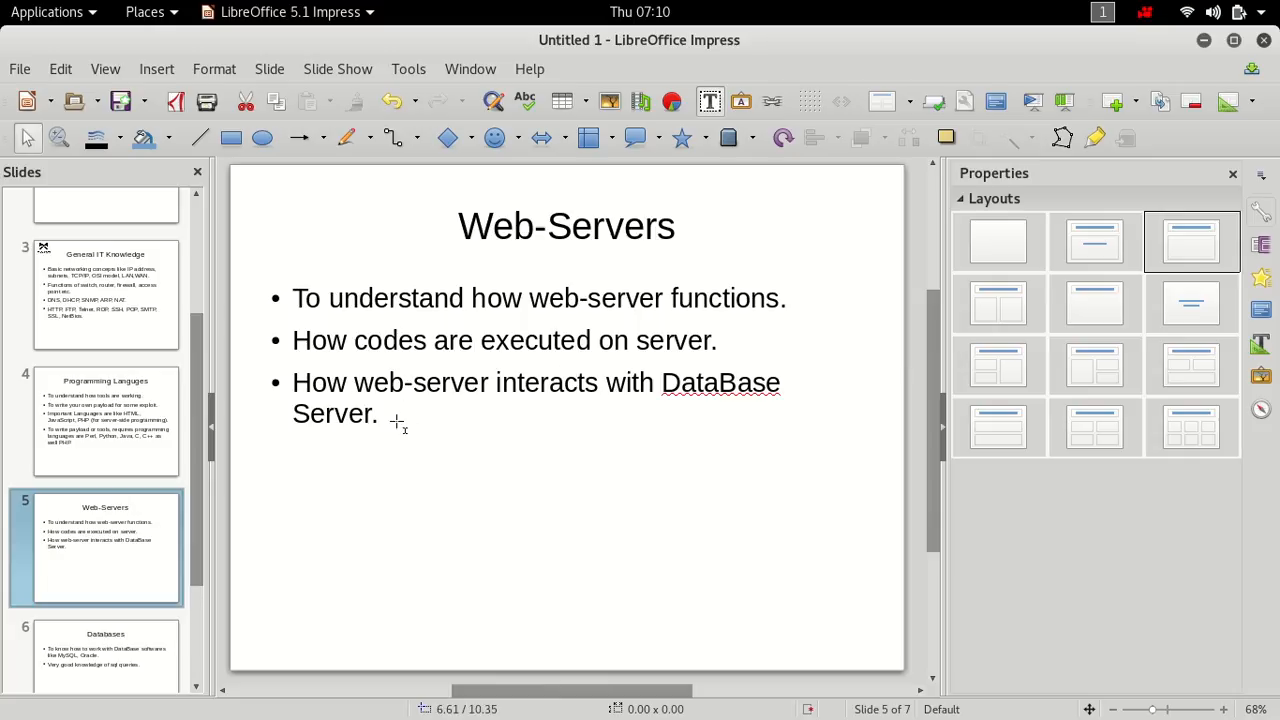
Step: Visit the Web-Servers and Databases slides, then return to Programming Languges
scroll(down, 3)
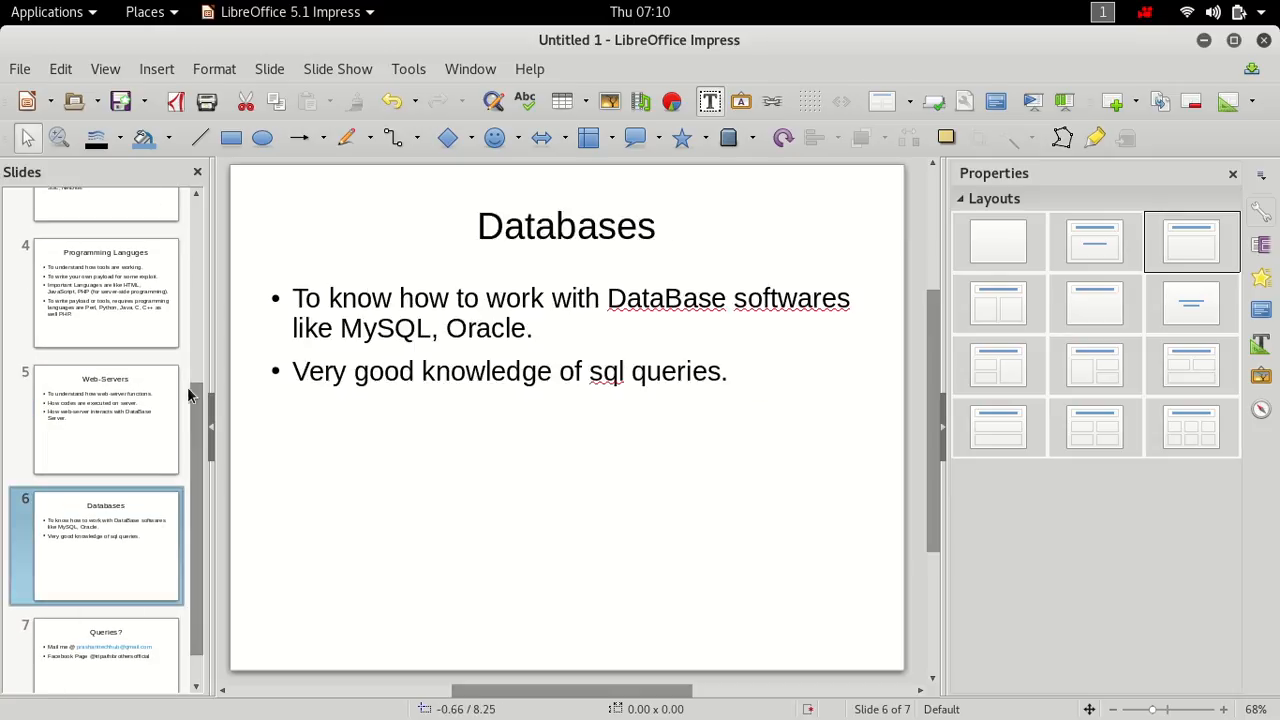
click(105, 418)
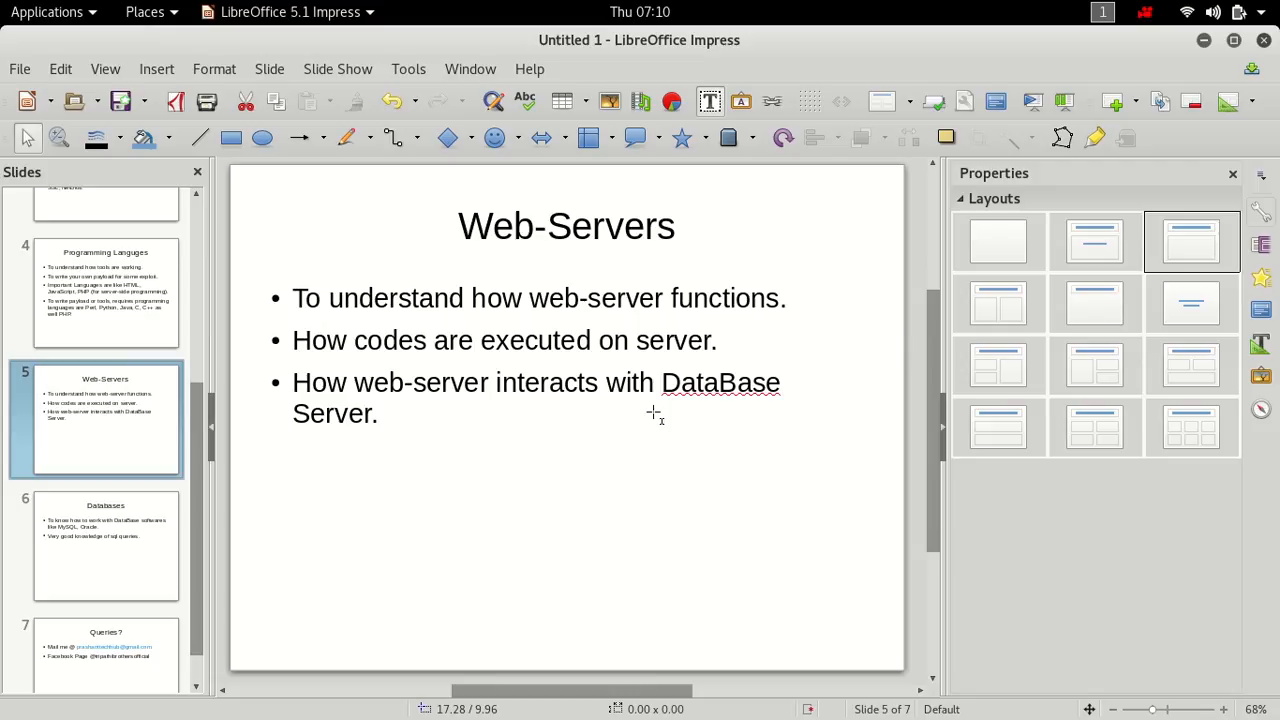
click(106, 545)
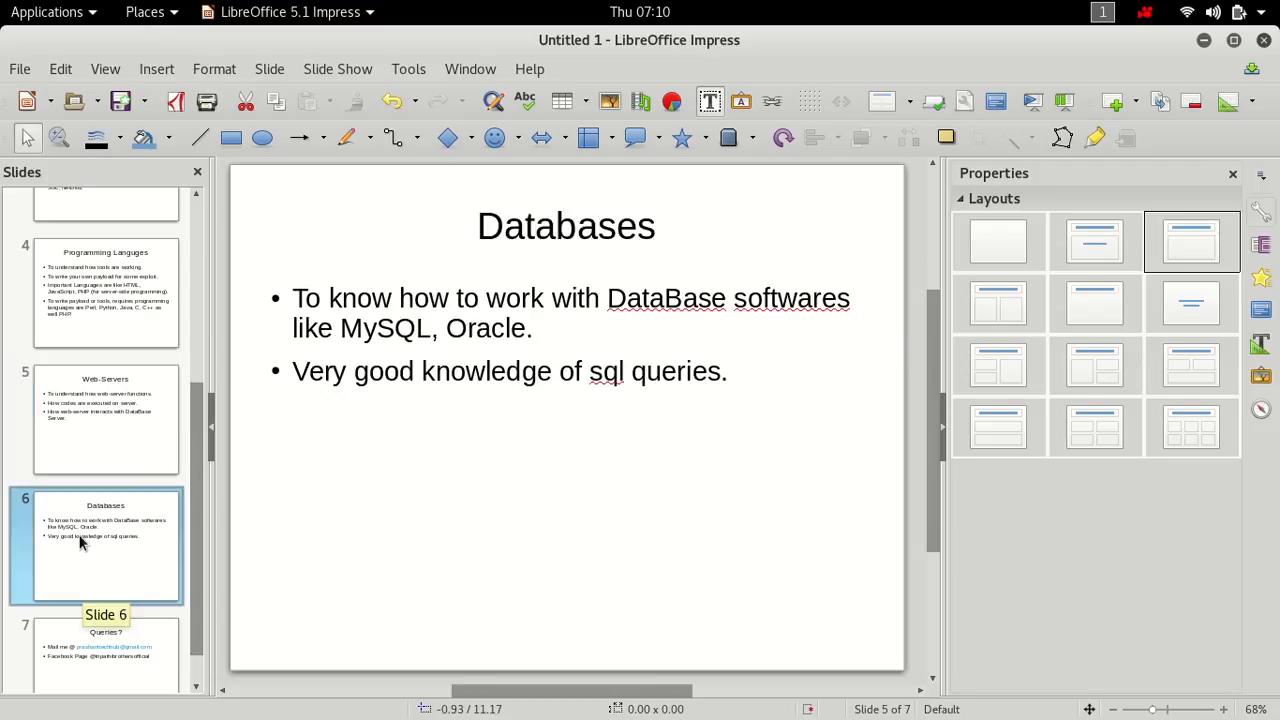
click(106, 545)
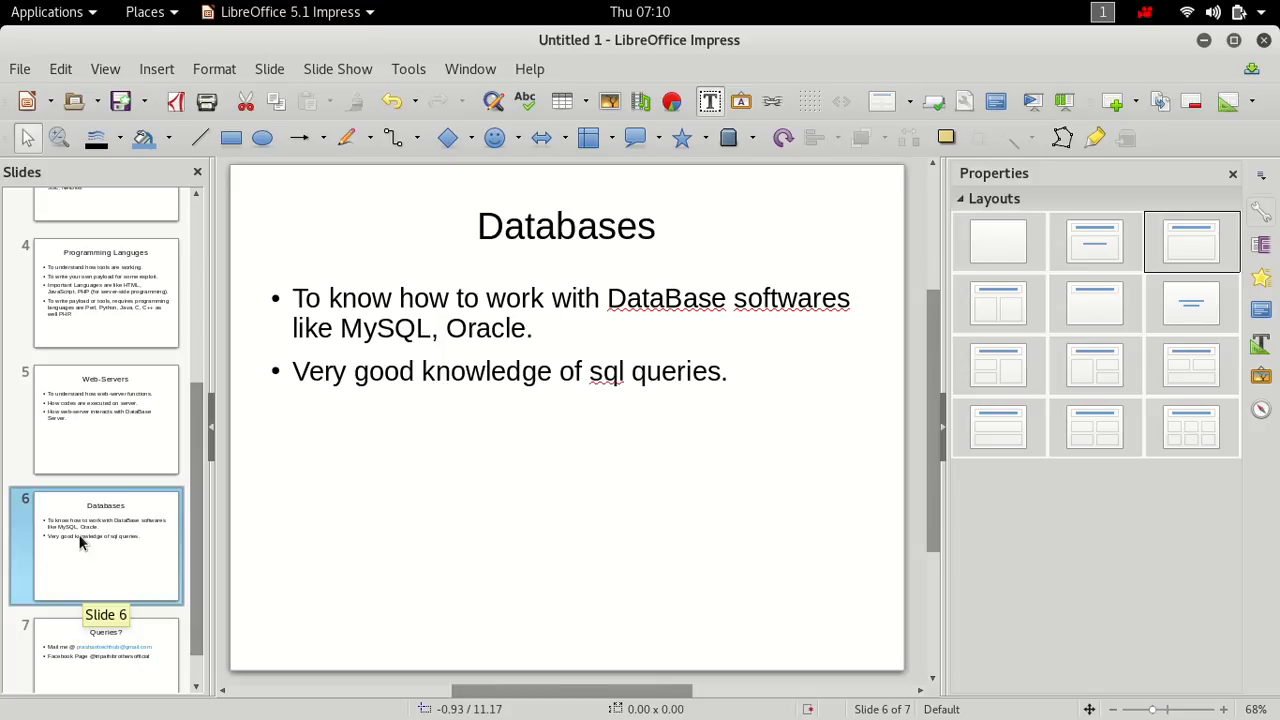
click(105, 418)
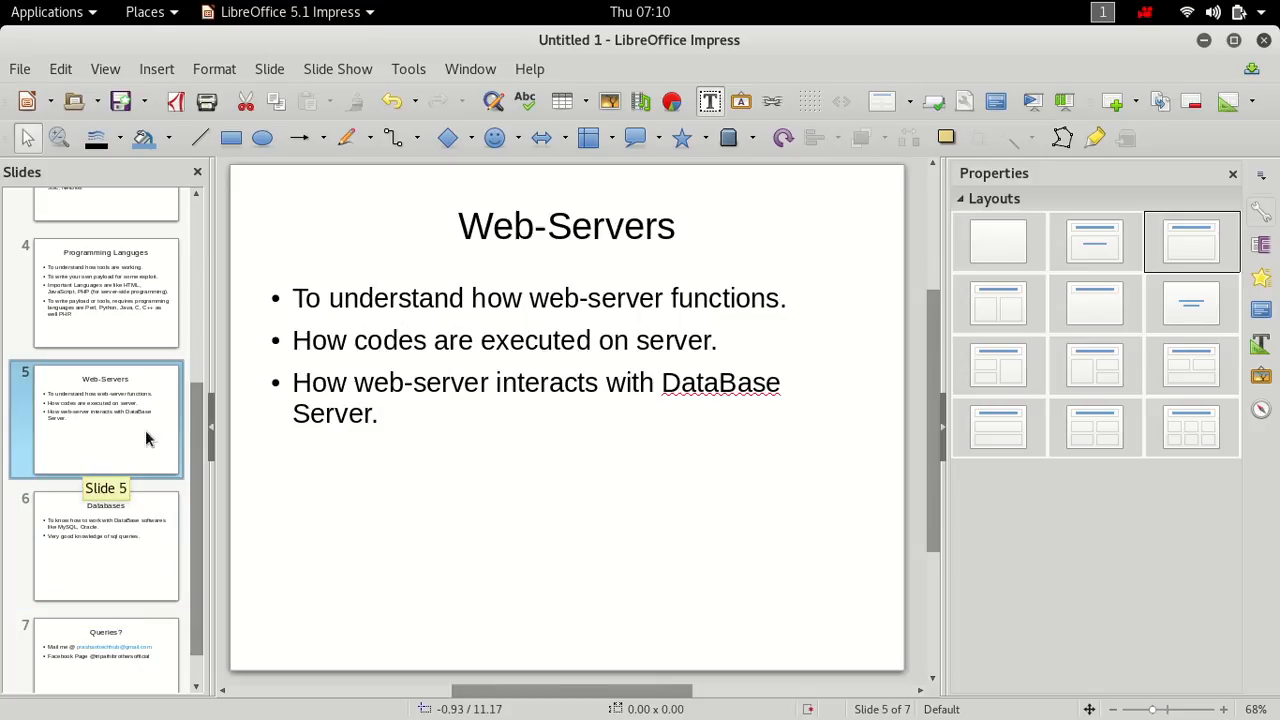
mouse_move(240, 468)
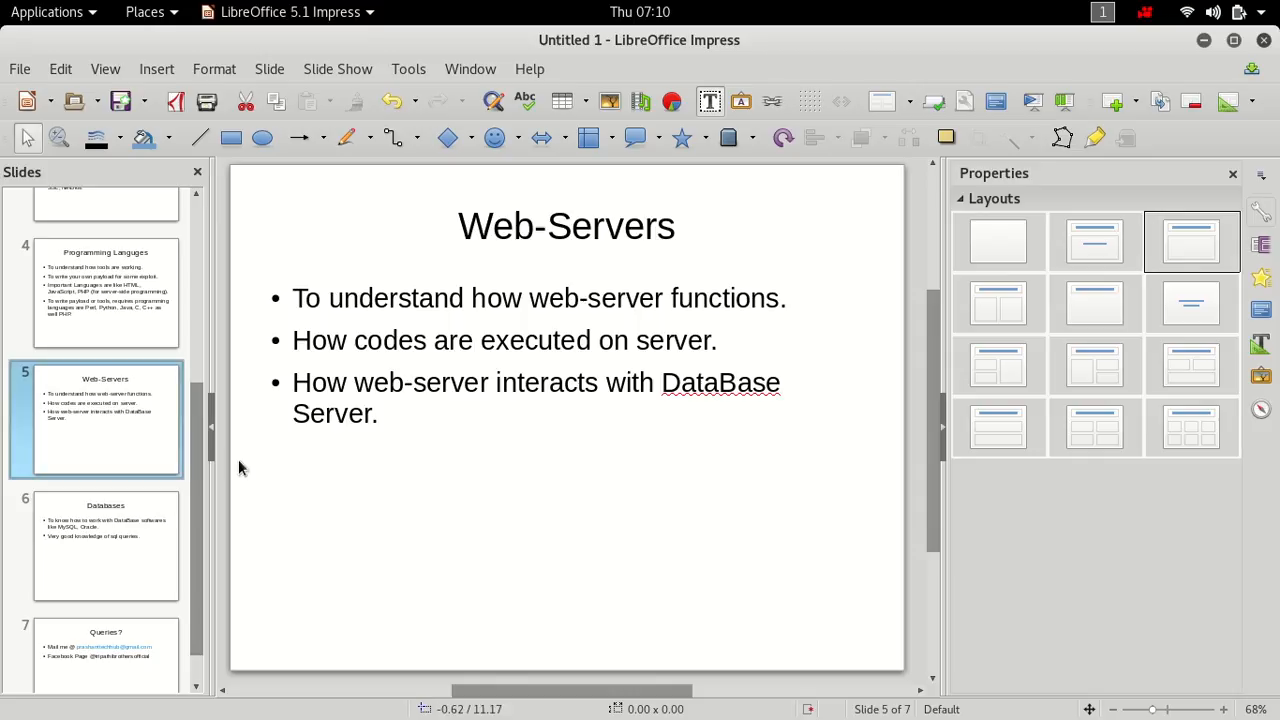
click(106, 292)
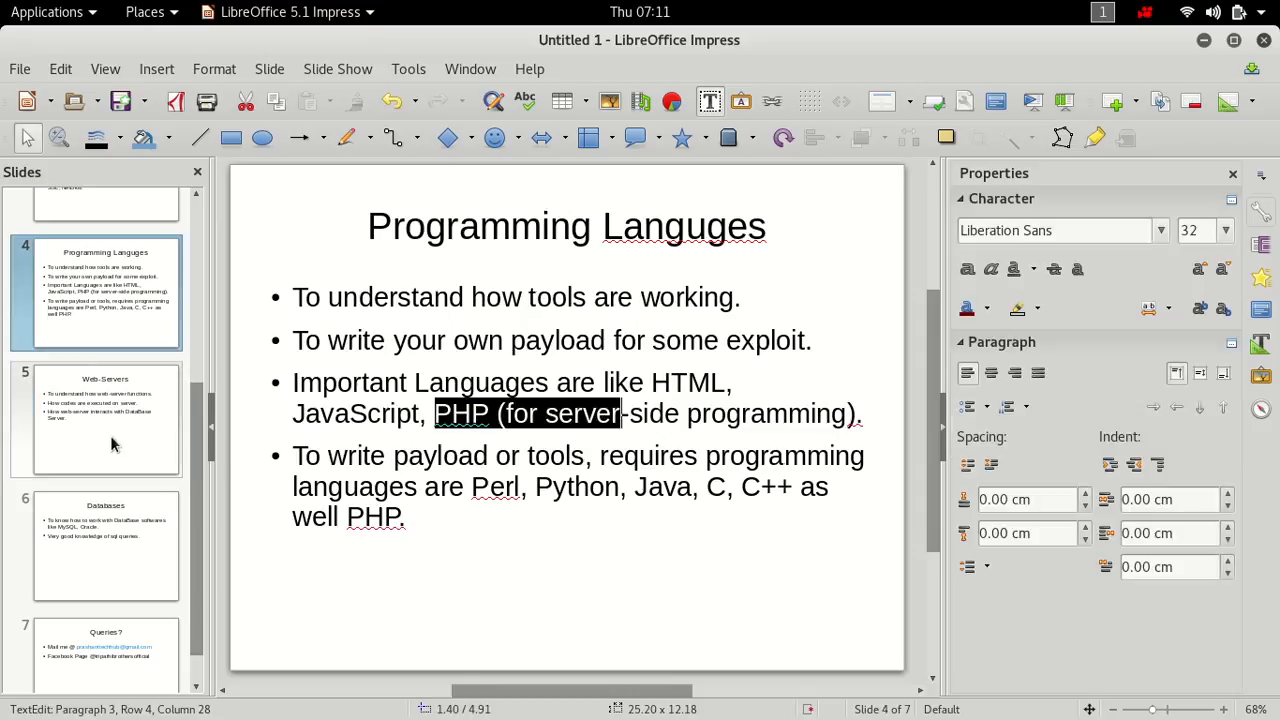
click(105, 420)
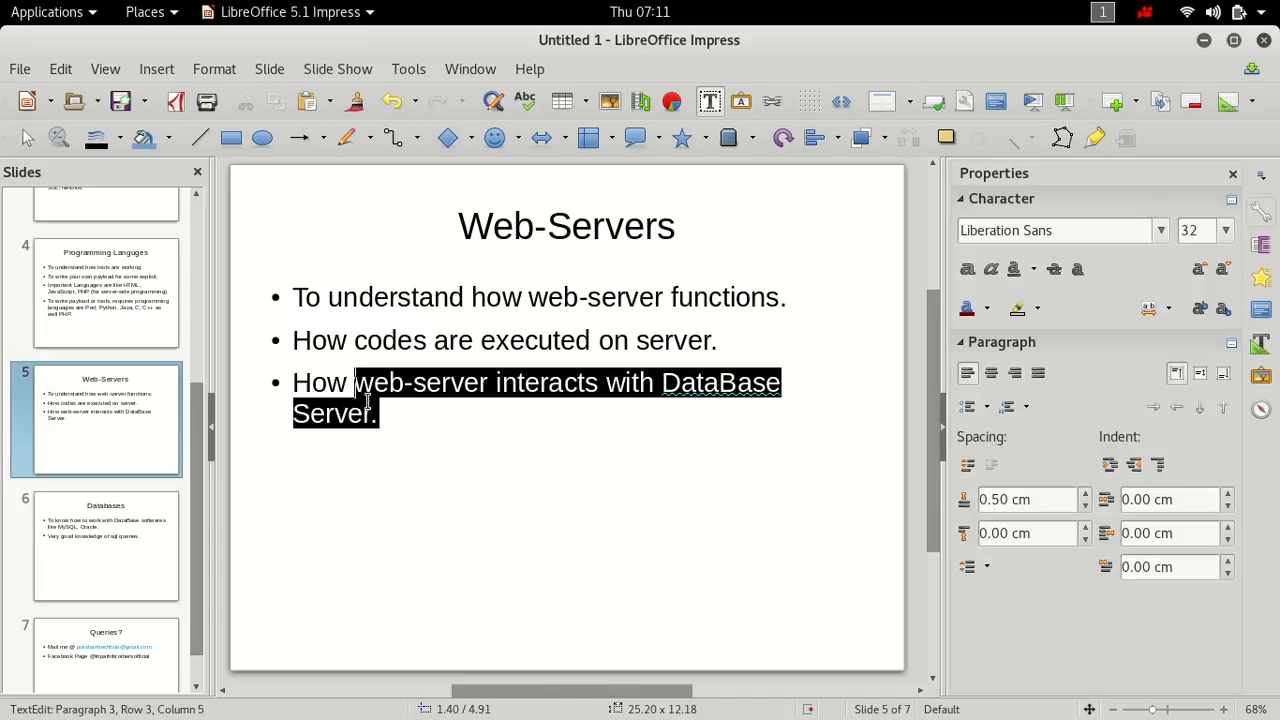
click(105, 500)
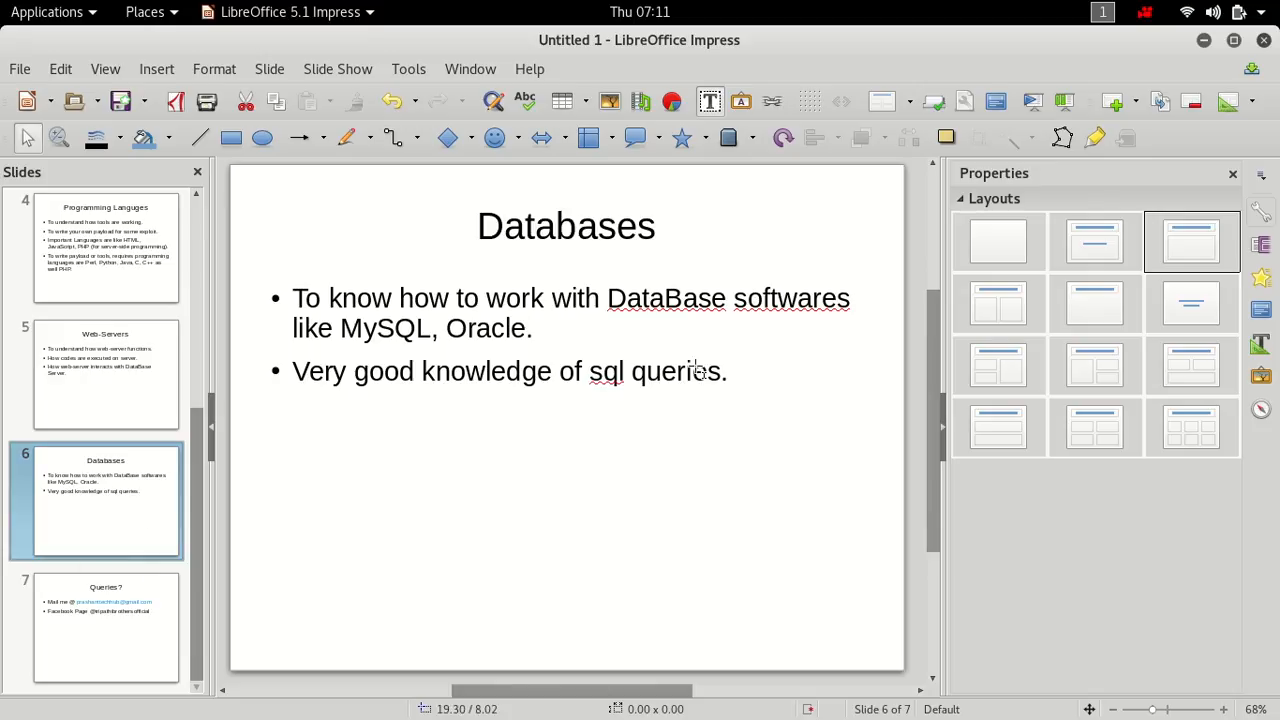
mouse_move(732, 383)
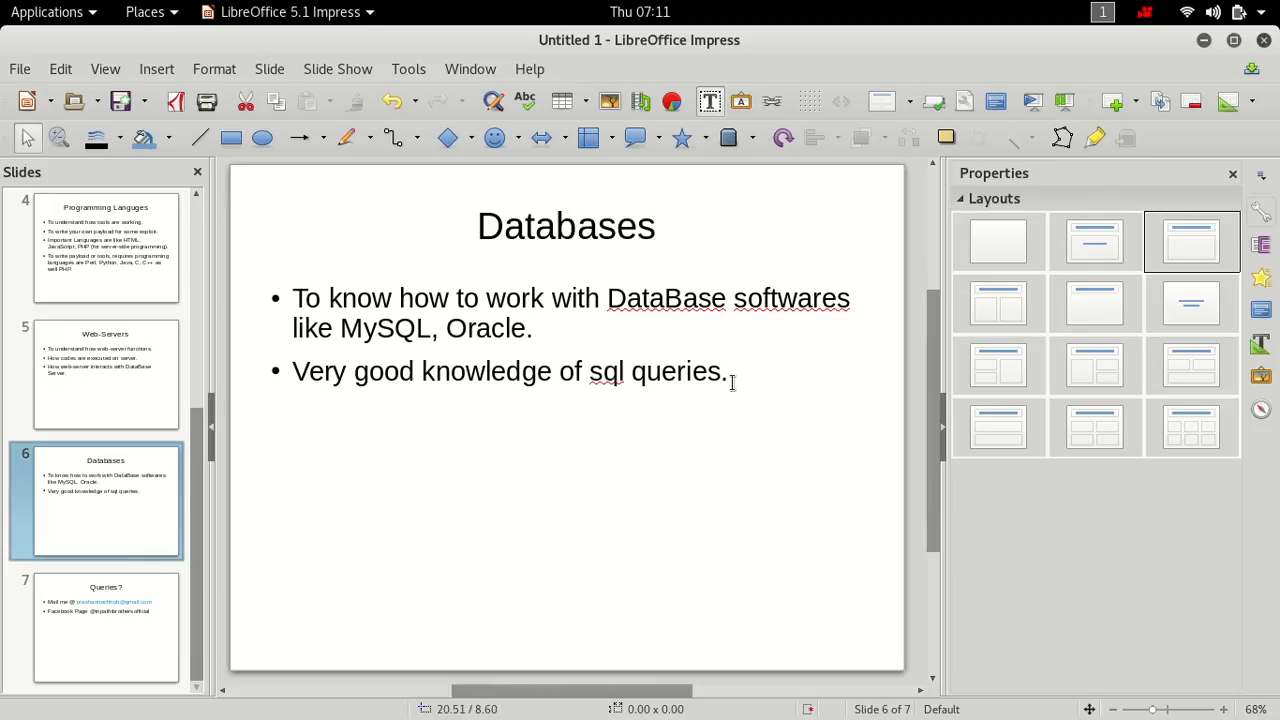
Step: Highlight 'queries' and the end of the second Databases bullet, clearing each
double_click(683, 370)
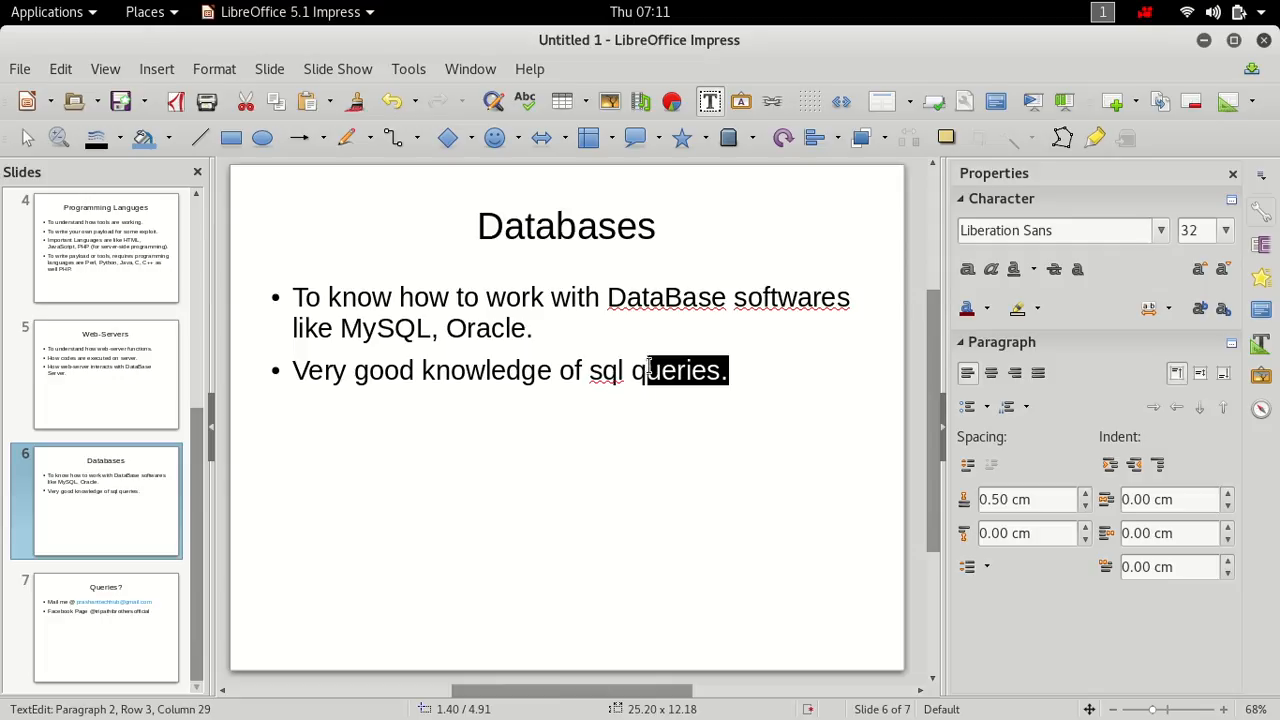
click(725, 370)
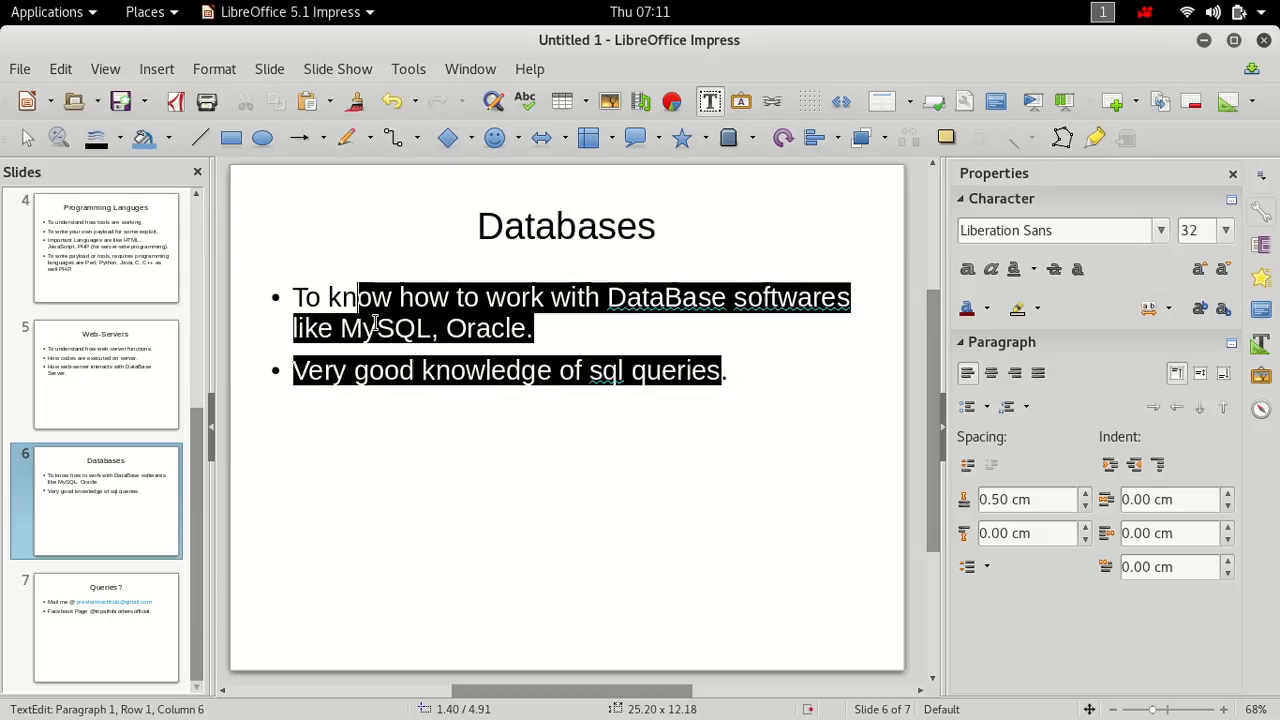
click(728, 370)
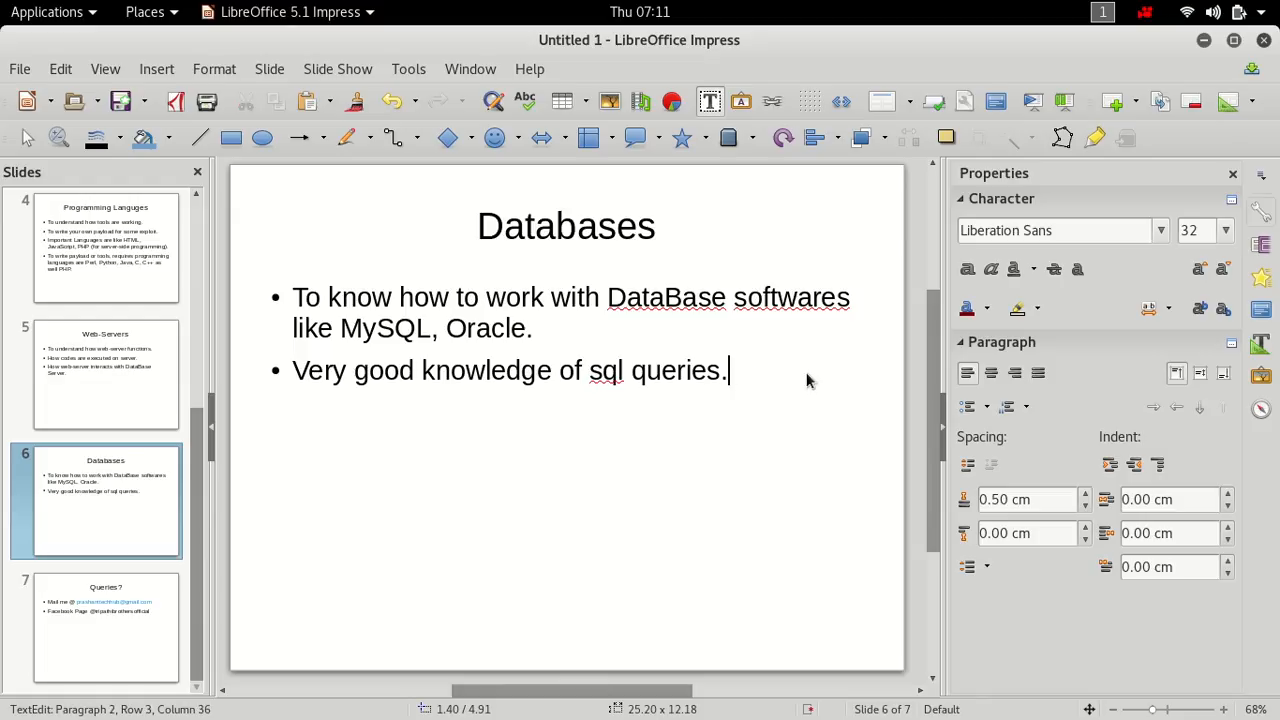
drag(728, 370, 466, 370)
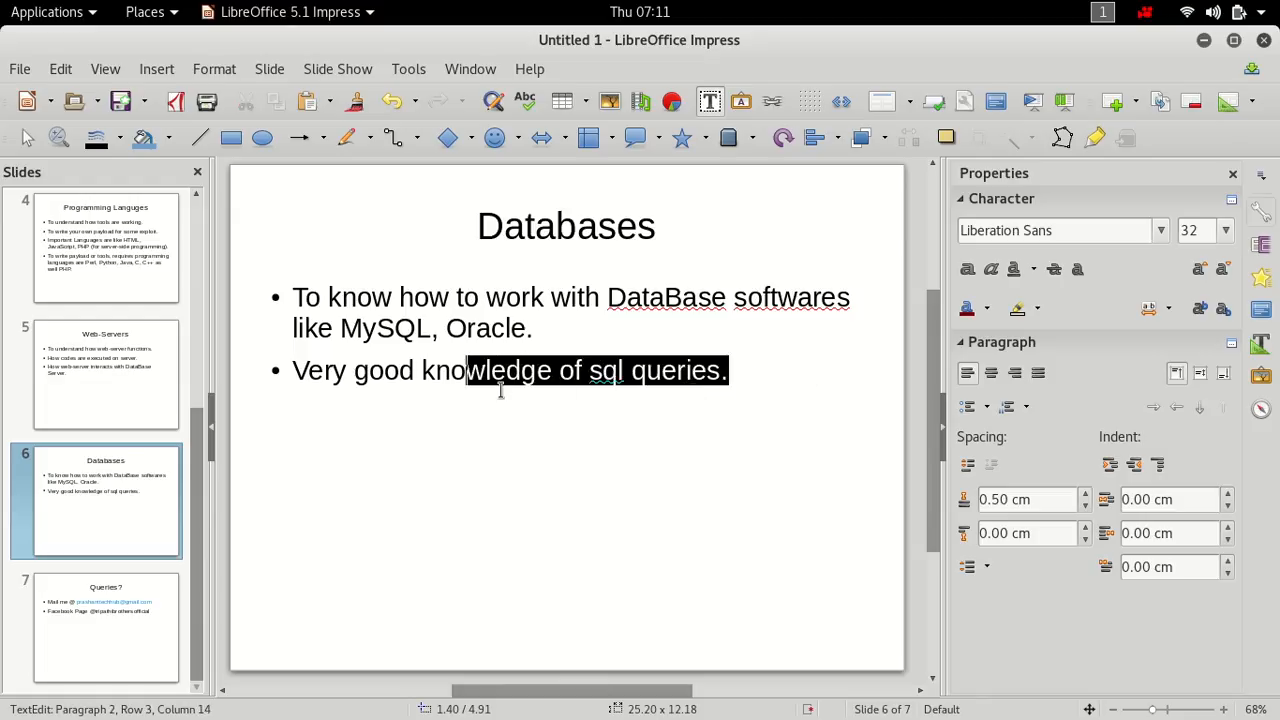
click(730, 370)
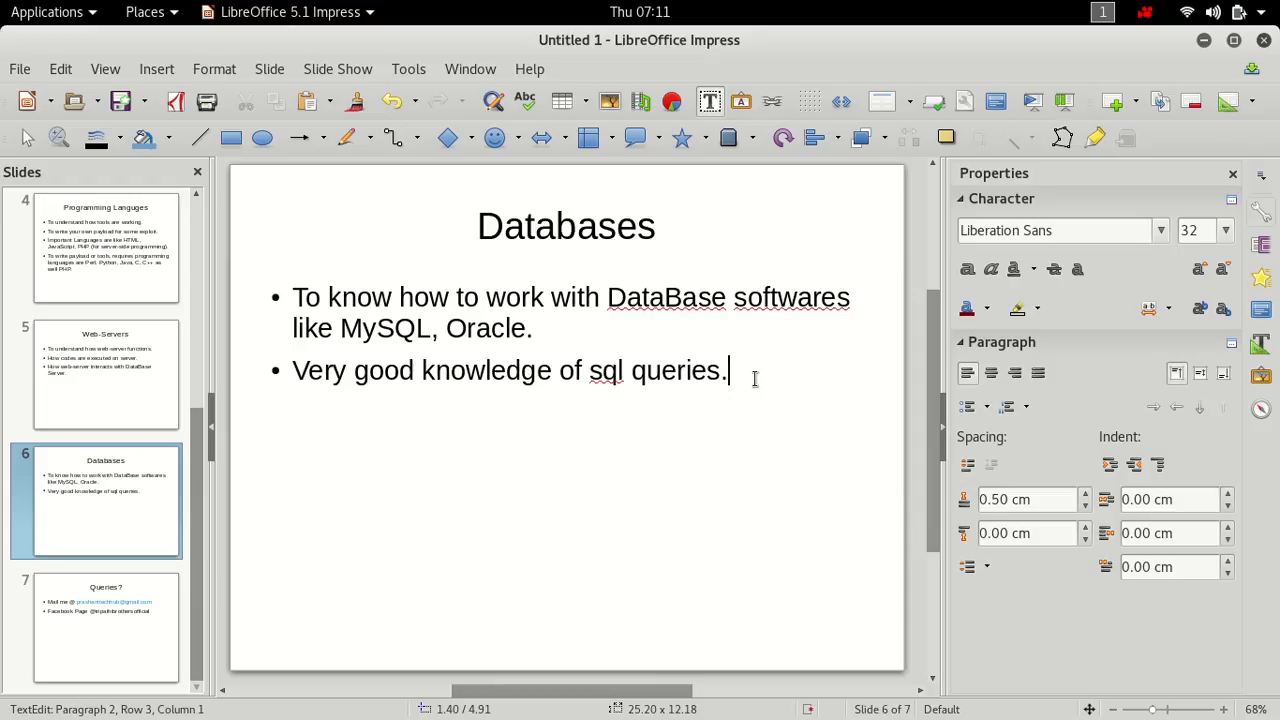
Step: Highlight and clear the entire second bullet, then move to the Queries? slide
triple_click(510, 370)
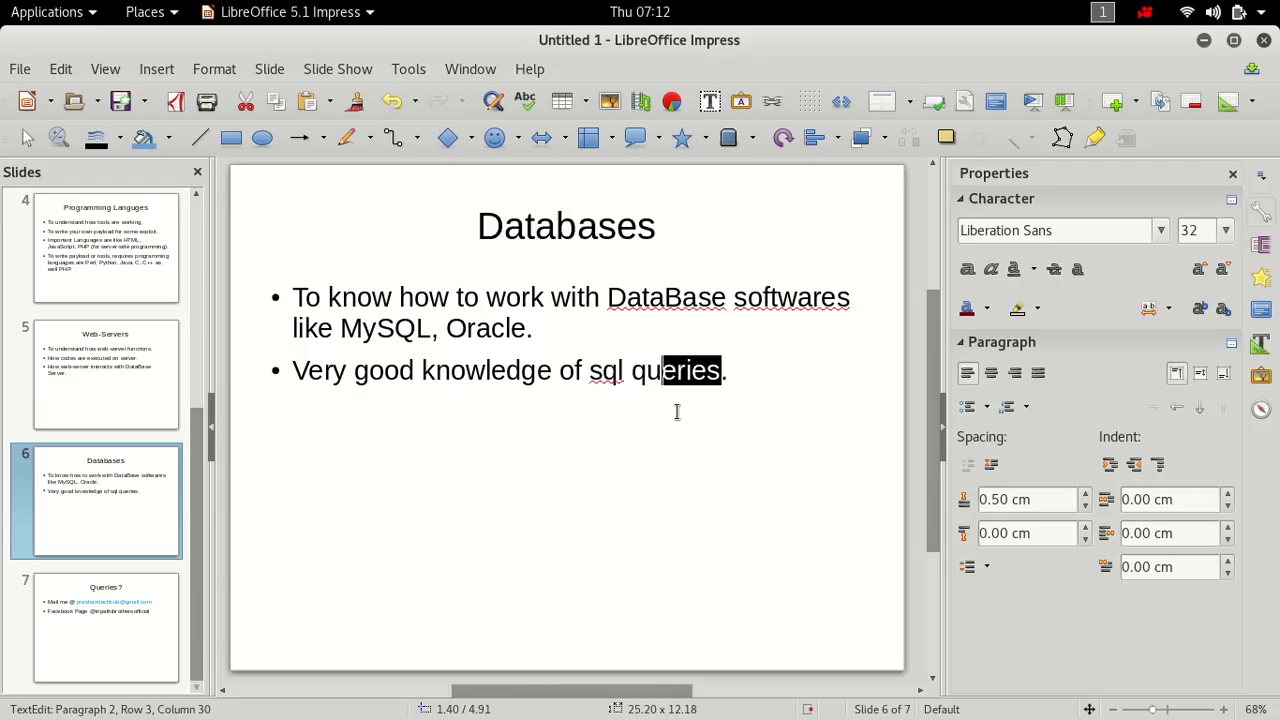
click(730, 371)
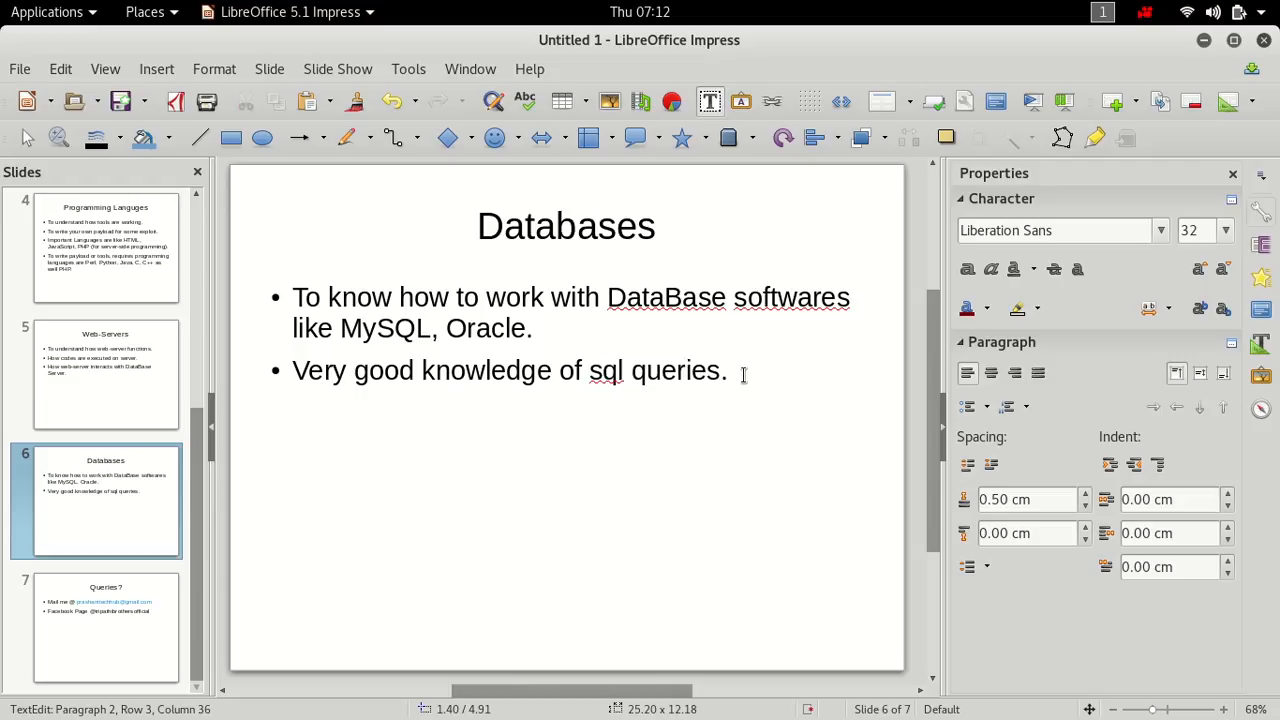
drag(726, 370, 490, 370)
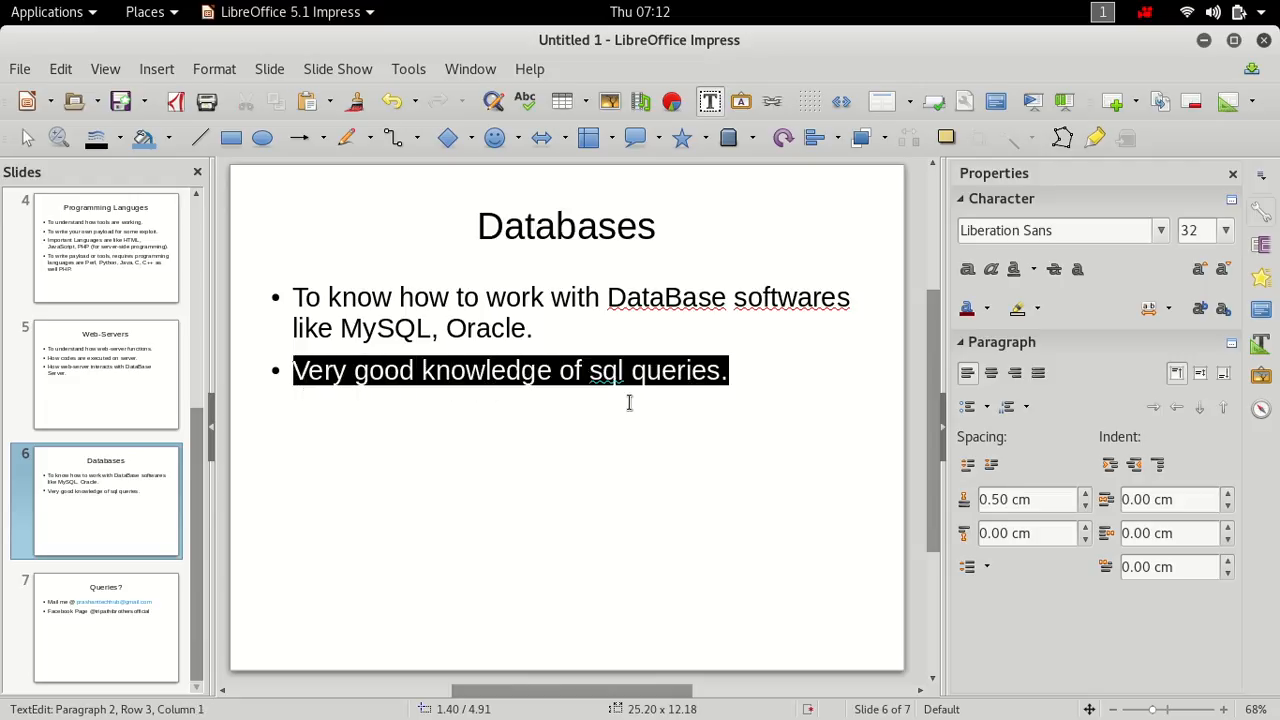
click(727, 370)
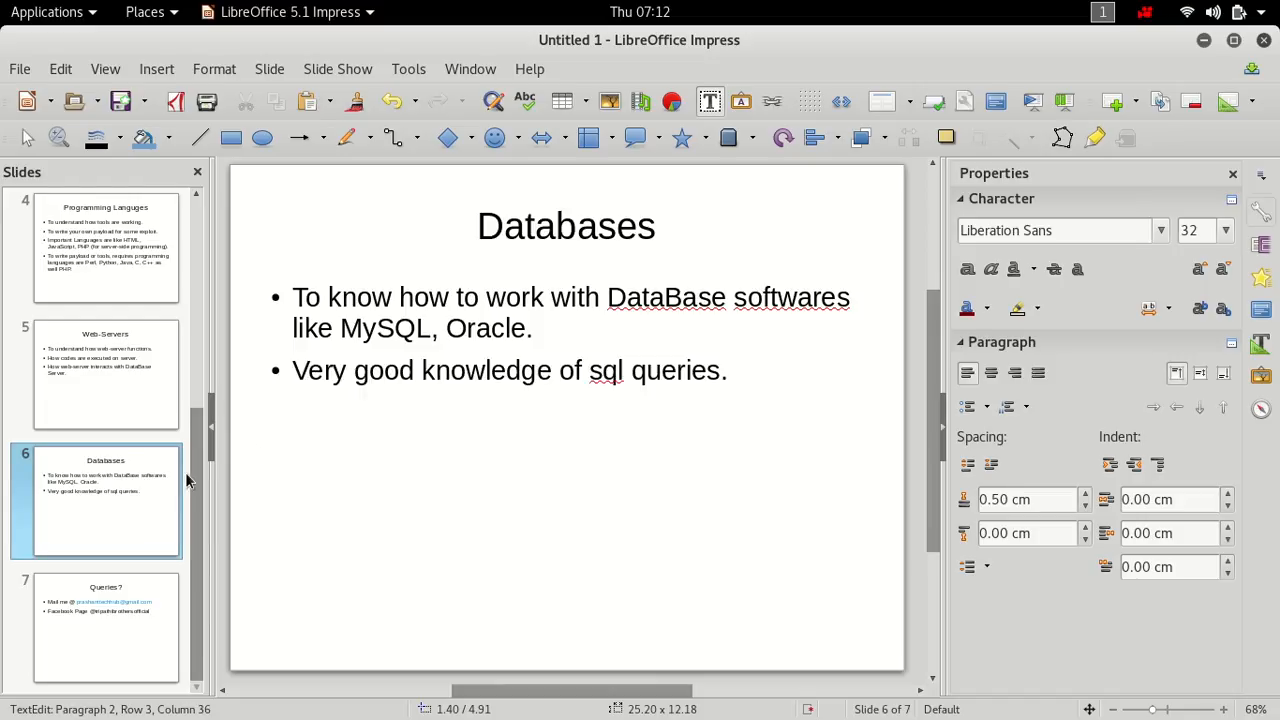
click(105, 627)
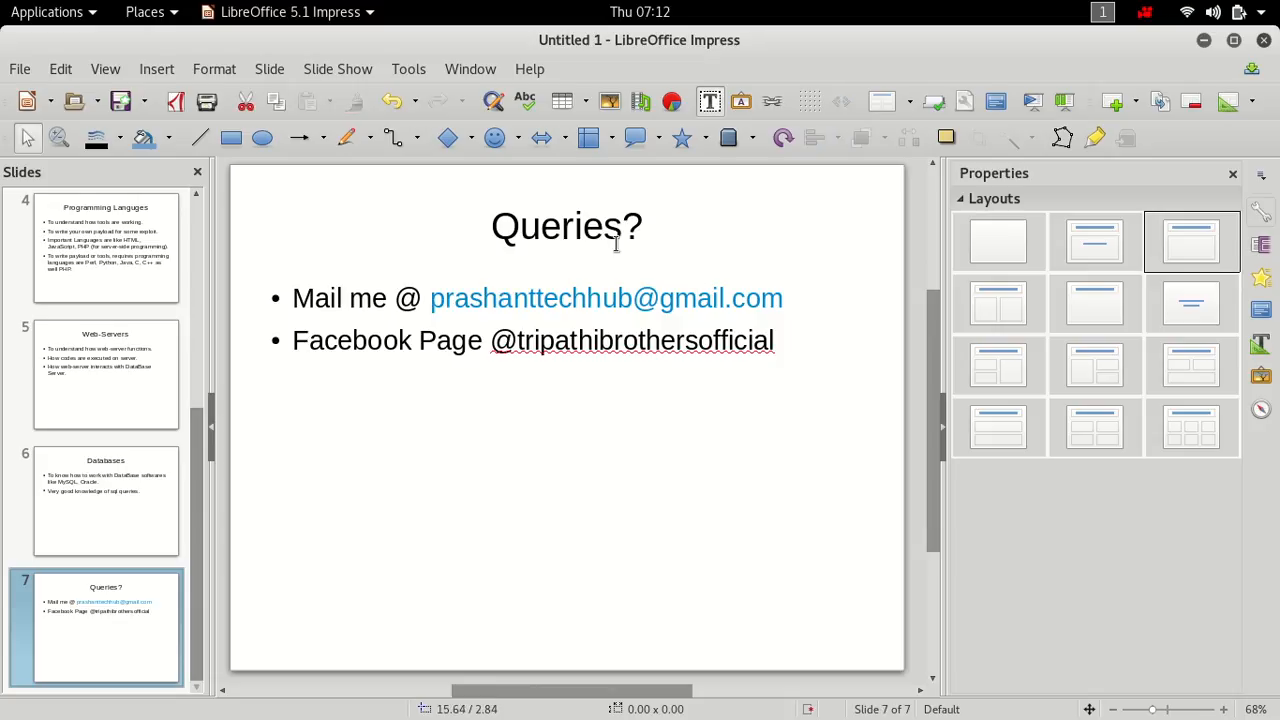
mouse_move(619, 217)
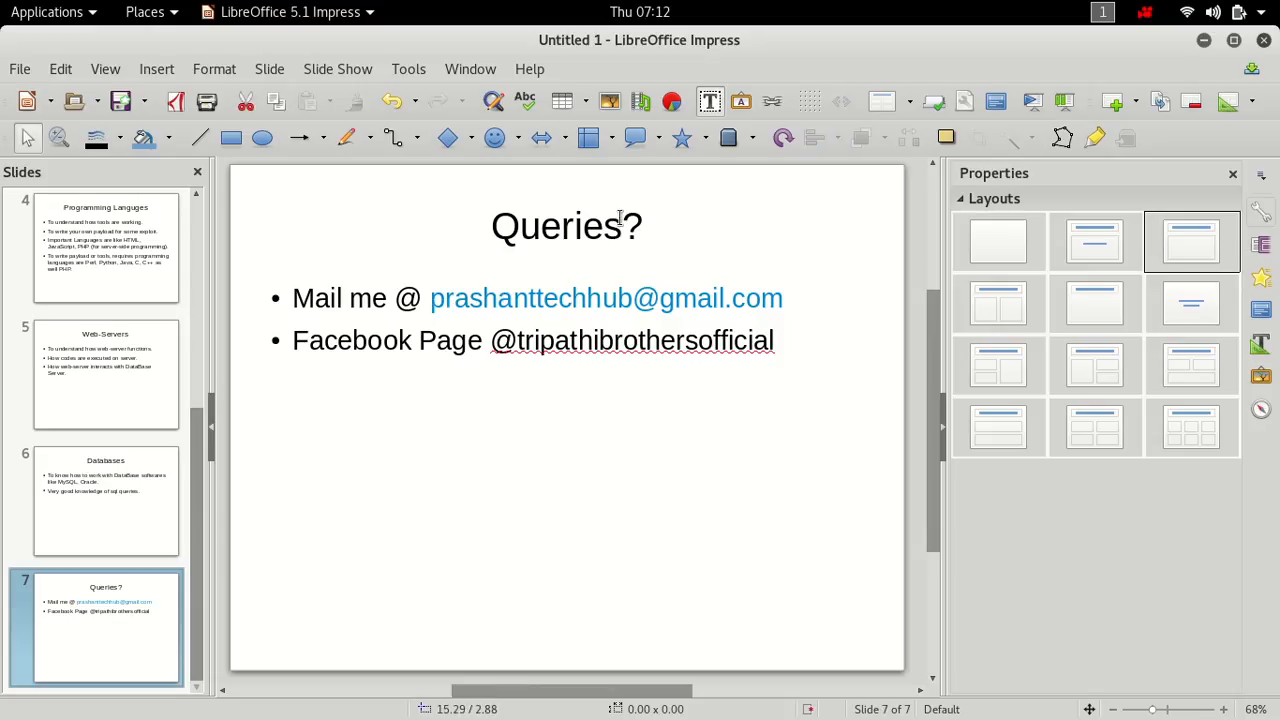
mouse_move(417, 317)
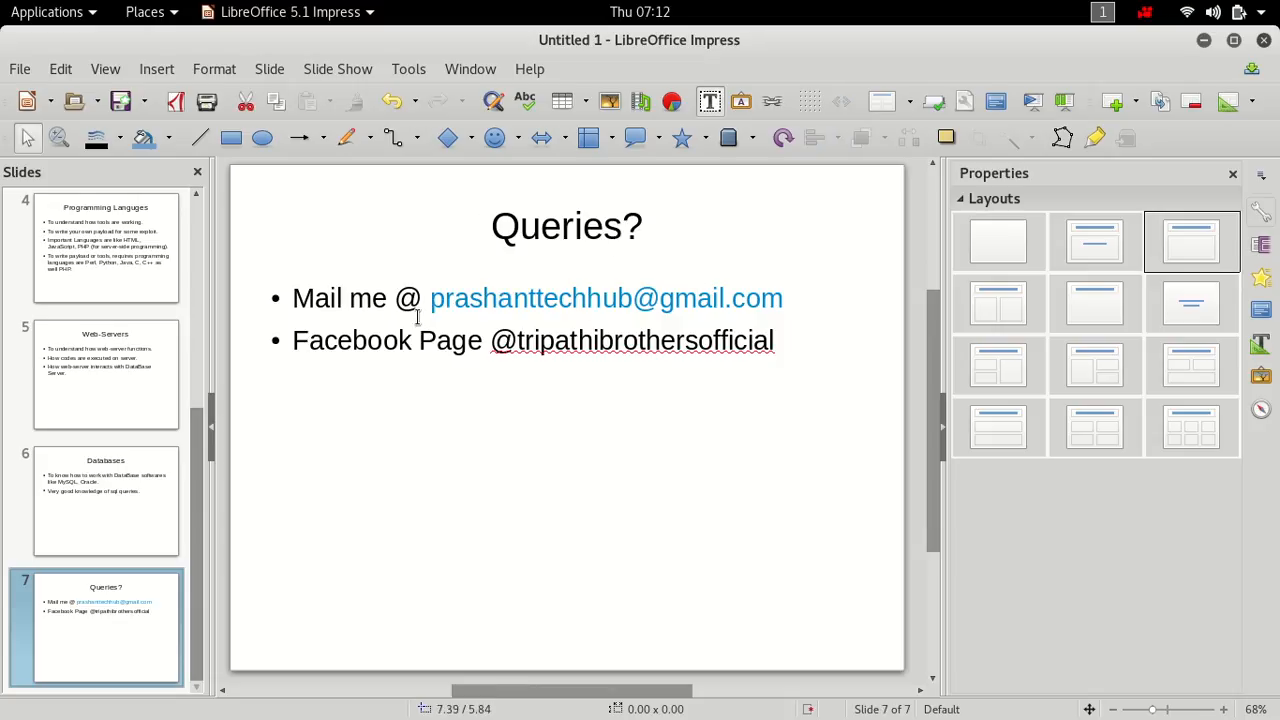
mouse_move(838, 312)
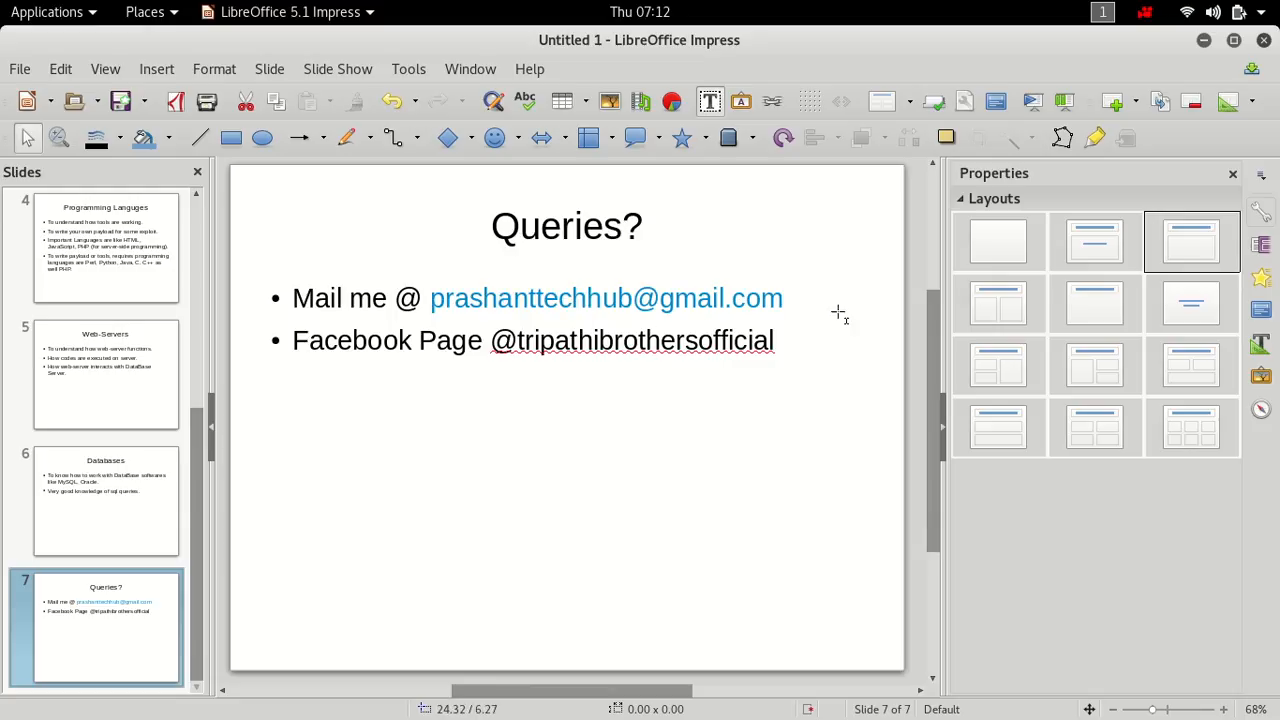
mouse_move(645, 354)
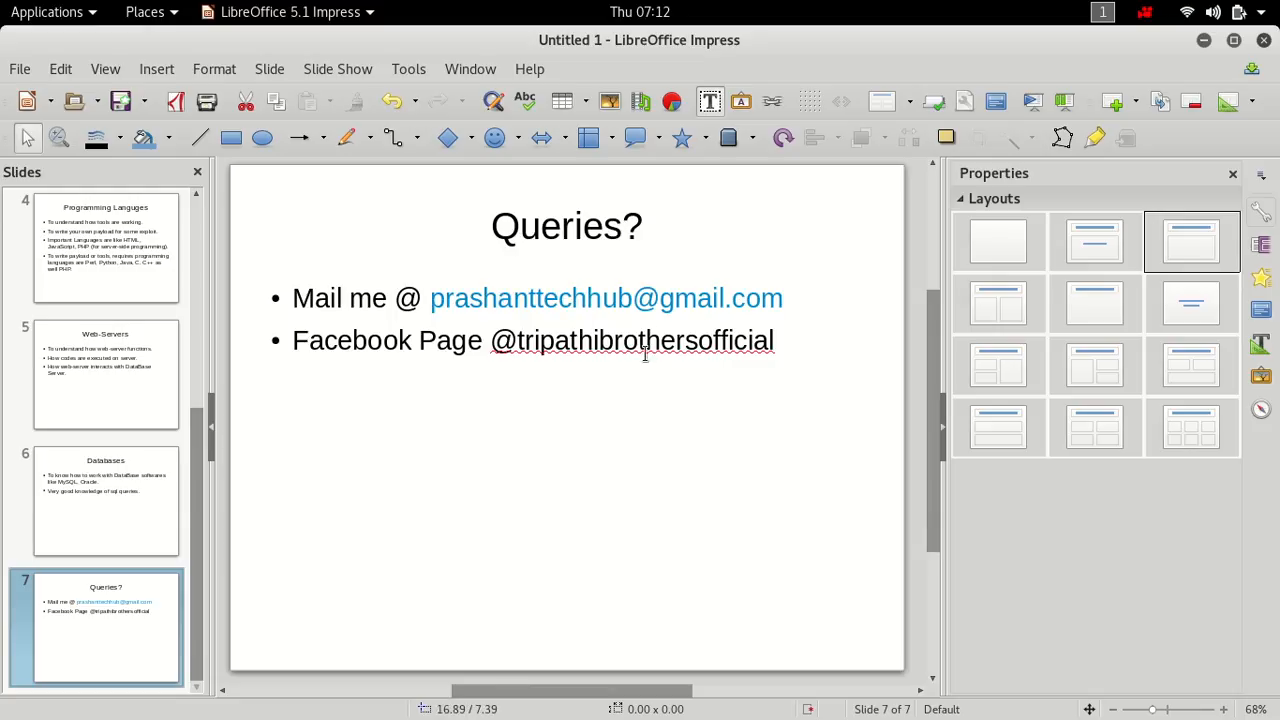
mouse_move(758, 368)
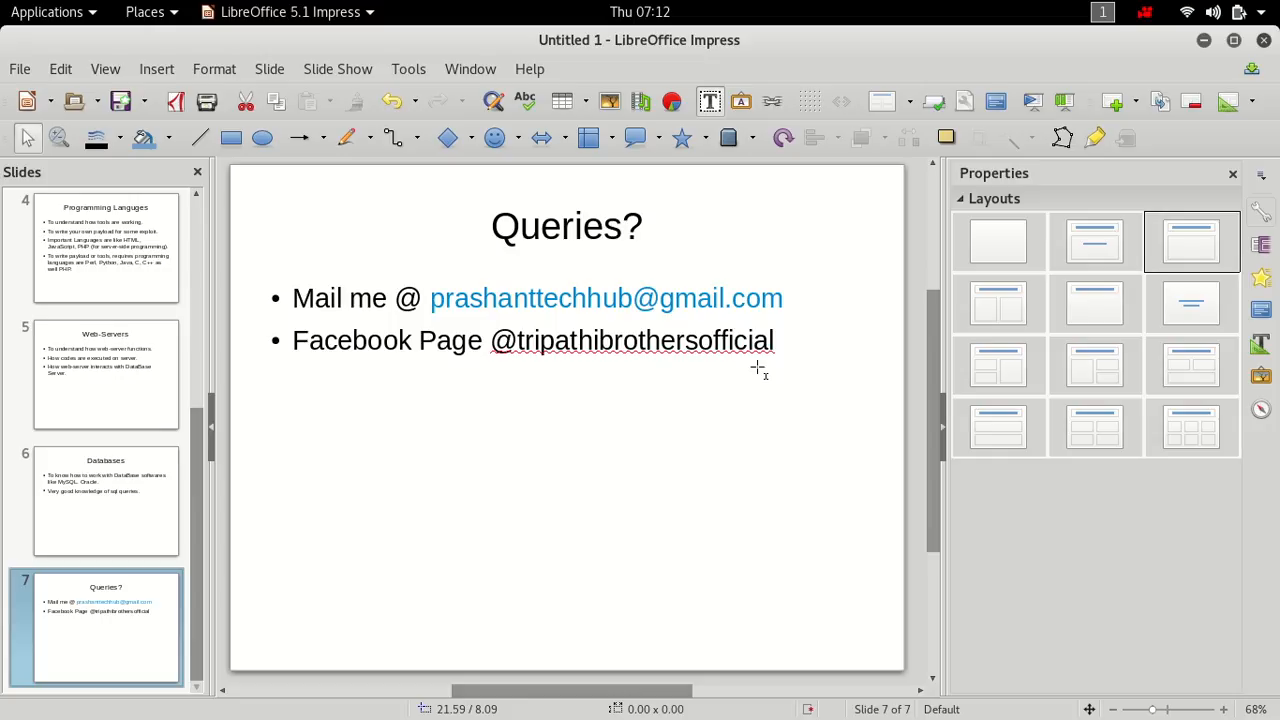
mouse_move(733, 312)
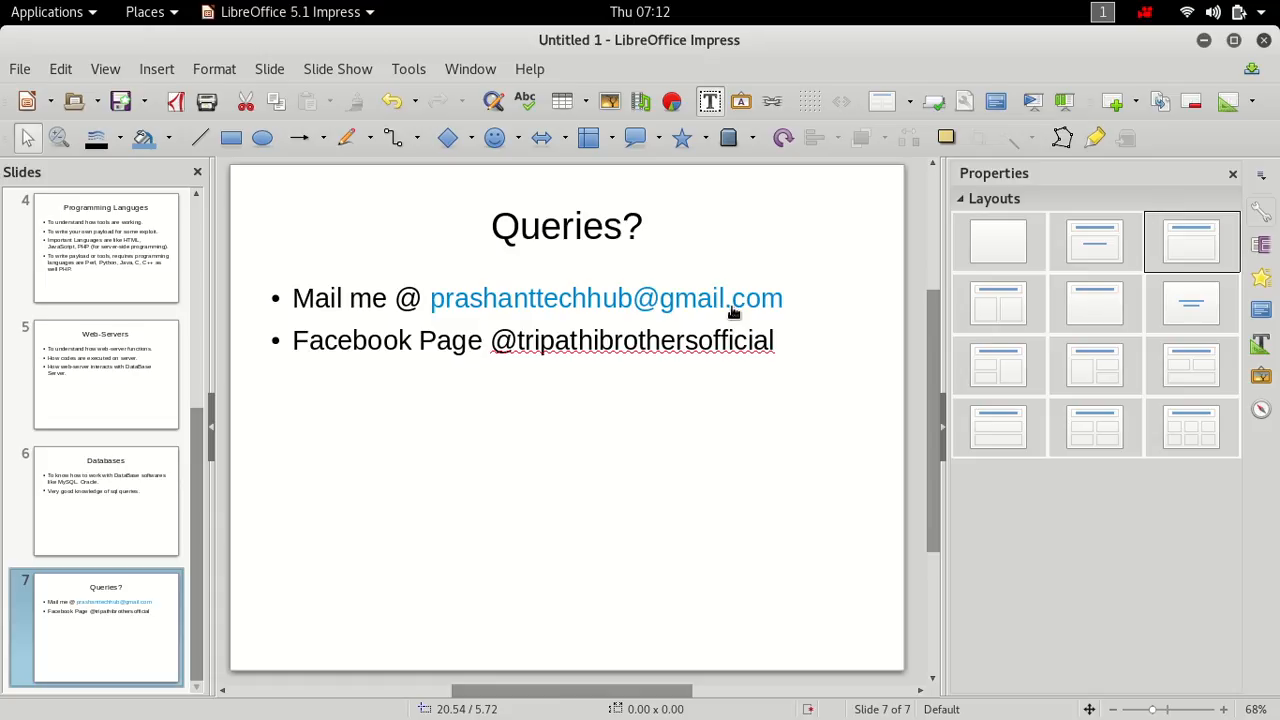
mouse_move(750, 298)
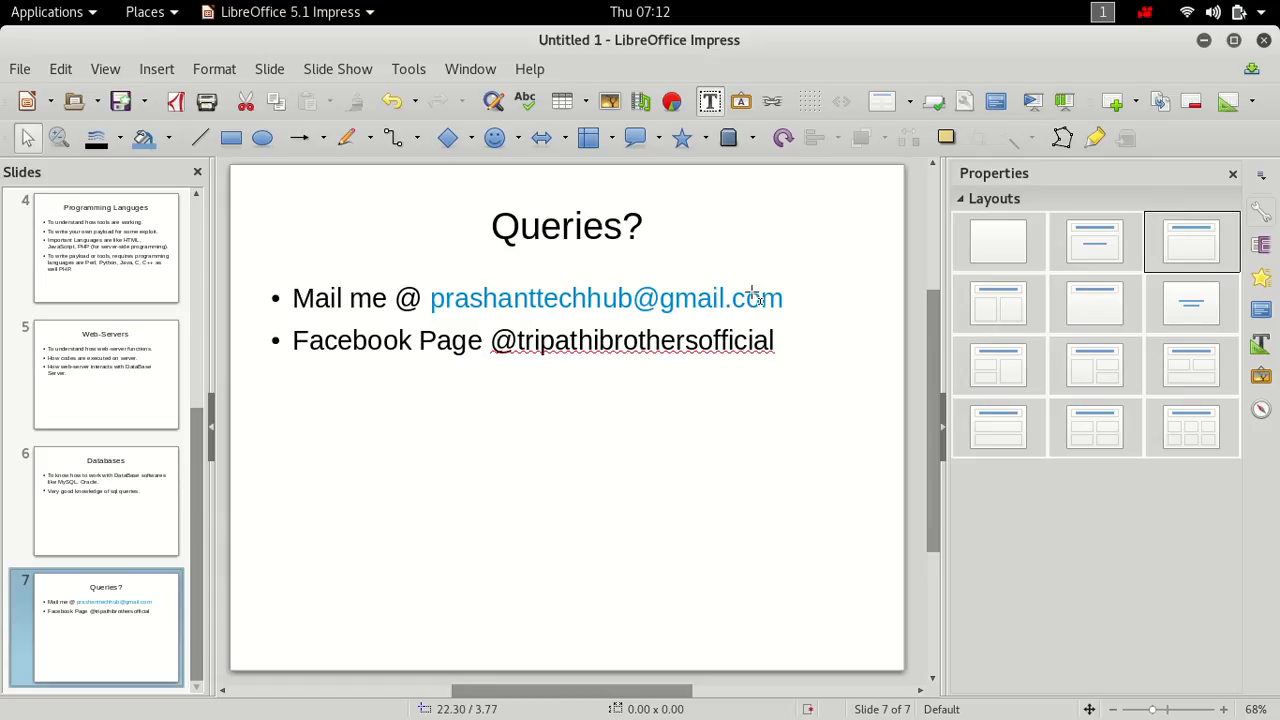
Step: Click the top-right window control while the Queries? slide is displayed
click(1146, 12)
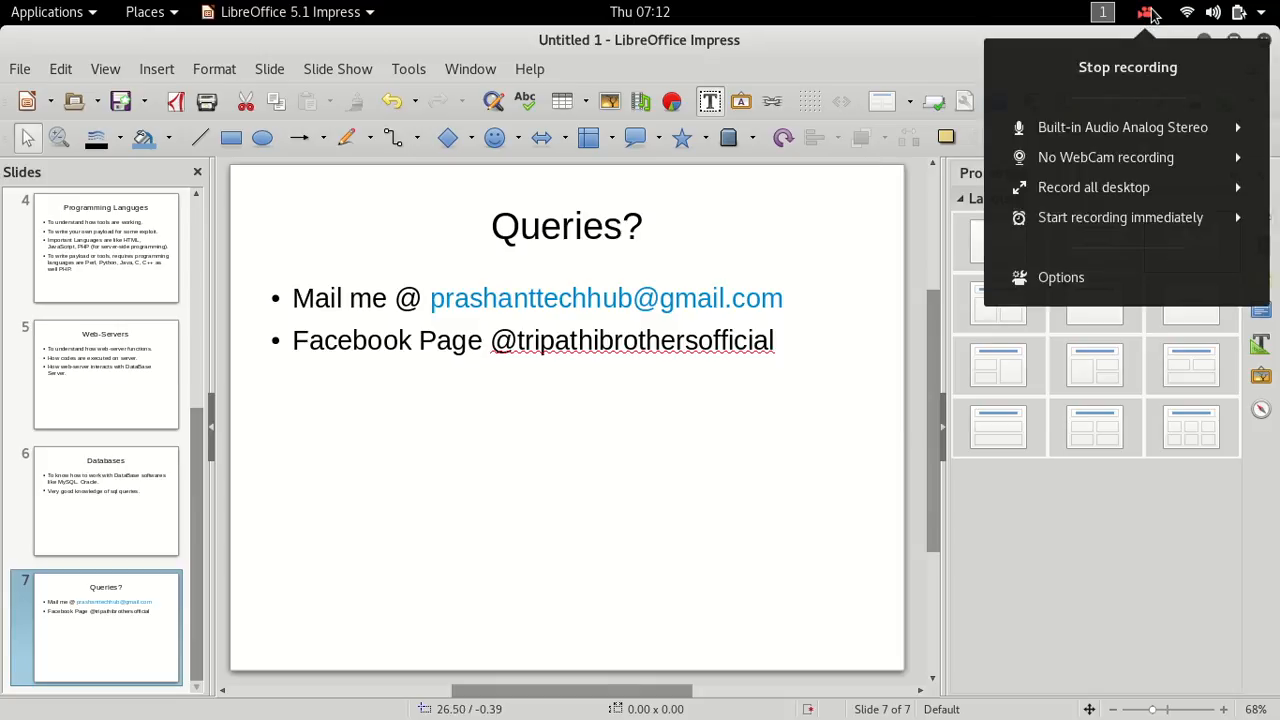